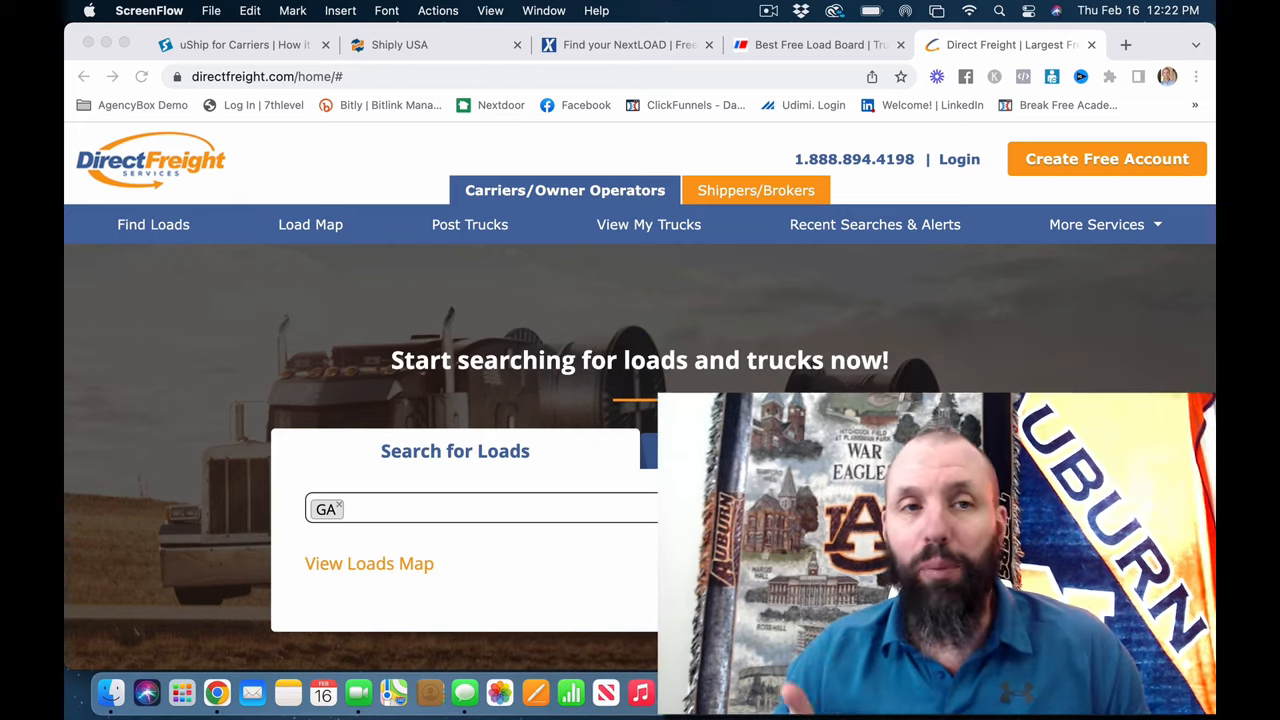
# Fill the Direct Freight load search form with GA as the origin state
pyautogui.click(824, 452)
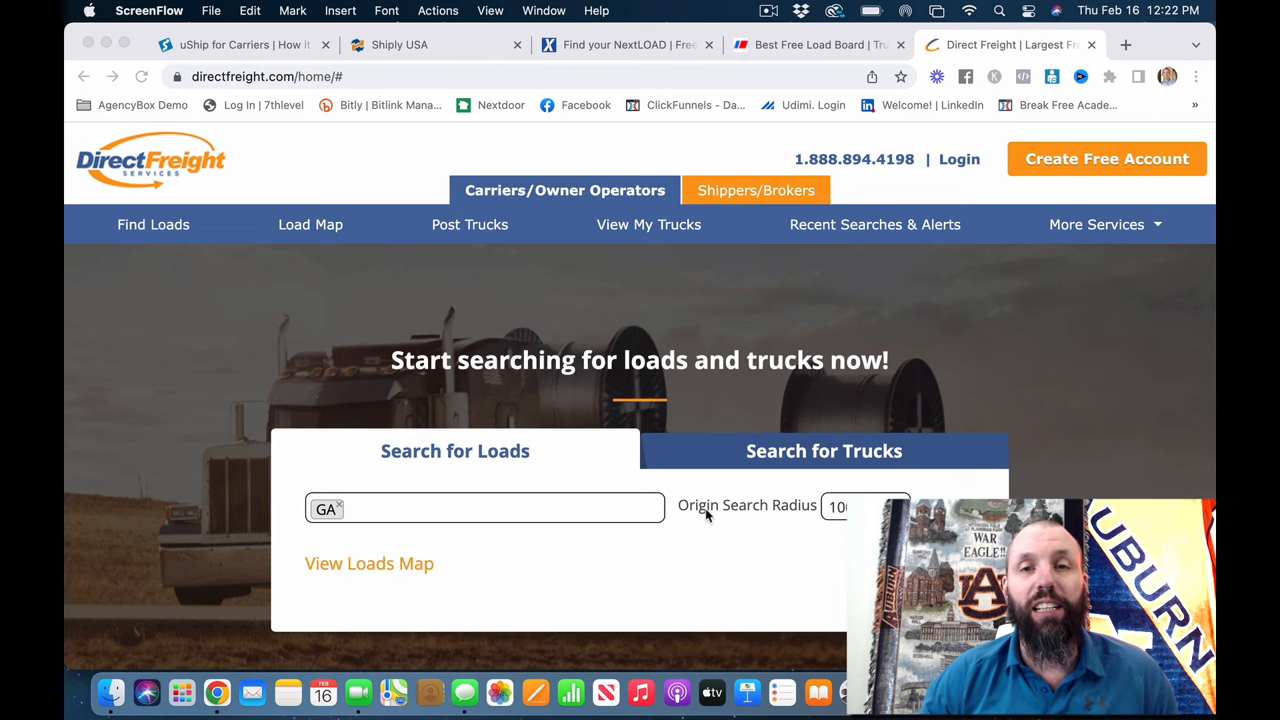
pyautogui.moveTo(708, 450)
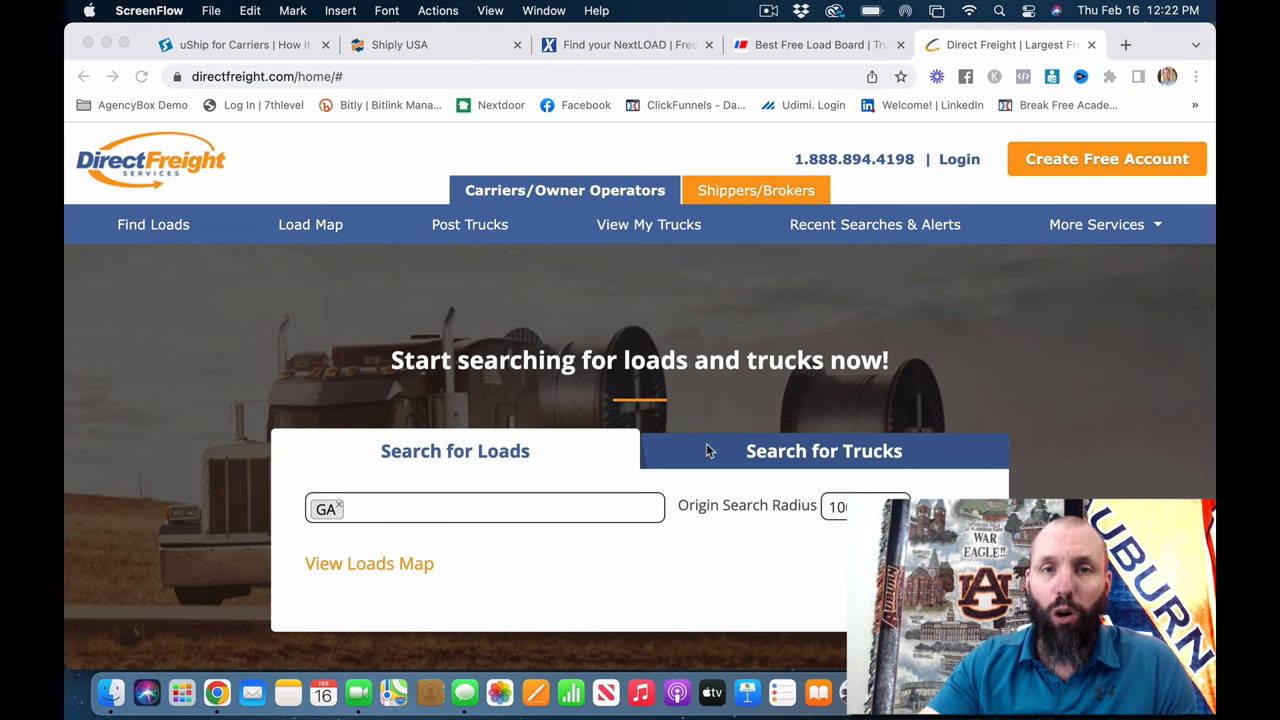
pyautogui.scroll(-3)
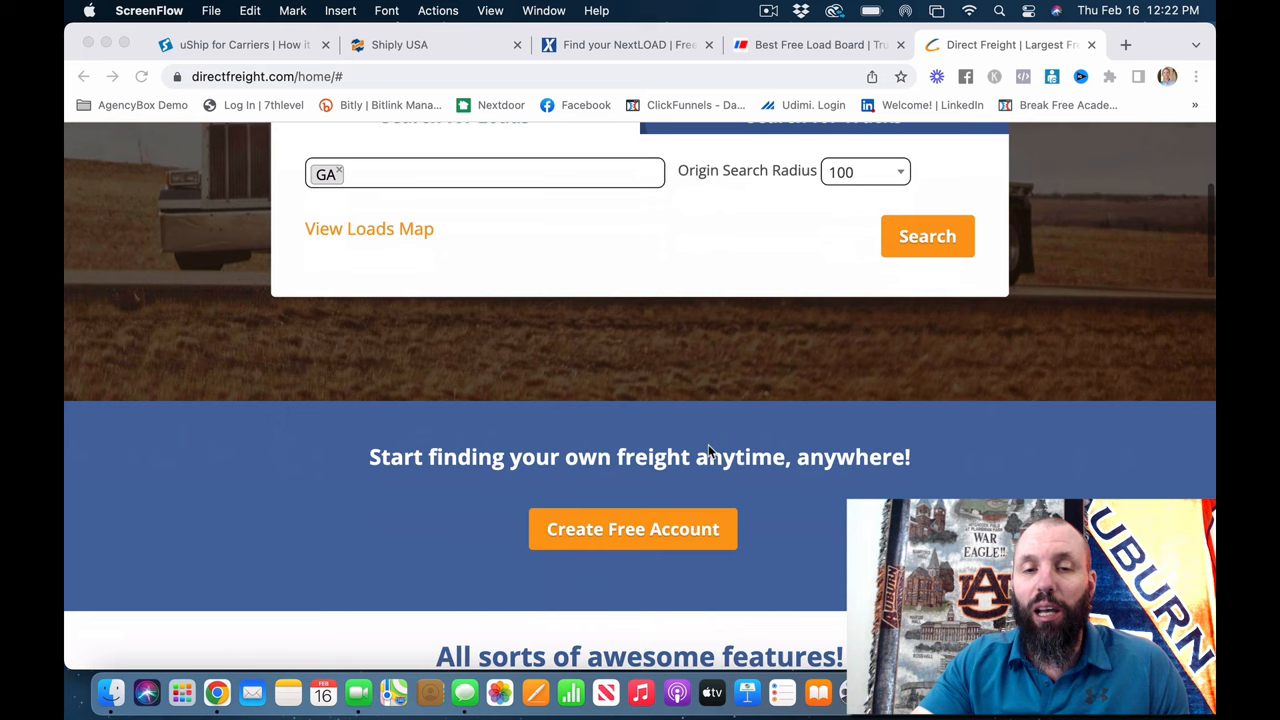
pyautogui.scroll(3)
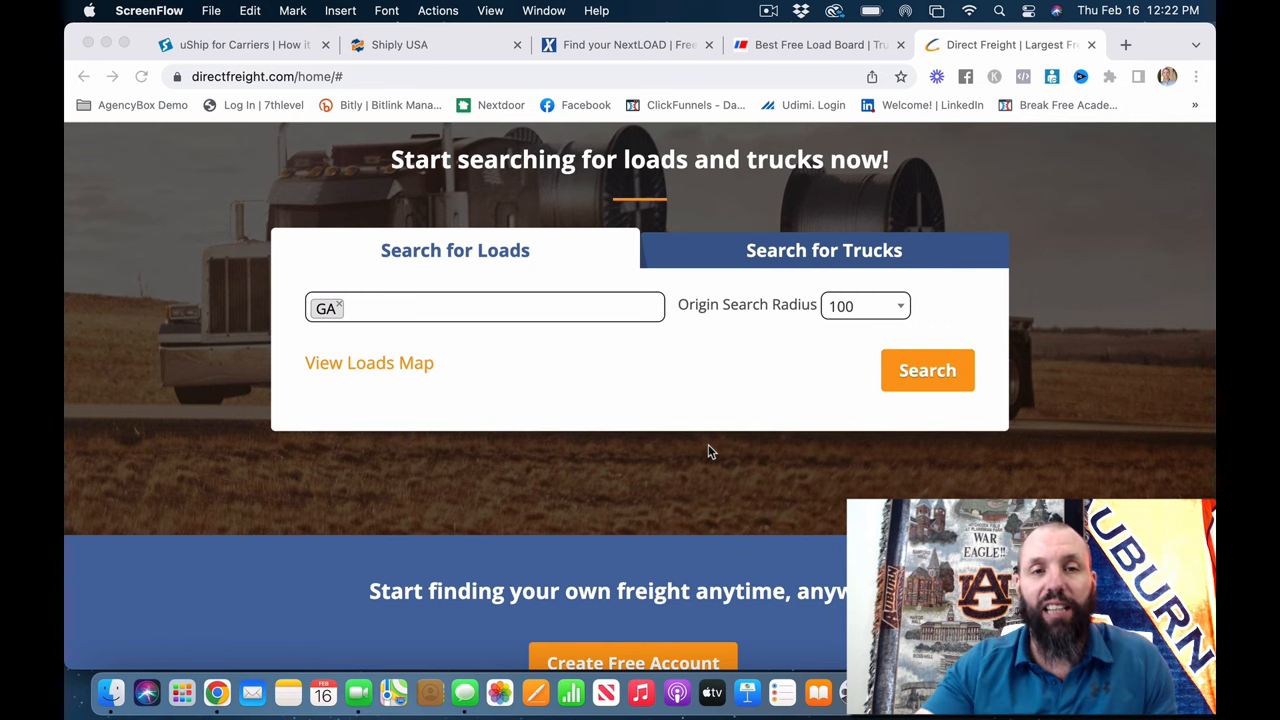
pyautogui.scroll(-3)
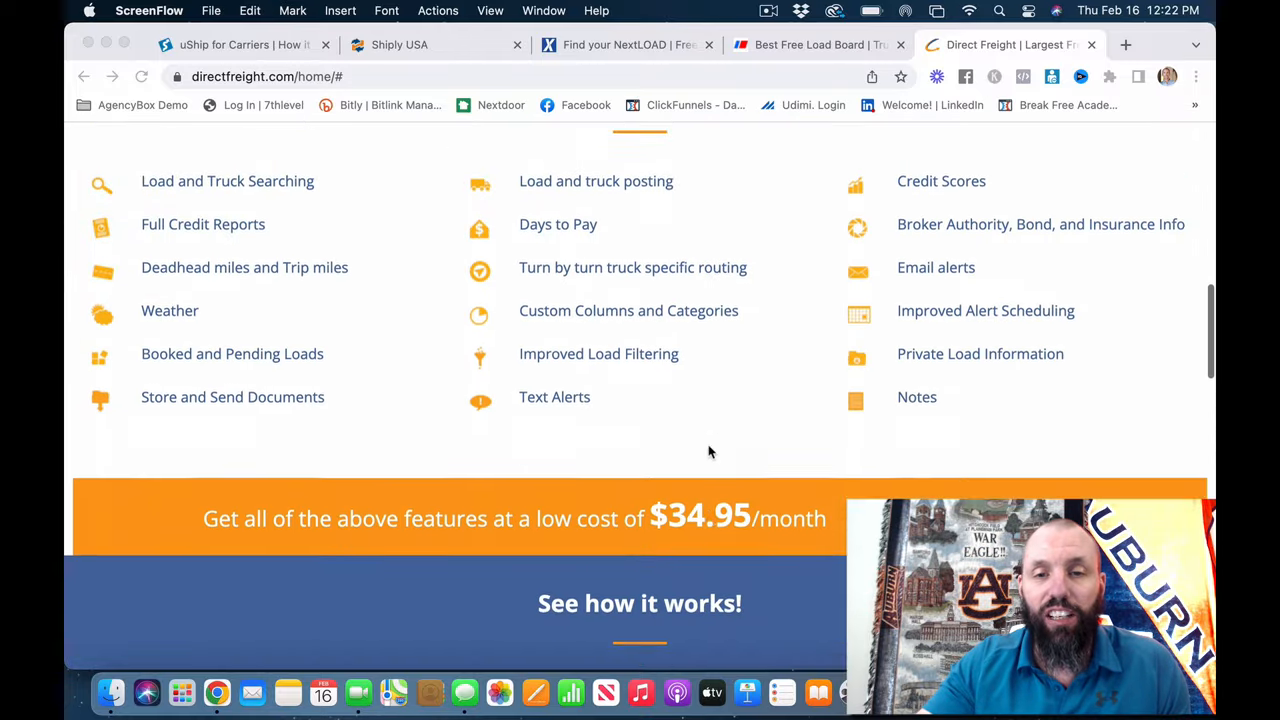
pyautogui.scroll(-3)
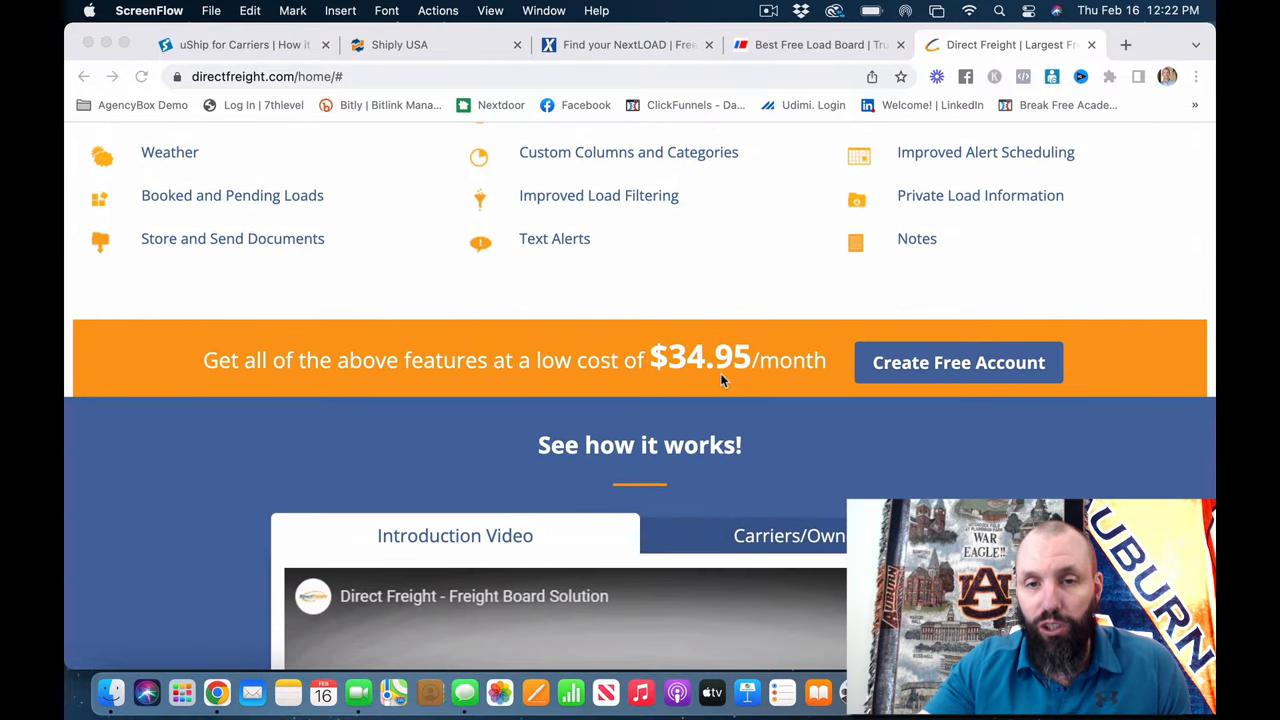
pyautogui.scroll(3)
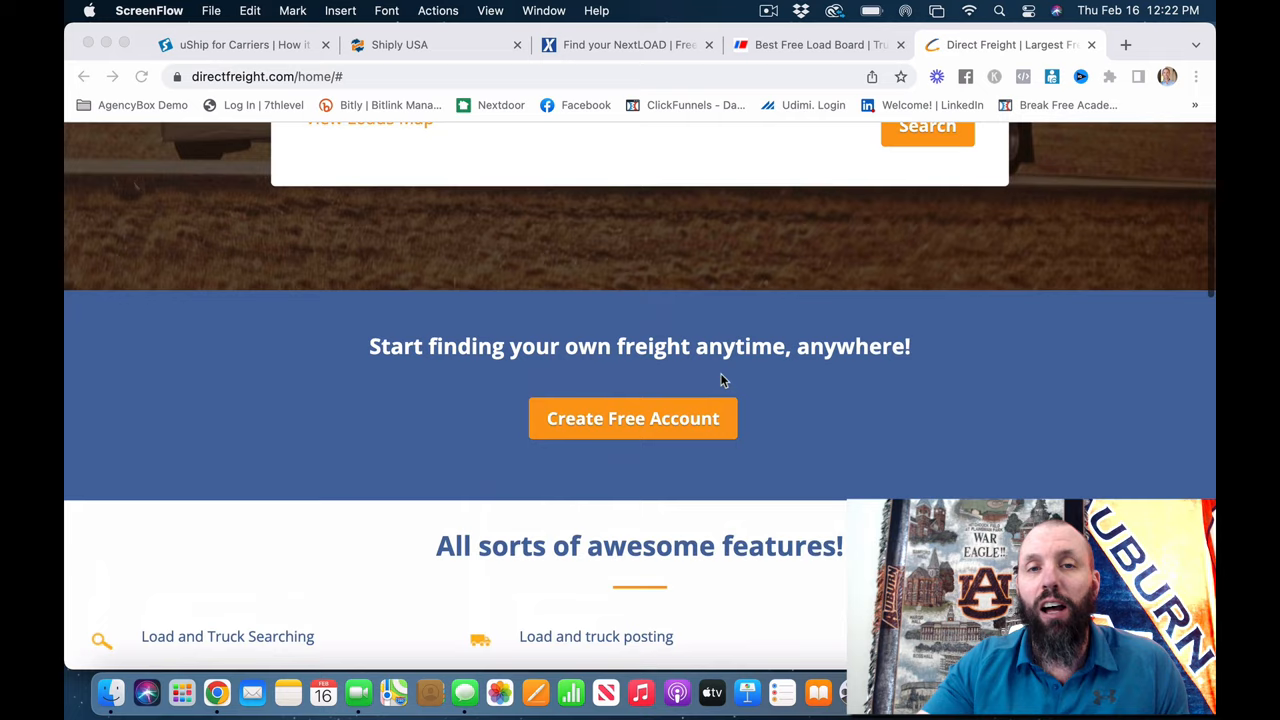
pyautogui.scroll(3)
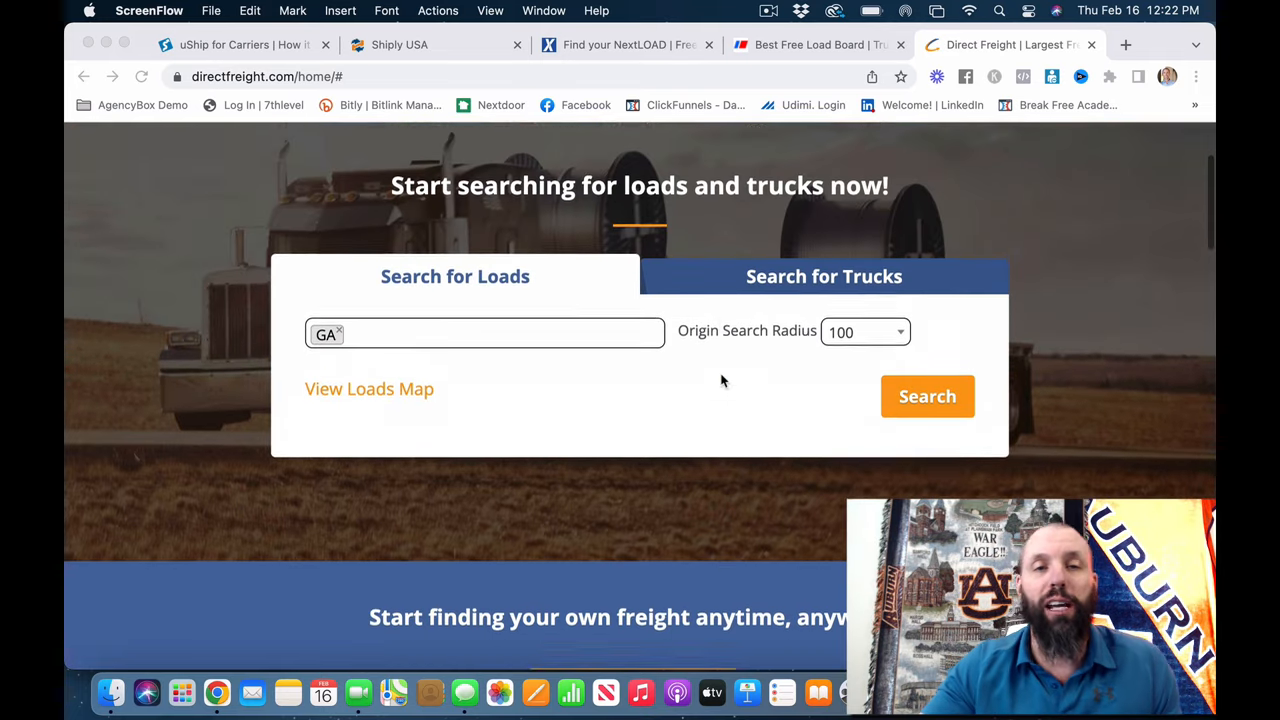
pyautogui.scroll(-3)
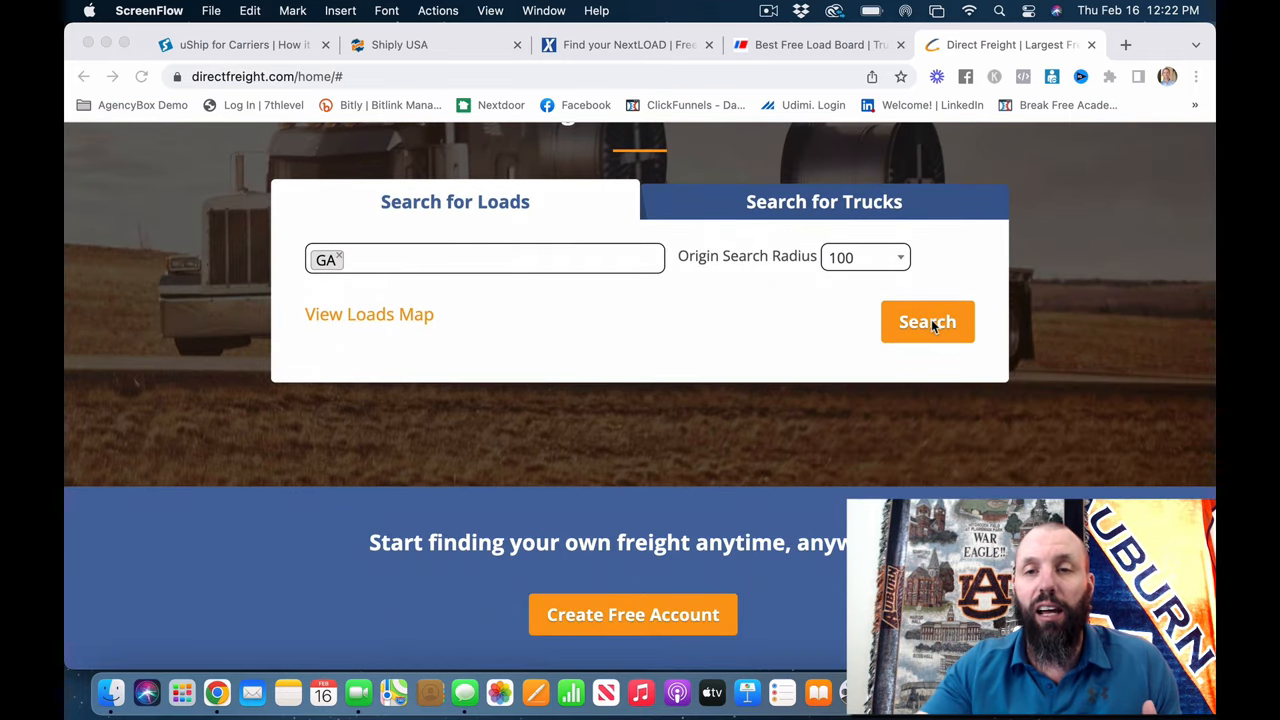
# Run the search and review Georgia load results with rates, ship dates and credit scores, then move to Trulos
pyautogui.click(926, 320)
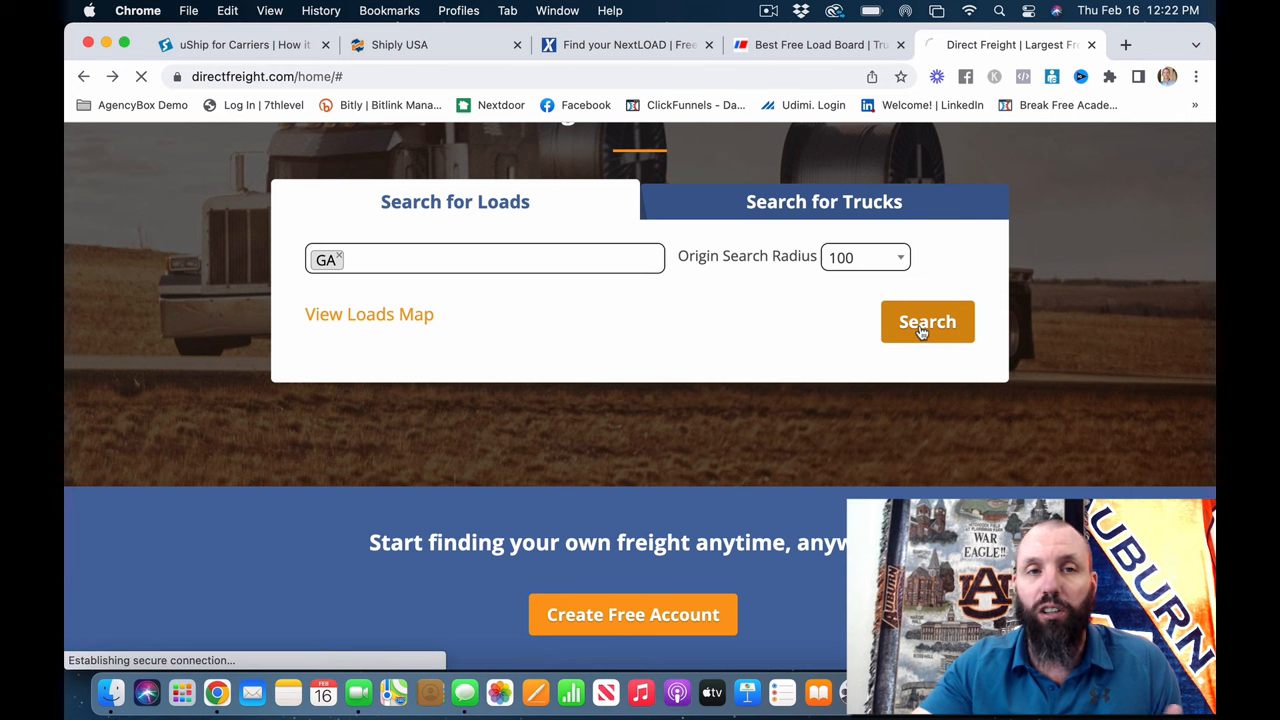
pyautogui.click(926, 320)
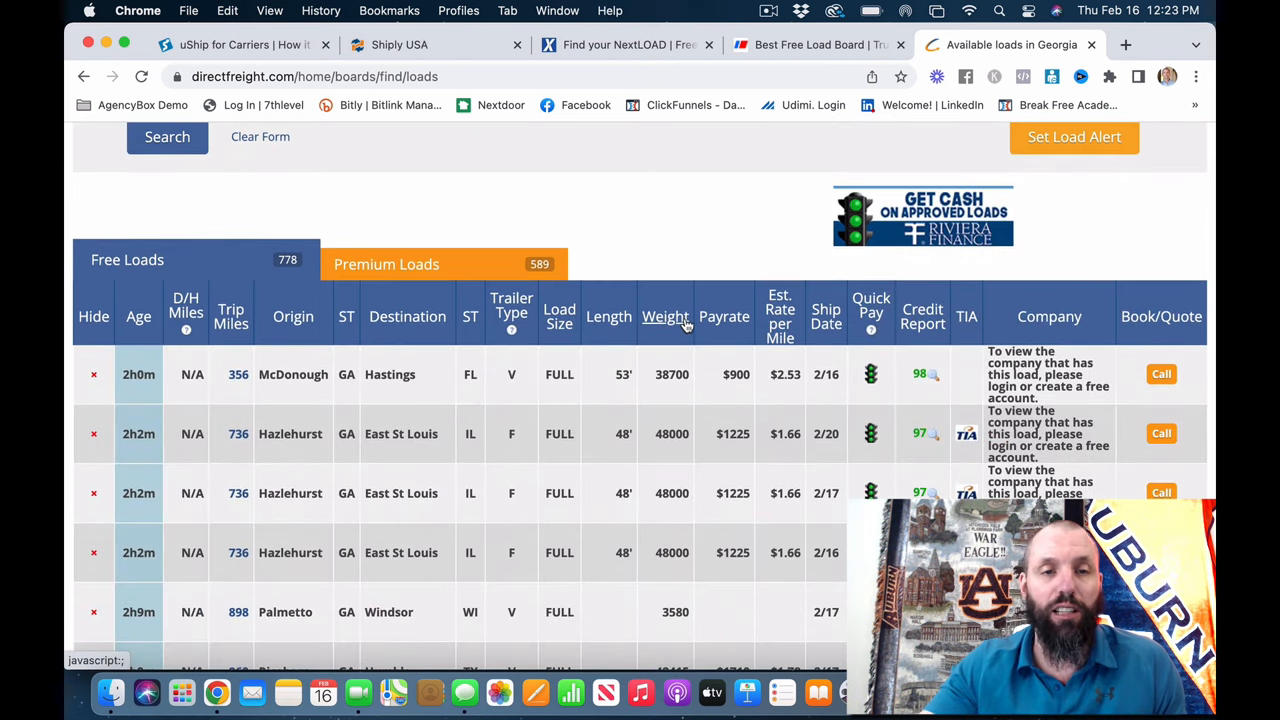
pyautogui.moveTo(464, 396)
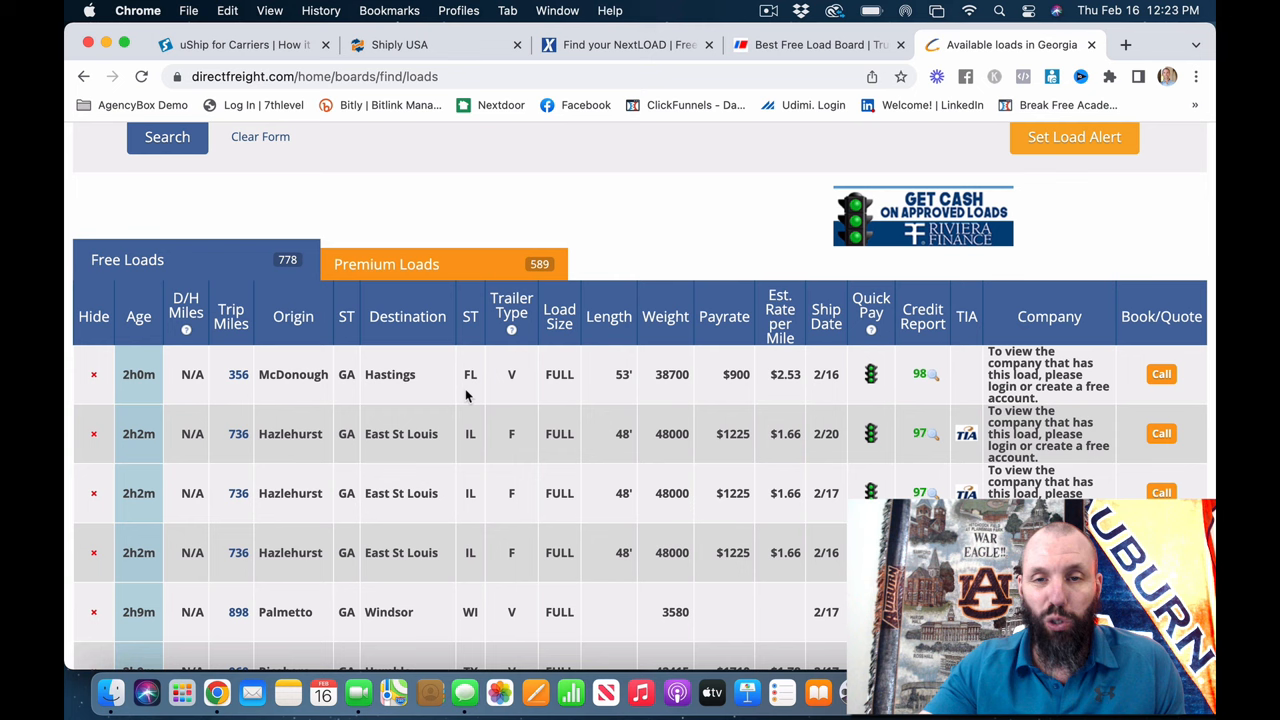
pyautogui.moveTo(264, 396)
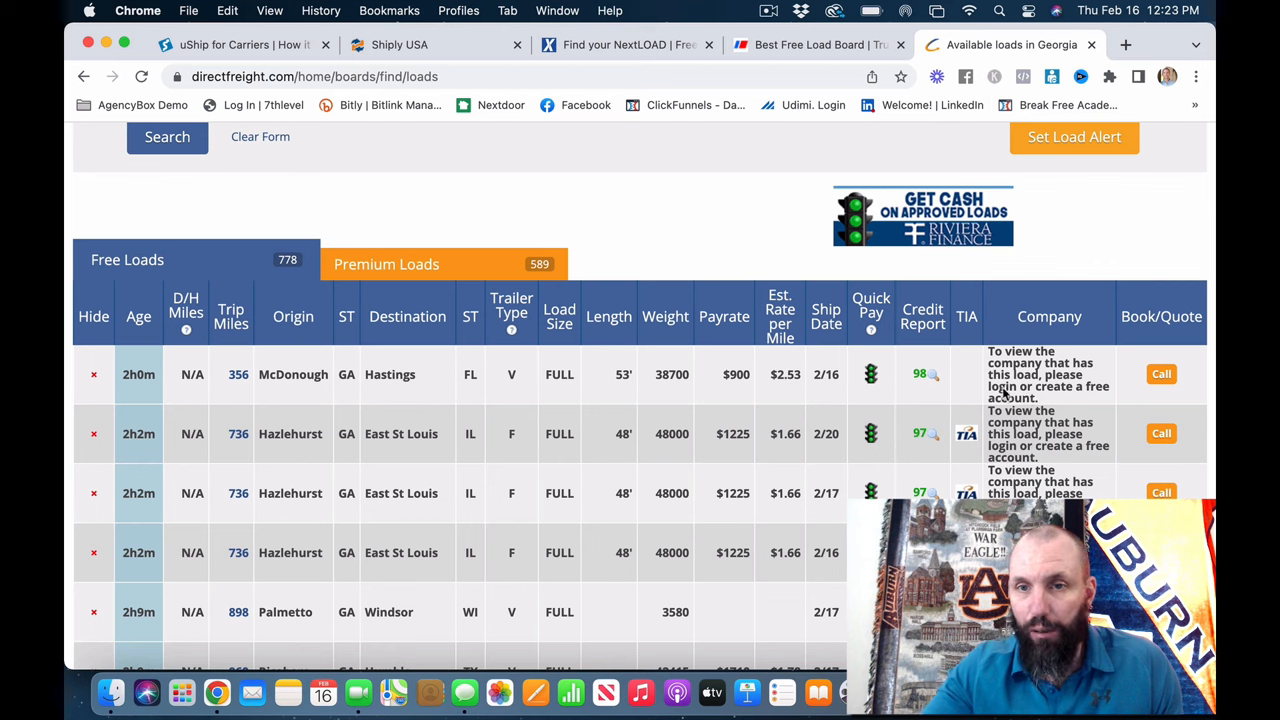
pyautogui.moveTo(790, 392)
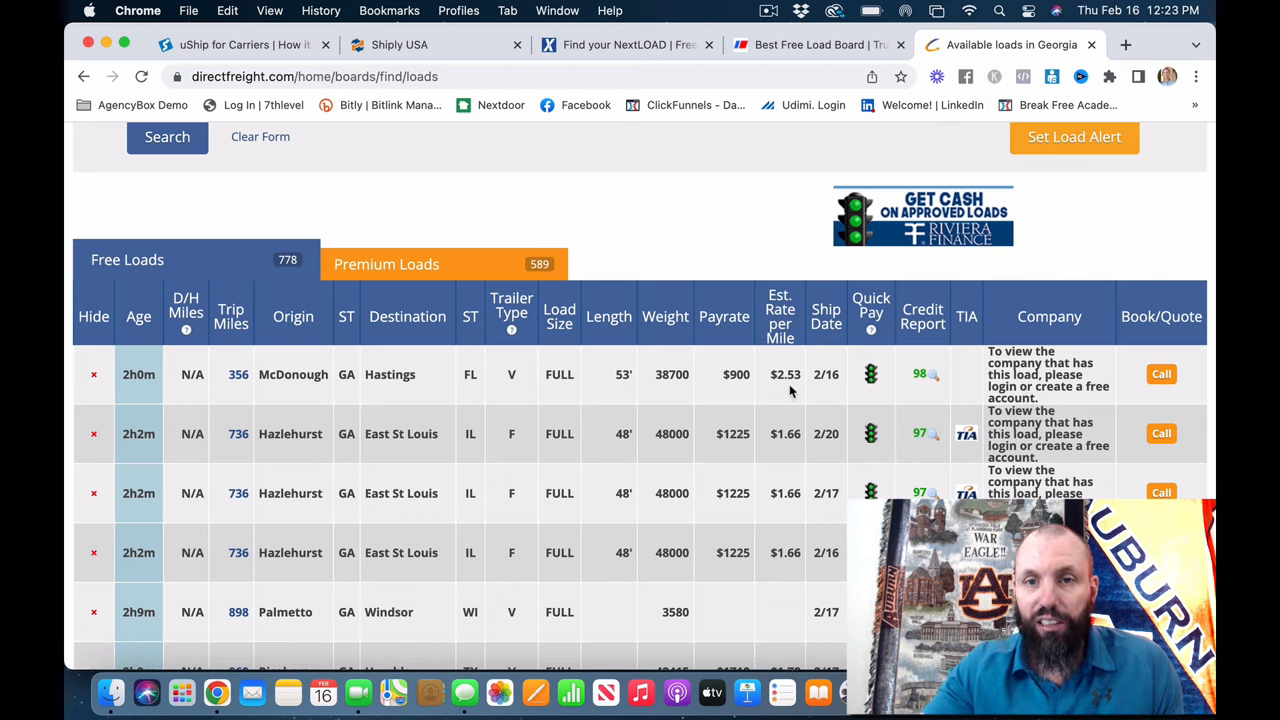
pyautogui.moveTo(808, 388)
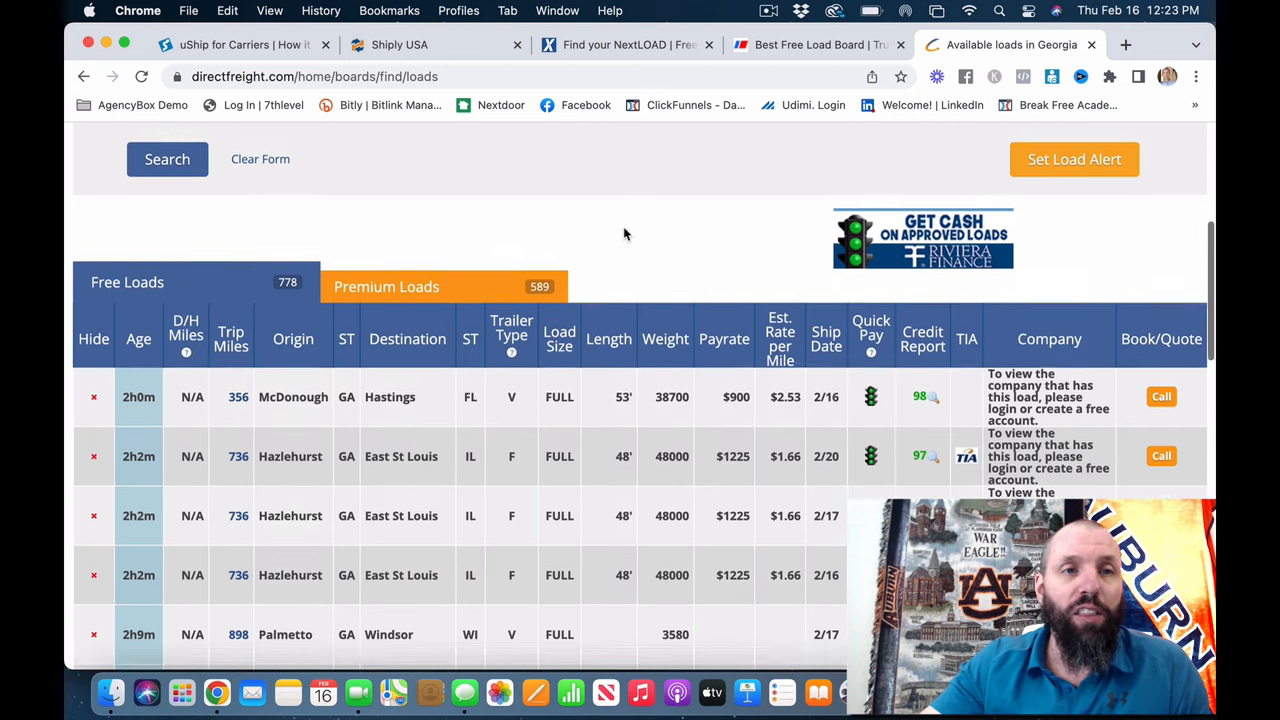
pyautogui.scroll(3)
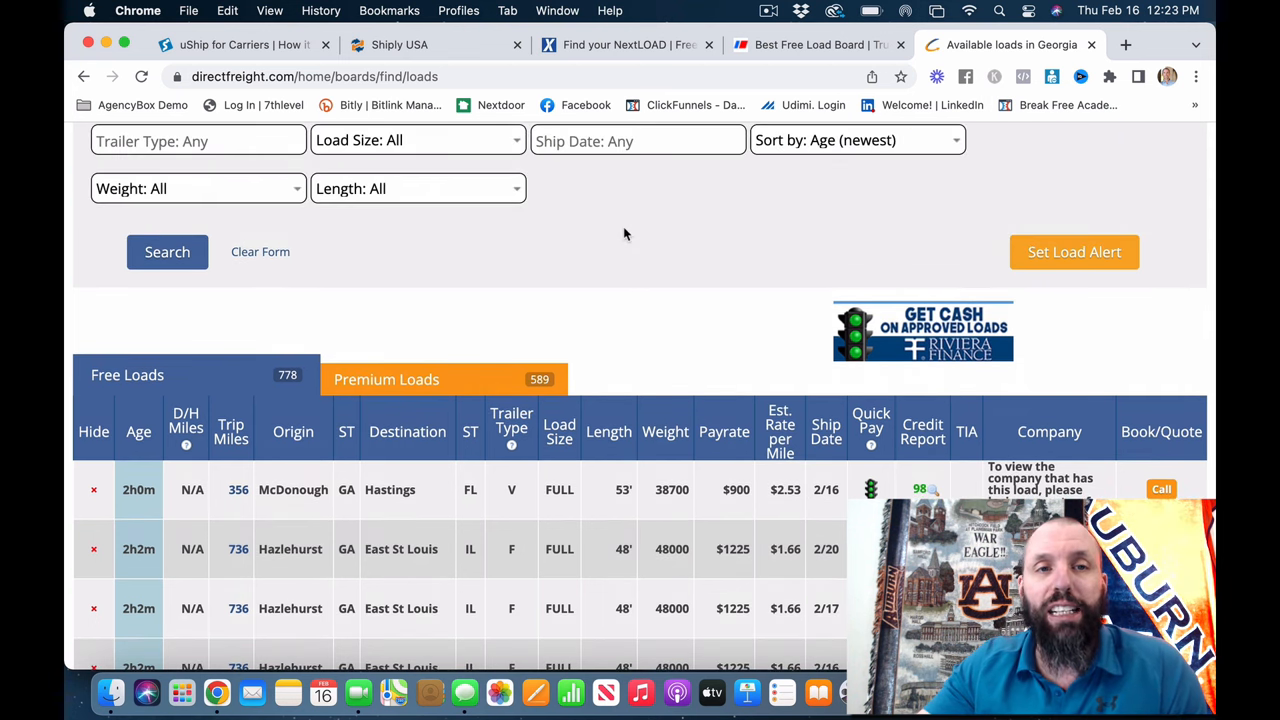
pyautogui.scroll(3)
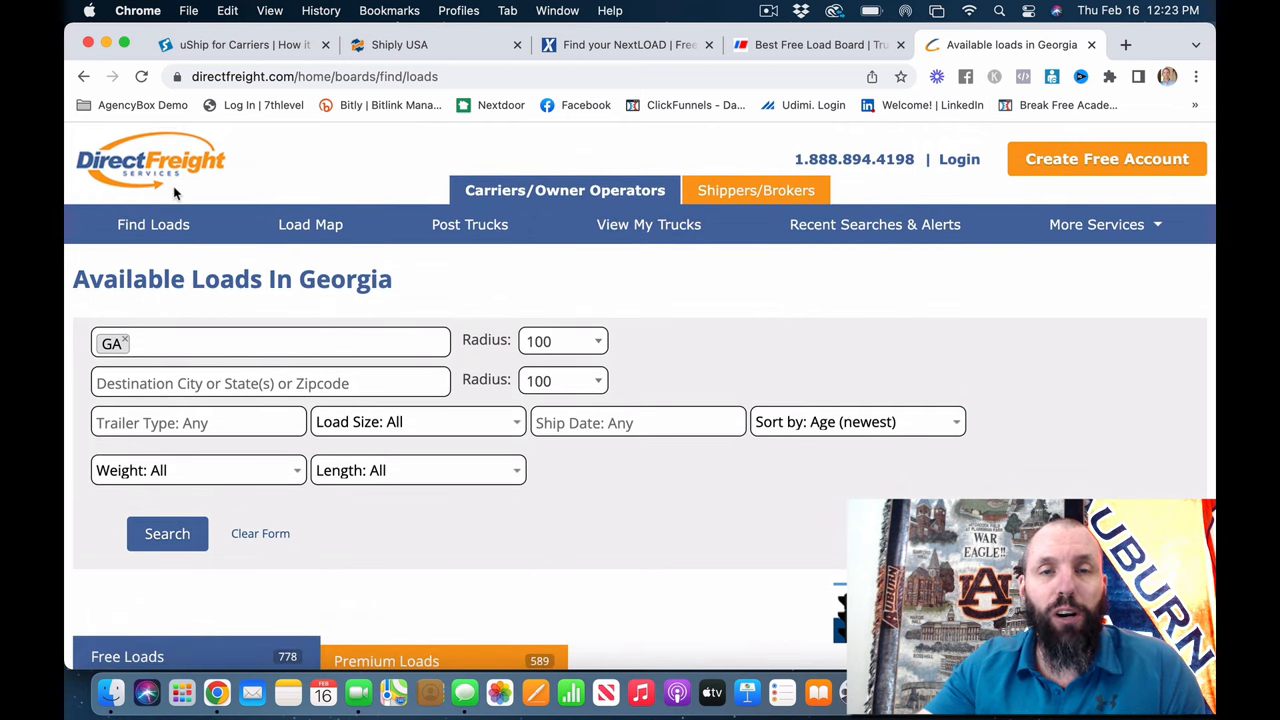
pyautogui.click(810, 44)
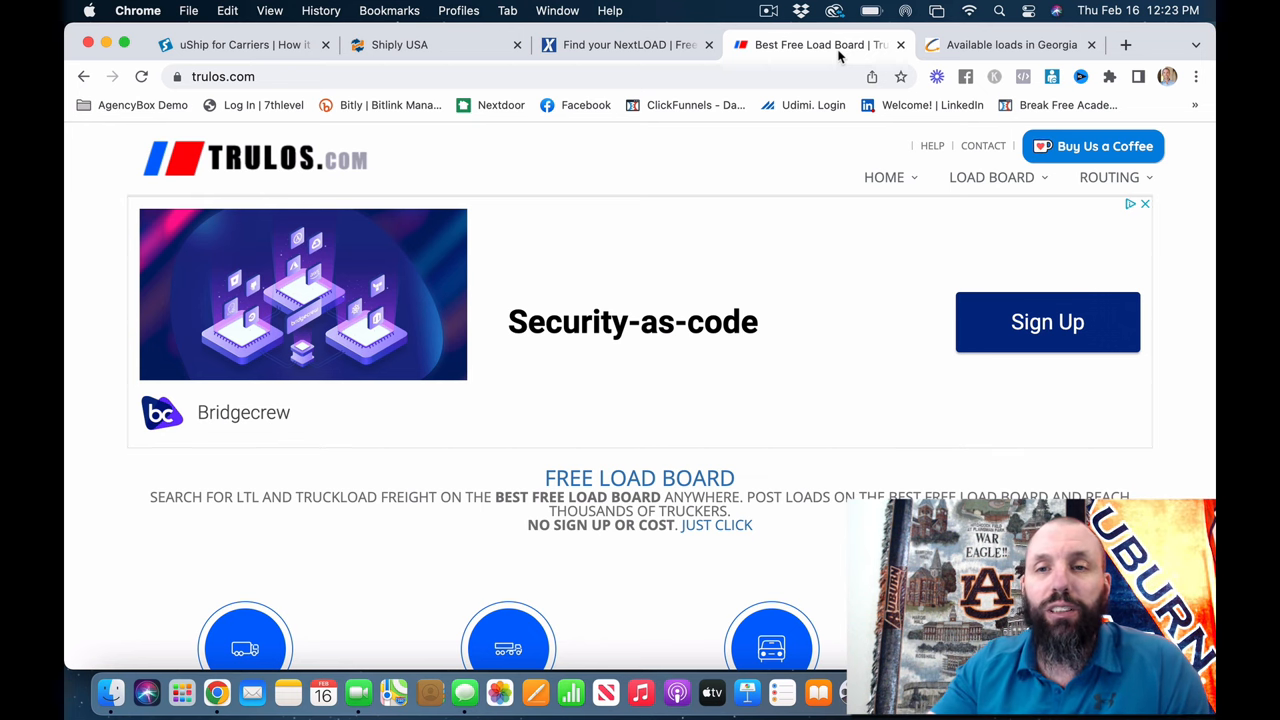
# Look over the Trulos homepage and Truckload Freight Forecast map, then bring up the Load Board menu
pyautogui.scroll(-3)
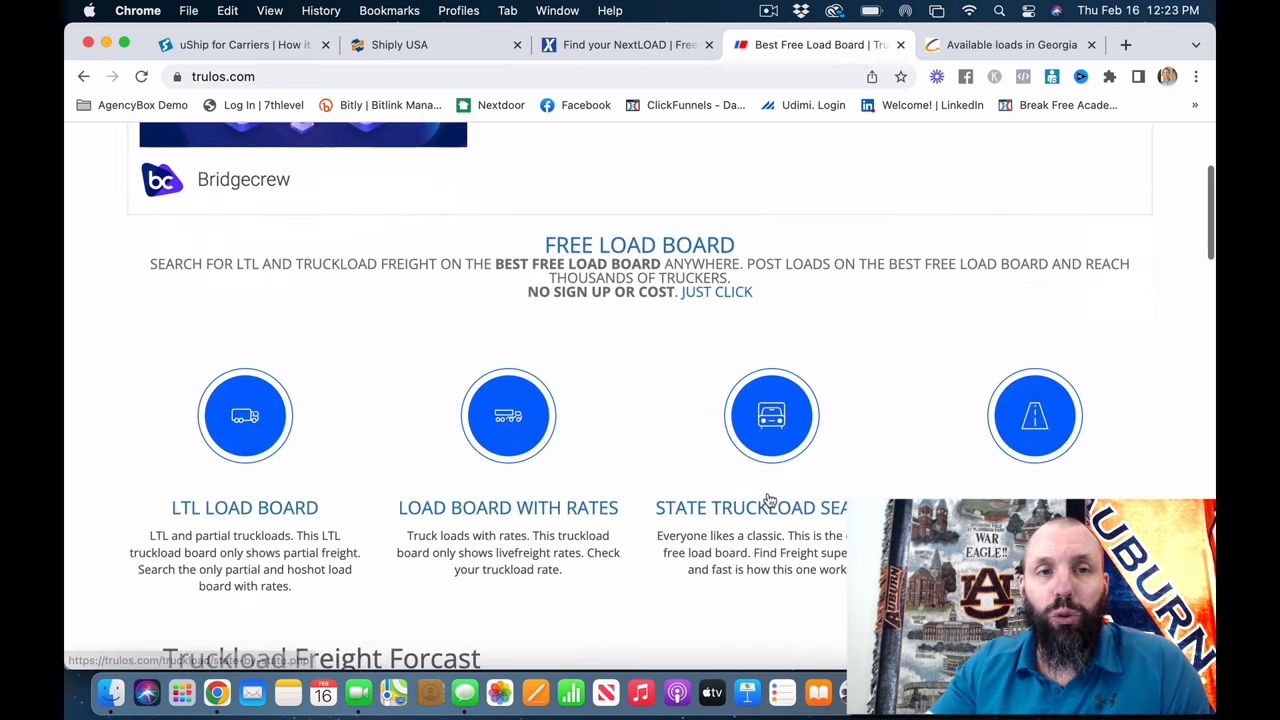
pyautogui.scroll(-3)
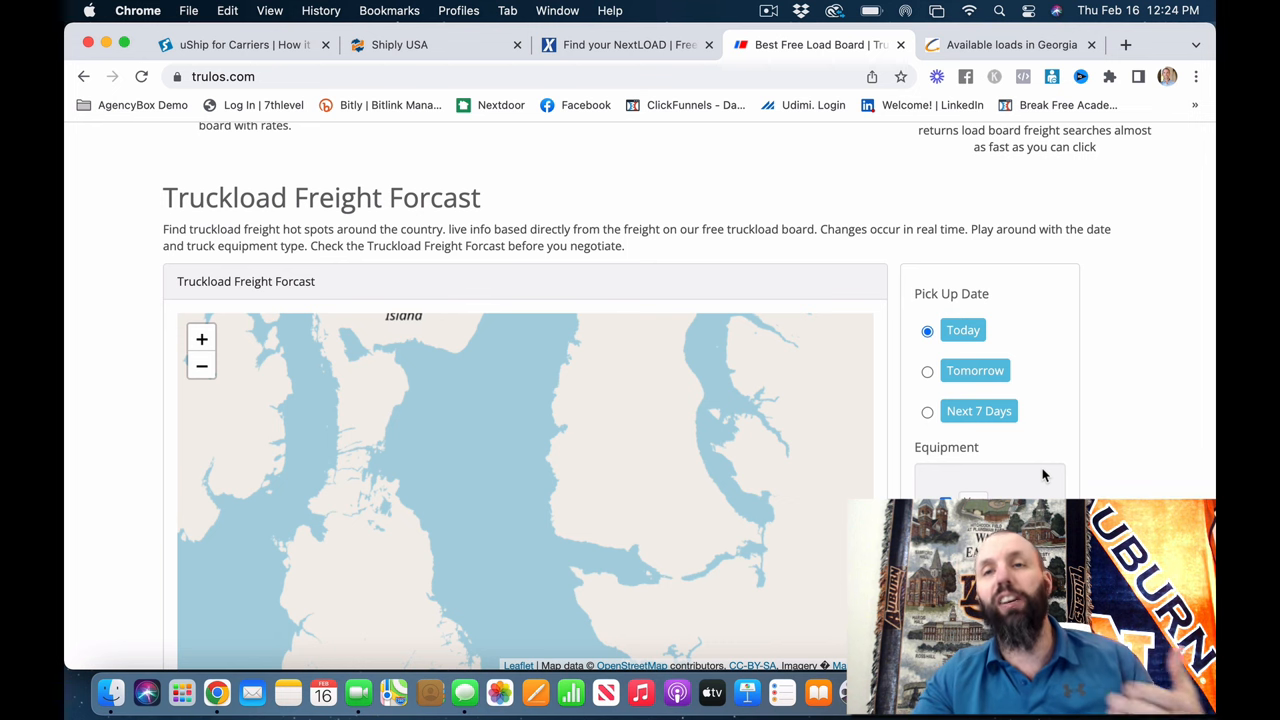
pyautogui.scroll(3)
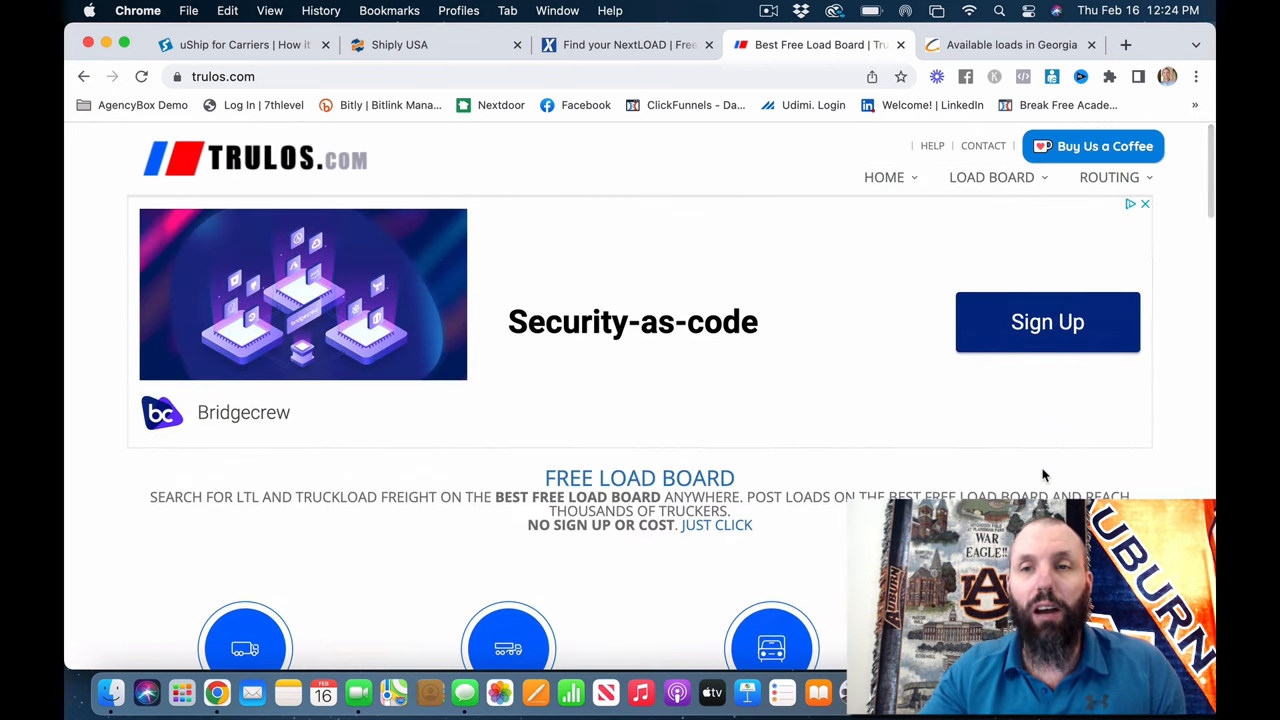
pyautogui.click(992, 176)
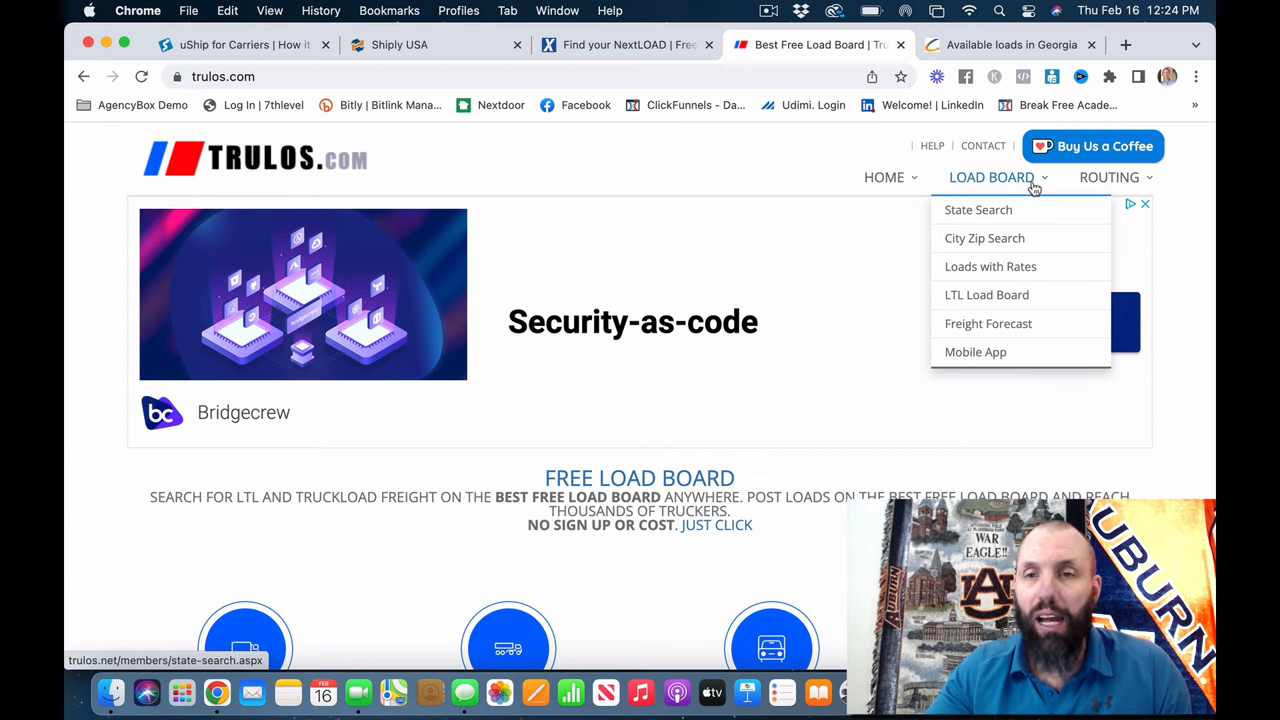
pyautogui.moveTo(978, 210)
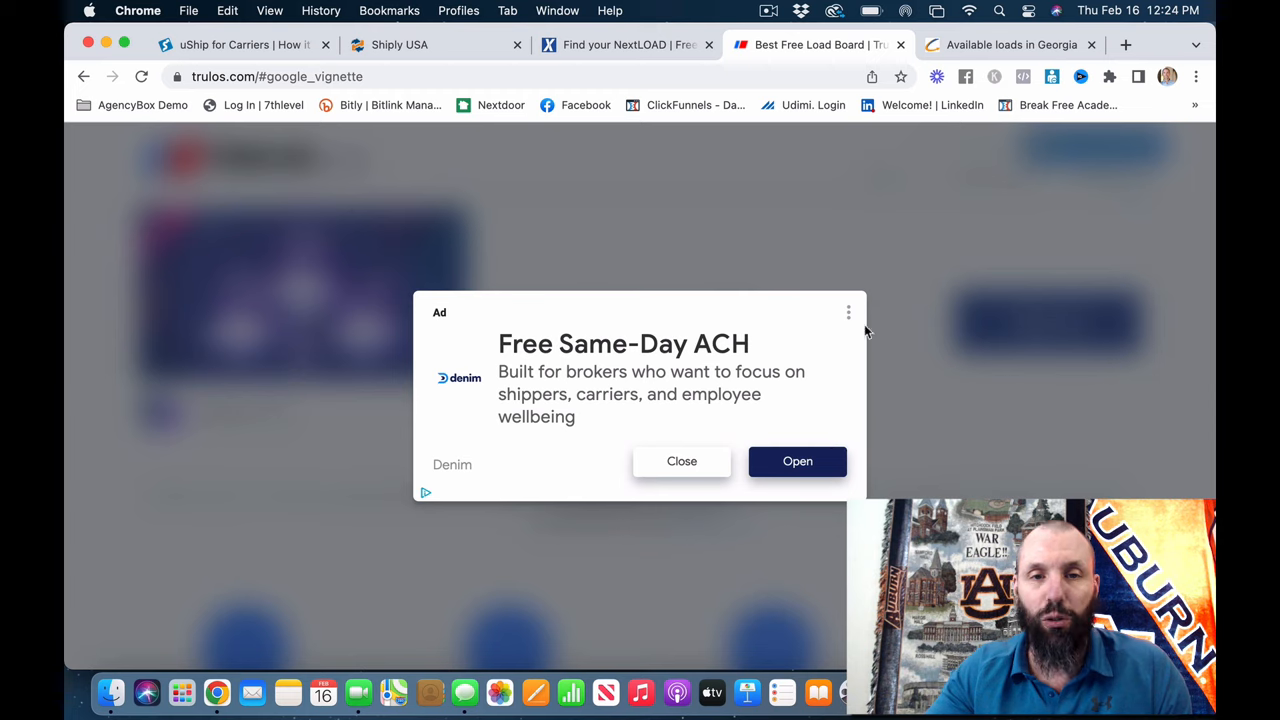
pyautogui.moveTo(680, 468)
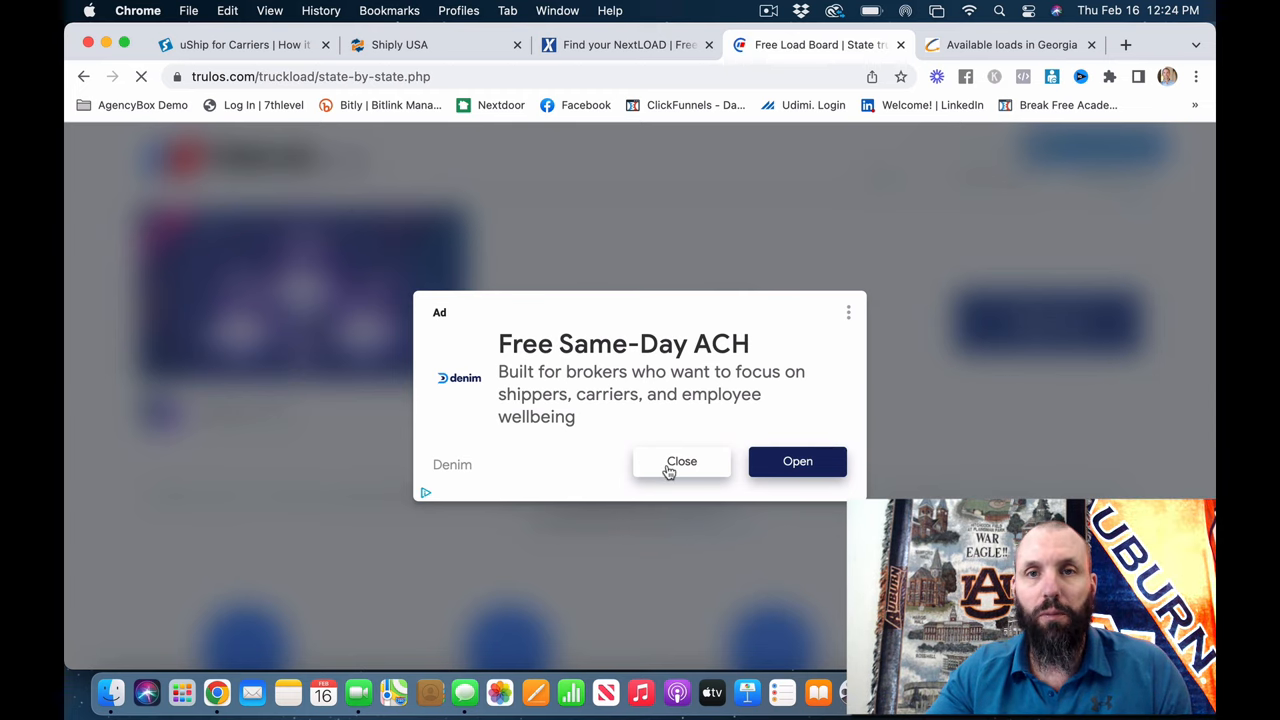
# Dismiss the advertisement and choose GA as the freight origin state
pyautogui.click(680, 460)
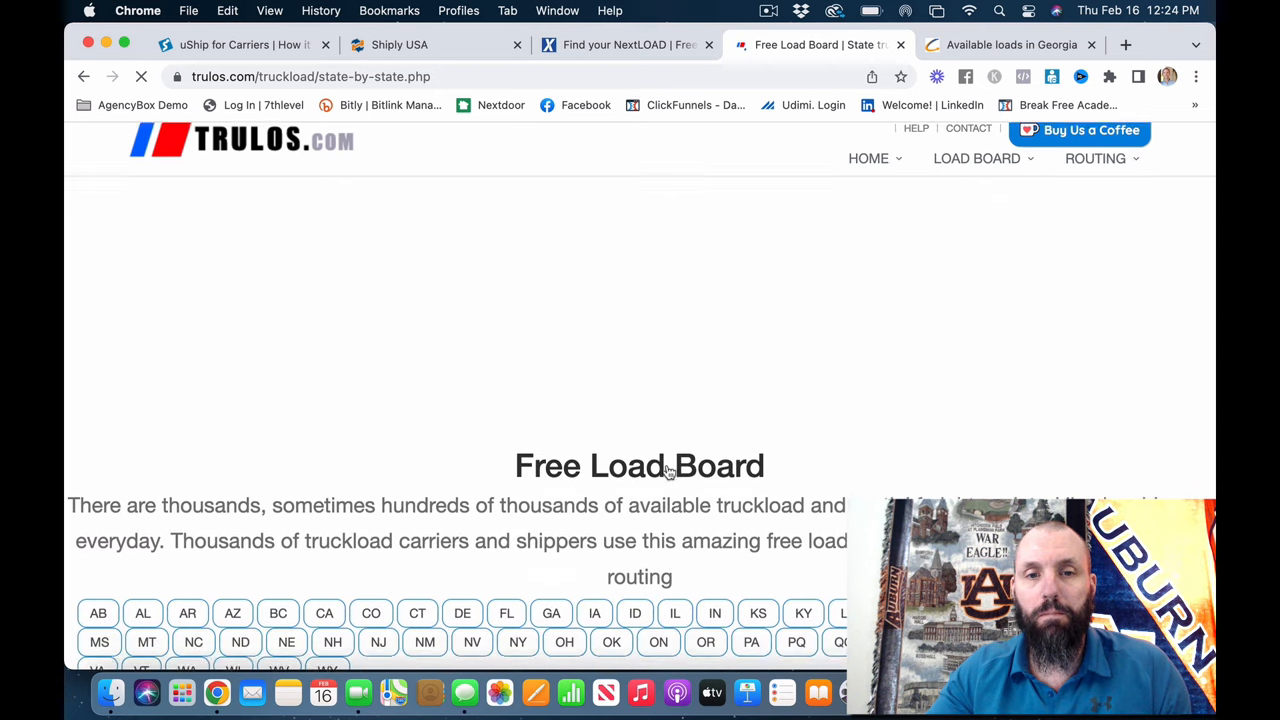
pyautogui.scroll(-3)
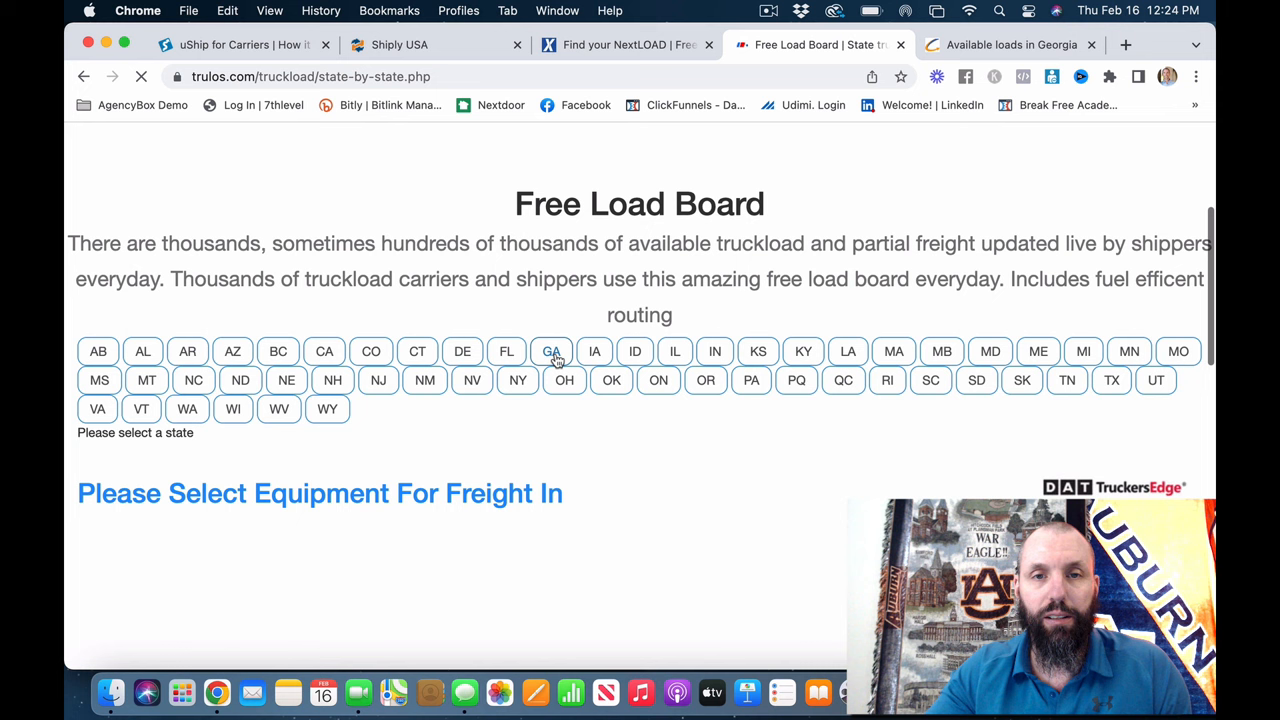
pyautogui.click(552, 352)
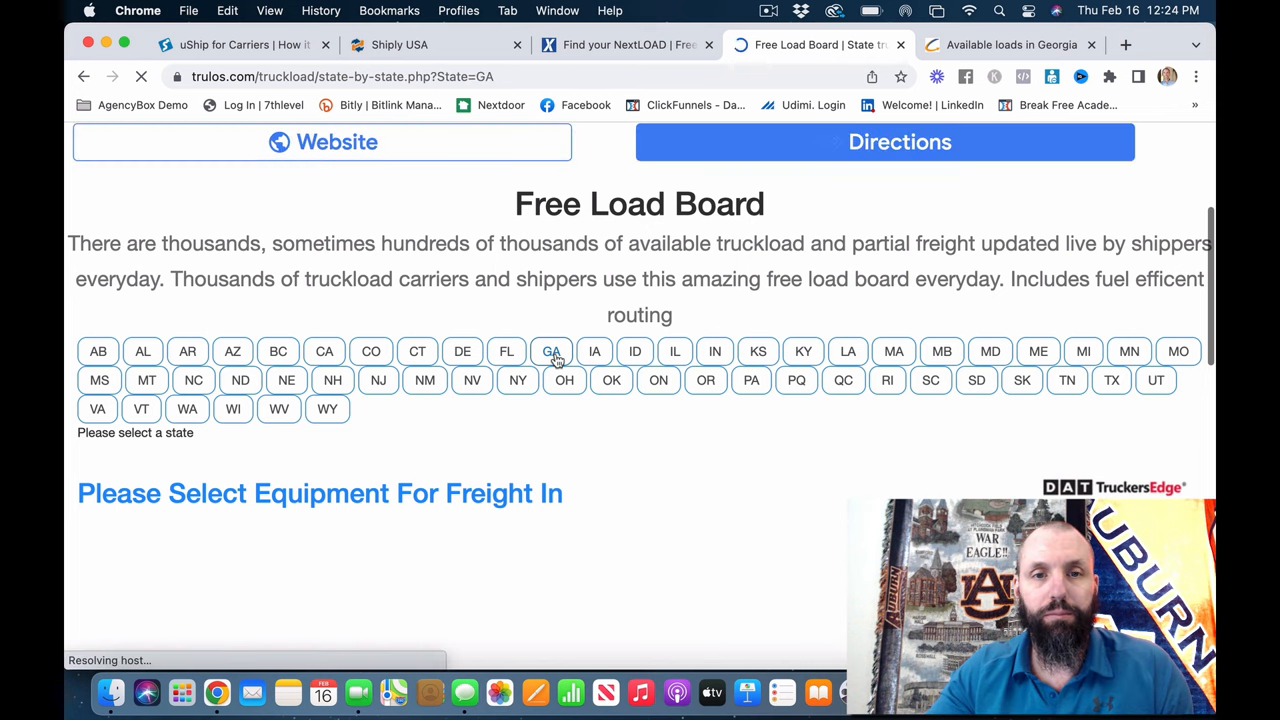
pyautogui.click(552, 352)
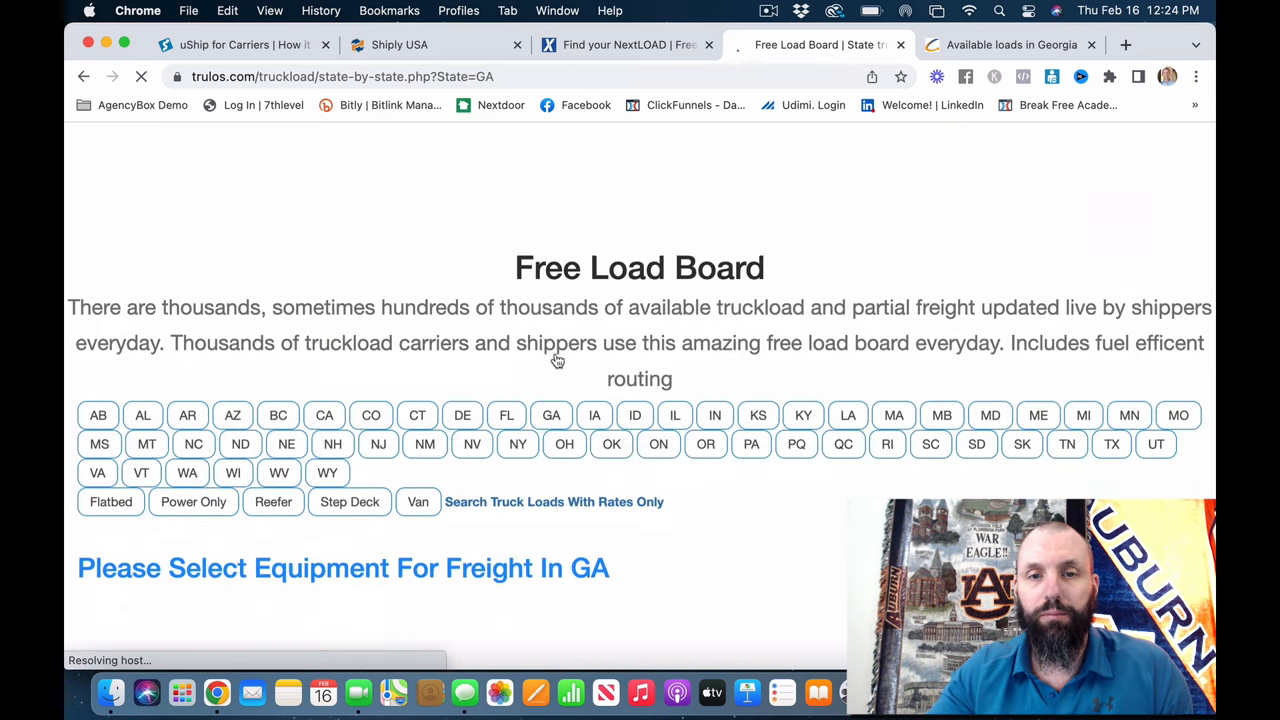
# Filter to Van equipment and scroll through the 29 Georgia van shipments with rates and contacts
pyautogui.scroll(-3)
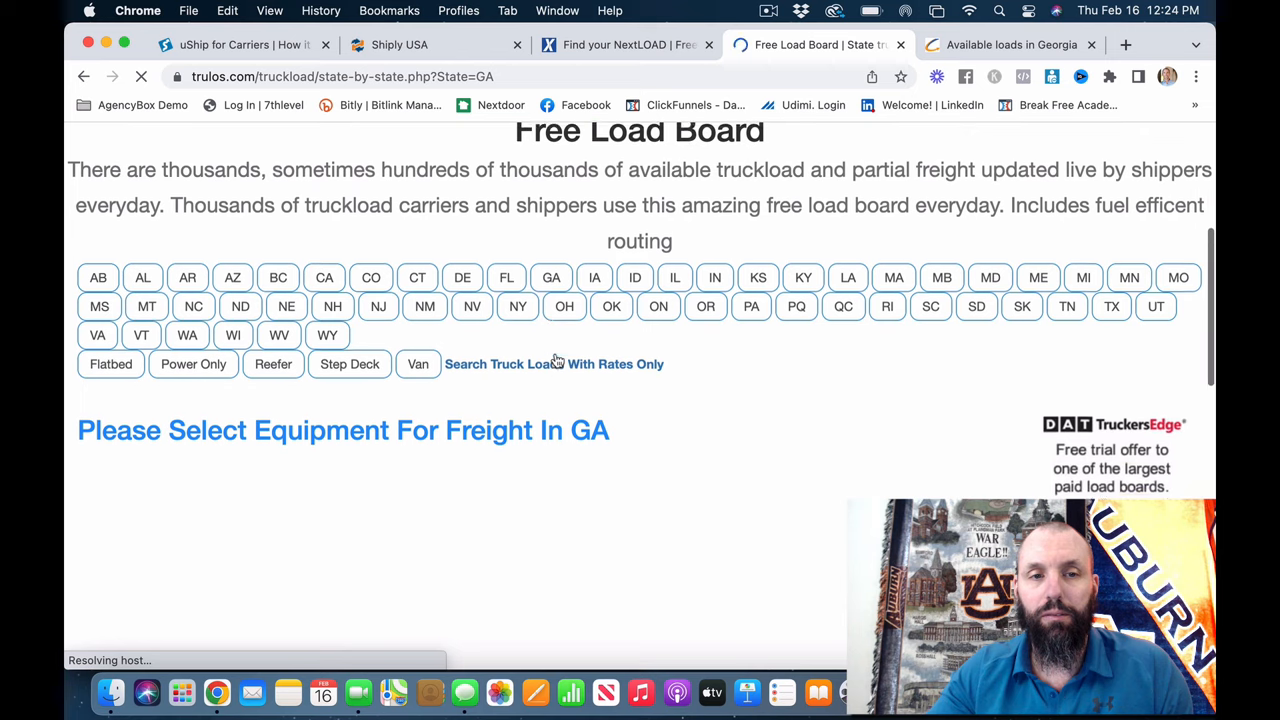
pyautogui.scroll(-3)
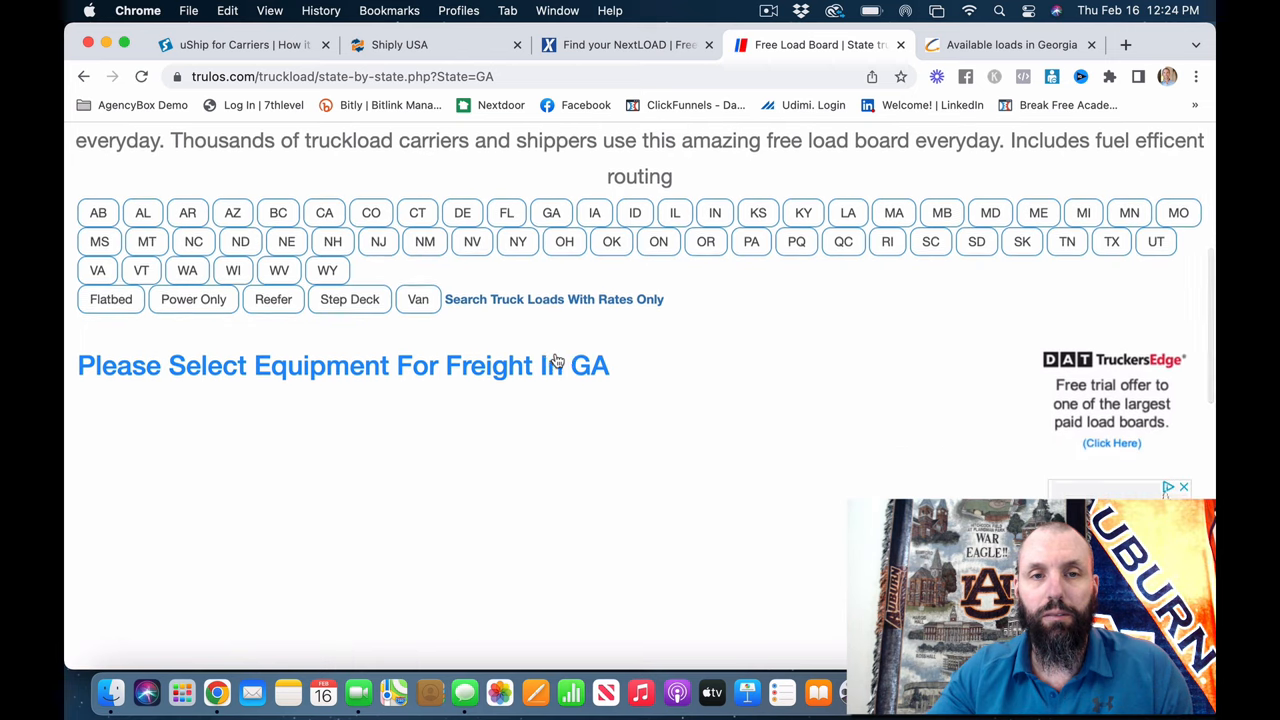
pyautogui.click(418, 300)
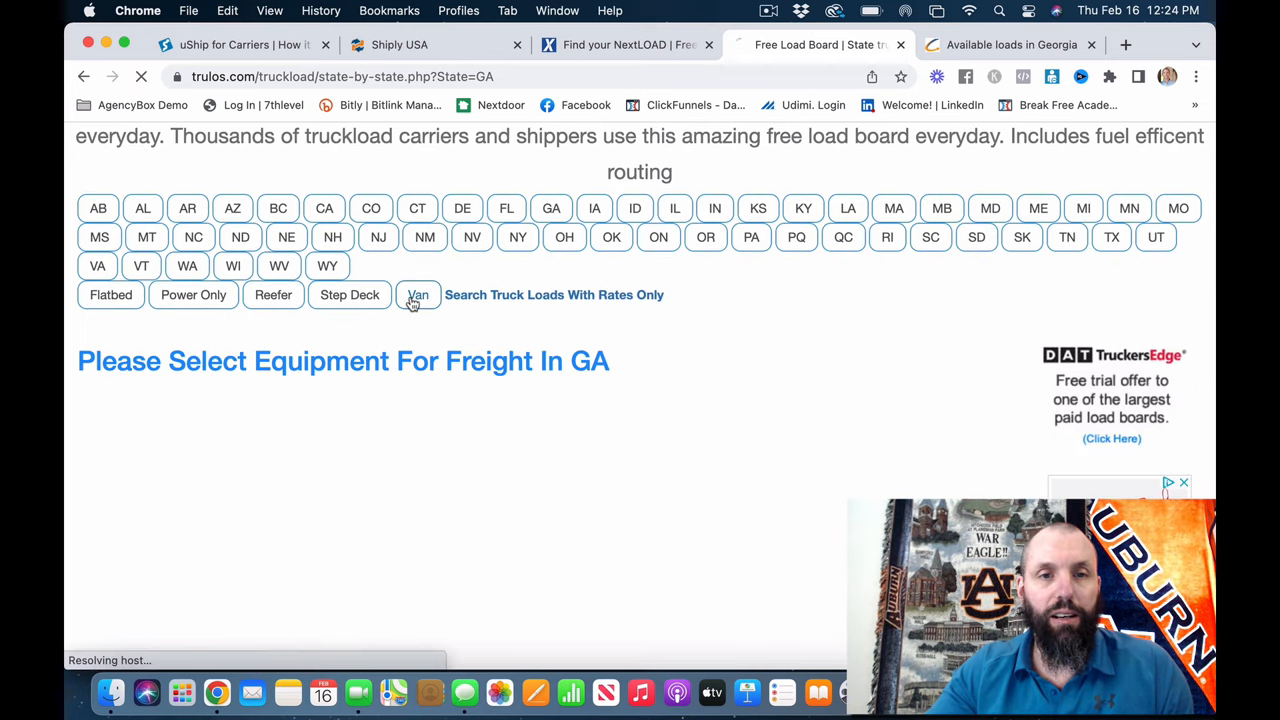
pyautogui.click(416, 294)
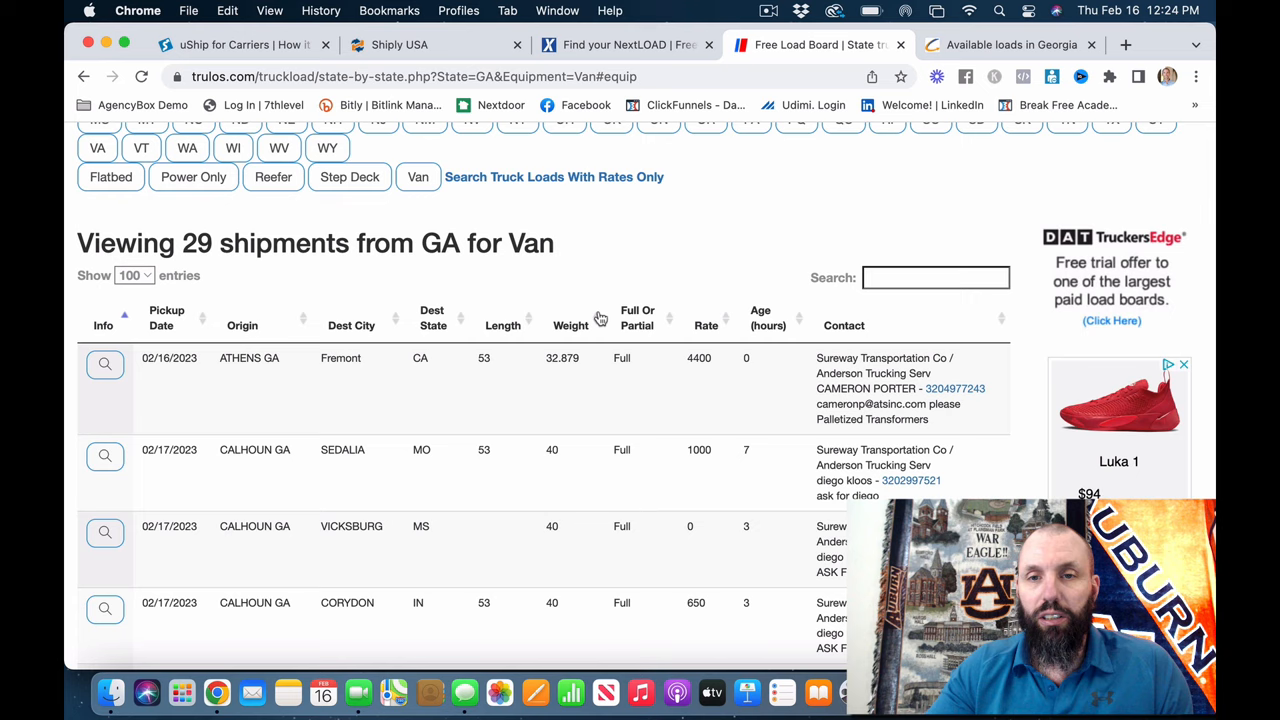
pyautogui.scroll(-3)
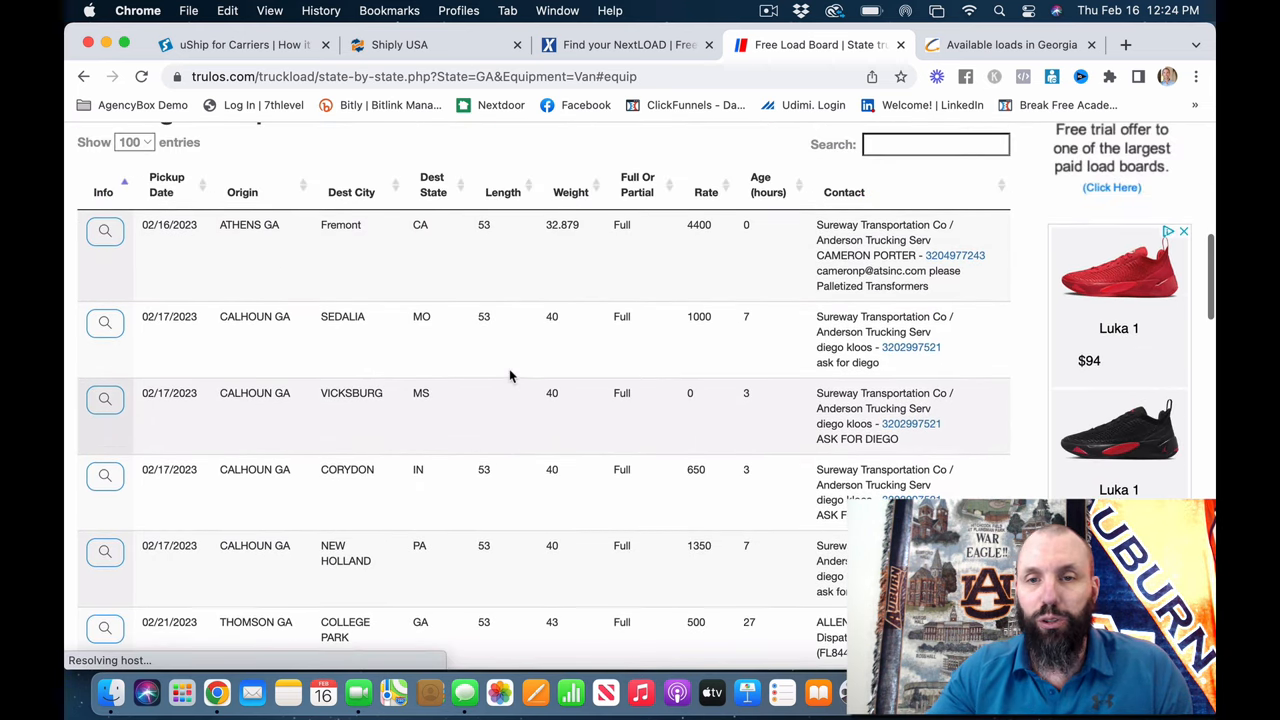
pyautogui.scroll(3)
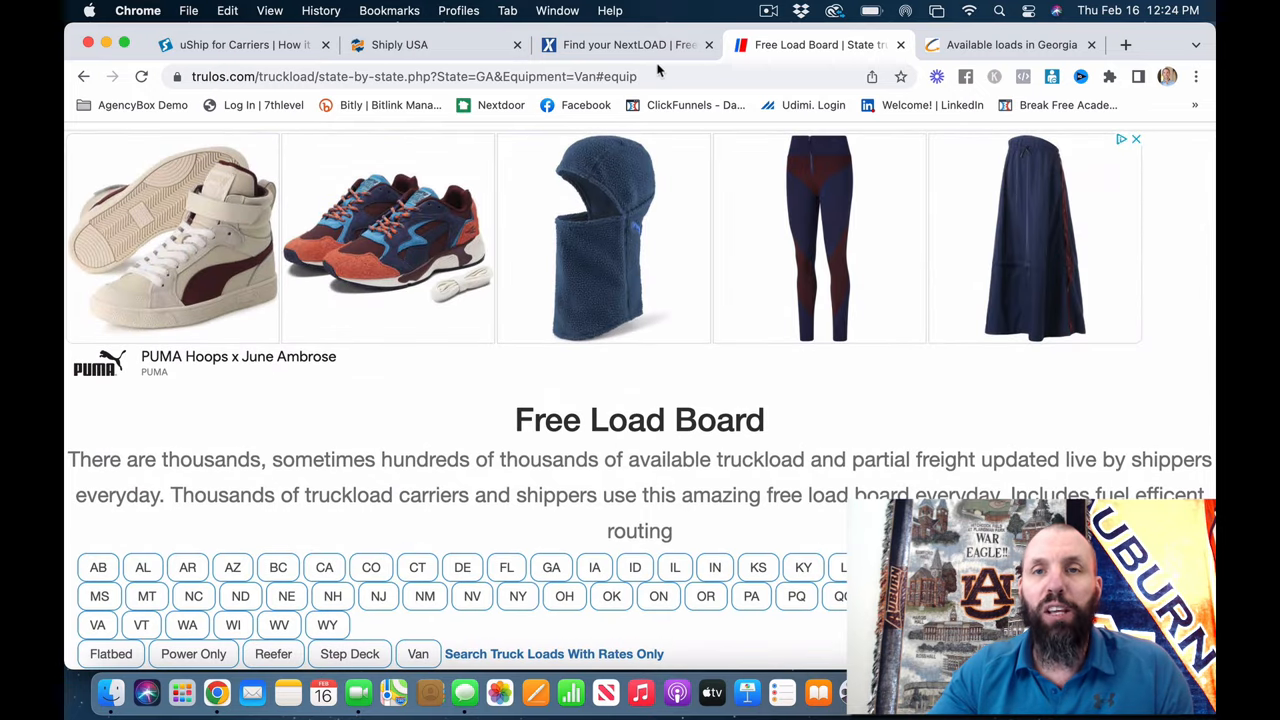
pyautogui.moveTo(672, 72)
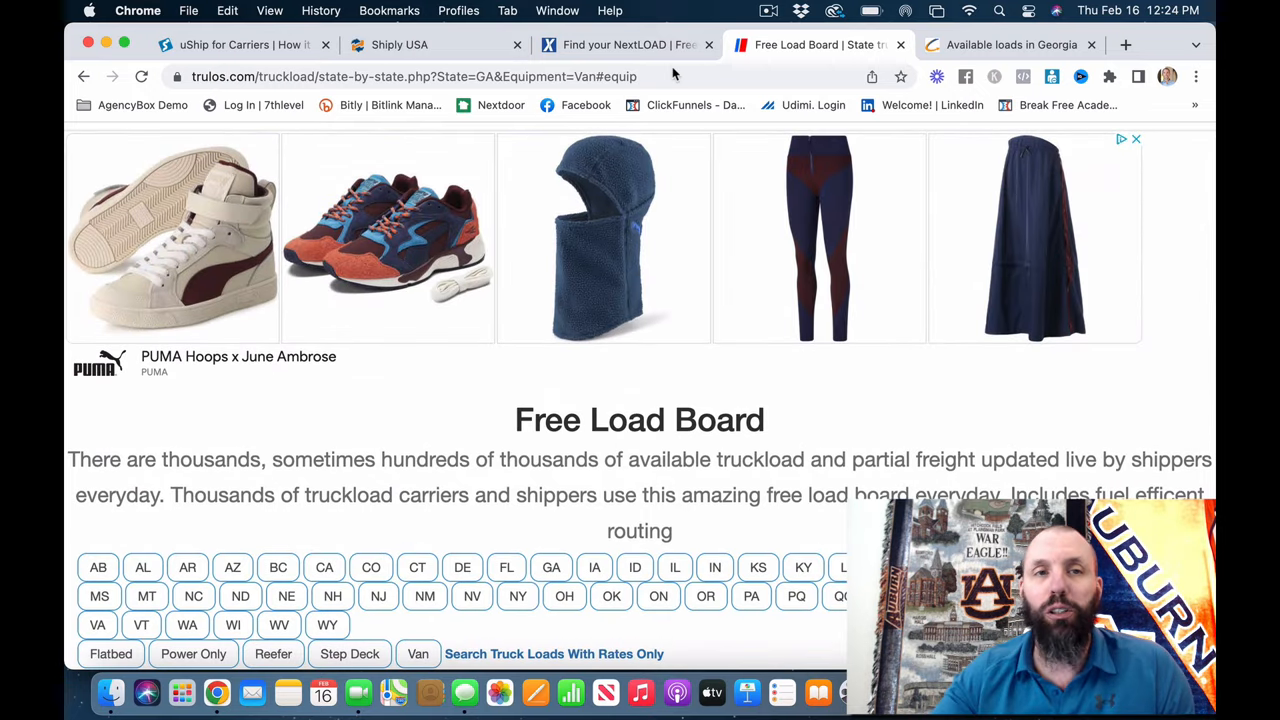
# Browse NextLoad's Find Loads page and its search filter options, then move to the Shiply site
pyautogui.click(624, 44)
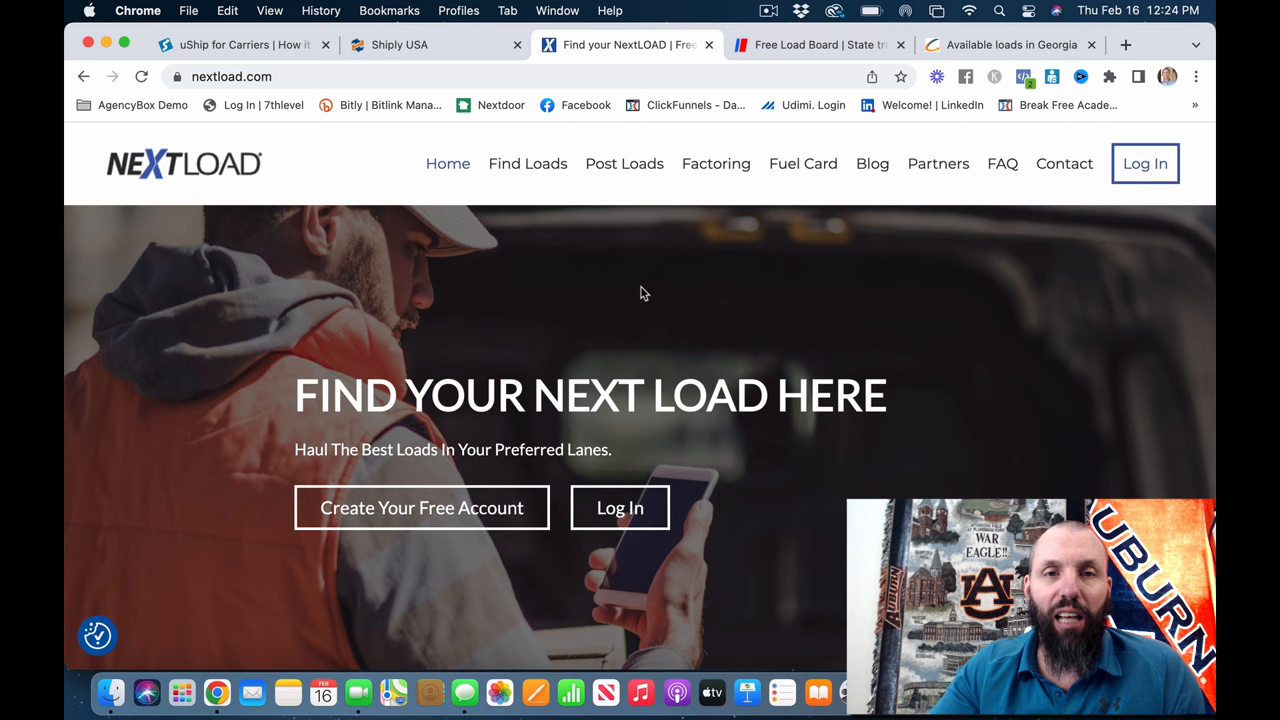
pyautogui.click(528, 164)
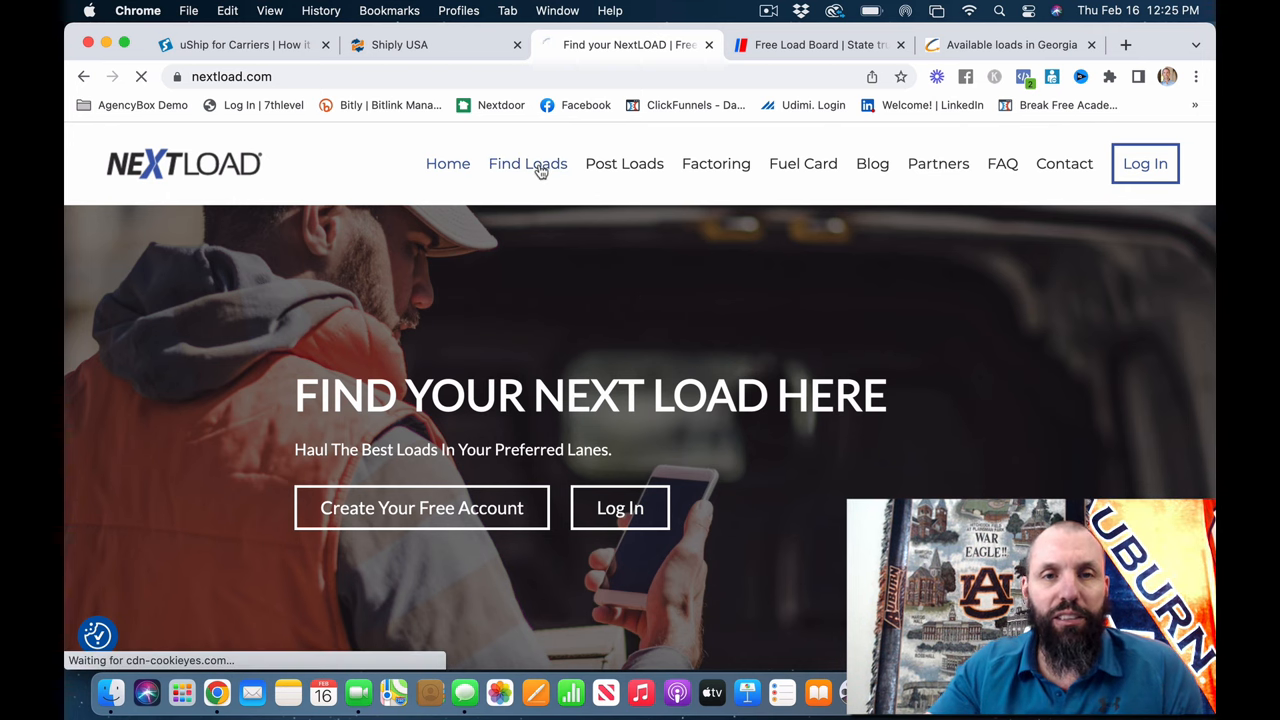
pyautogui.click(528, 164)
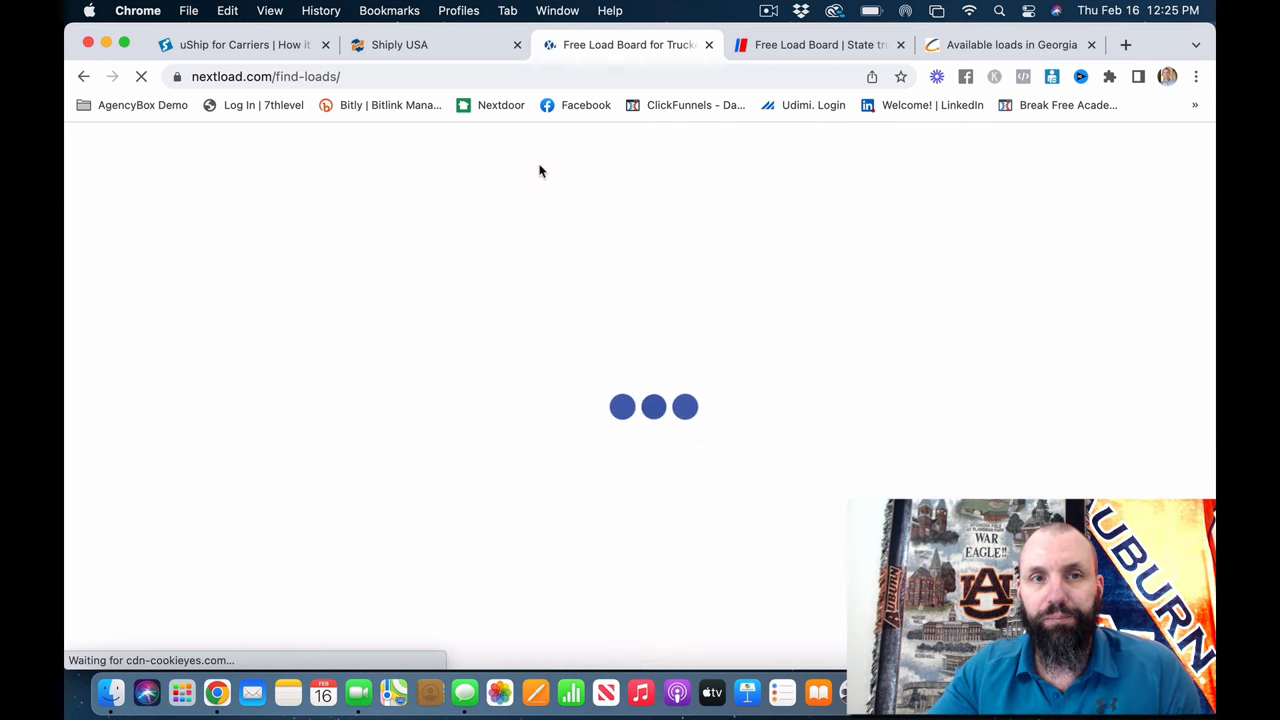
pyautogui.moveTo(544, 300)
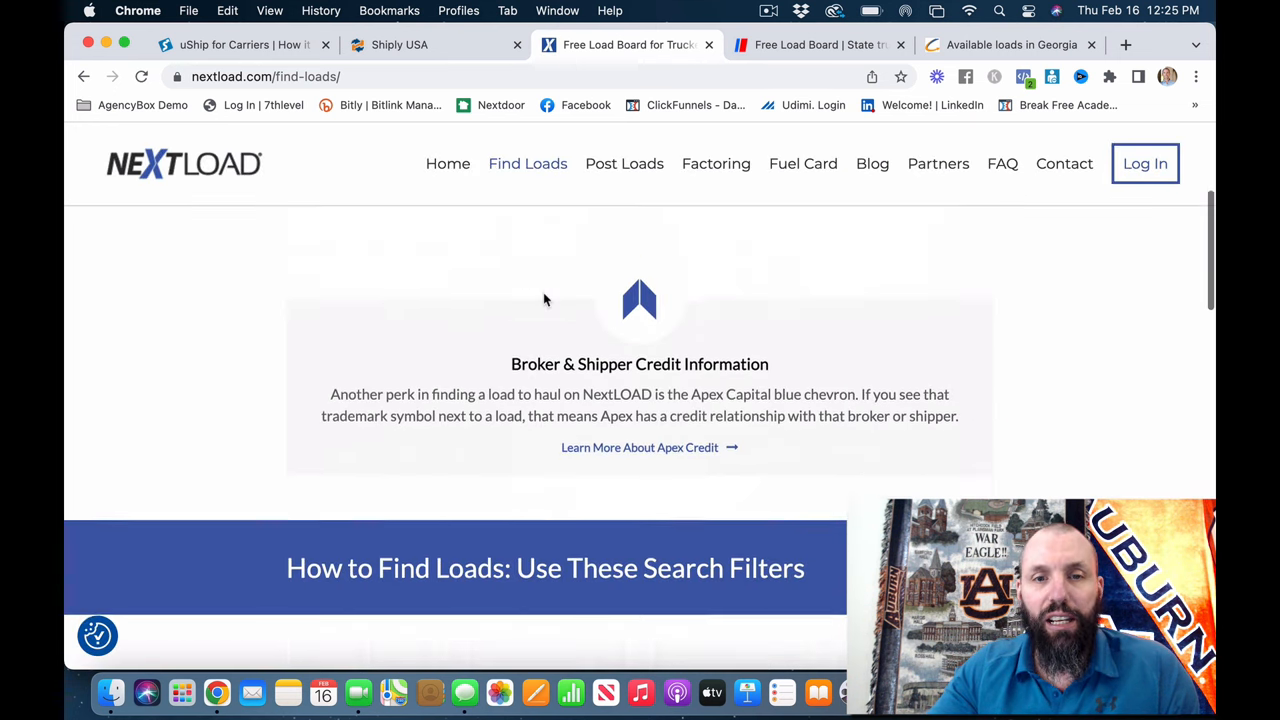
pyautogui.scroll(-3)
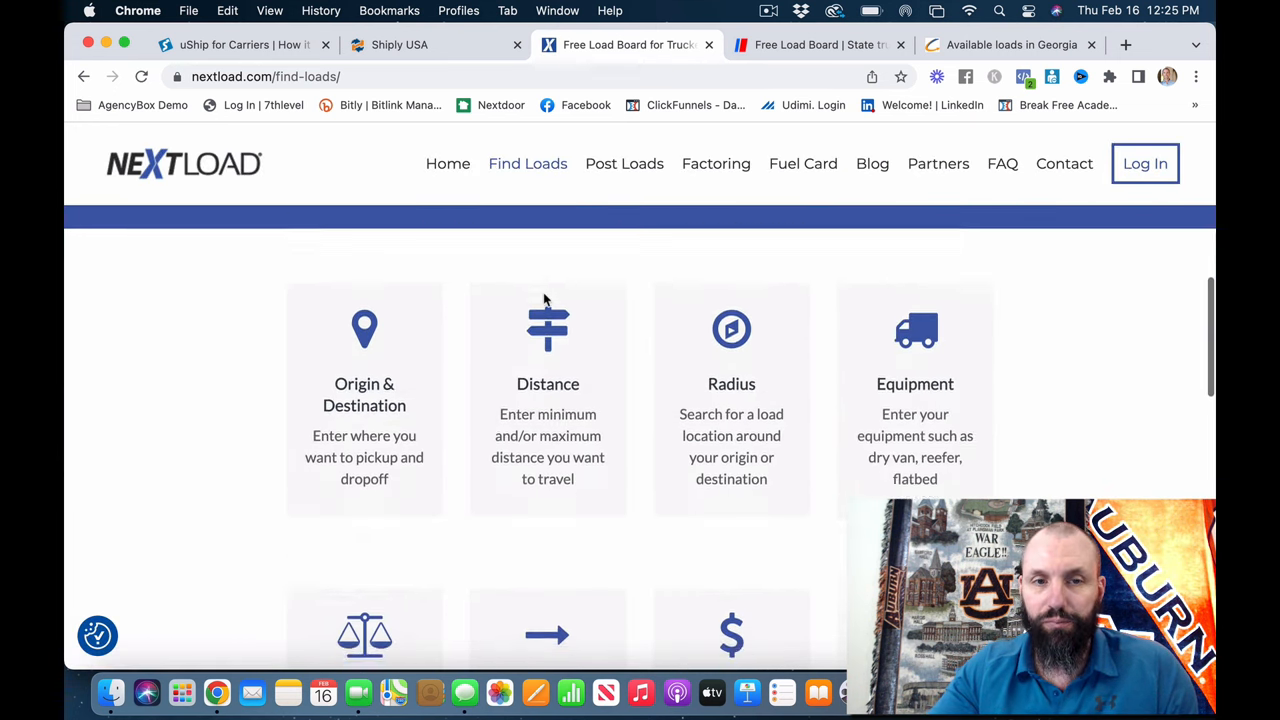
pyautogui.scroll(-3)
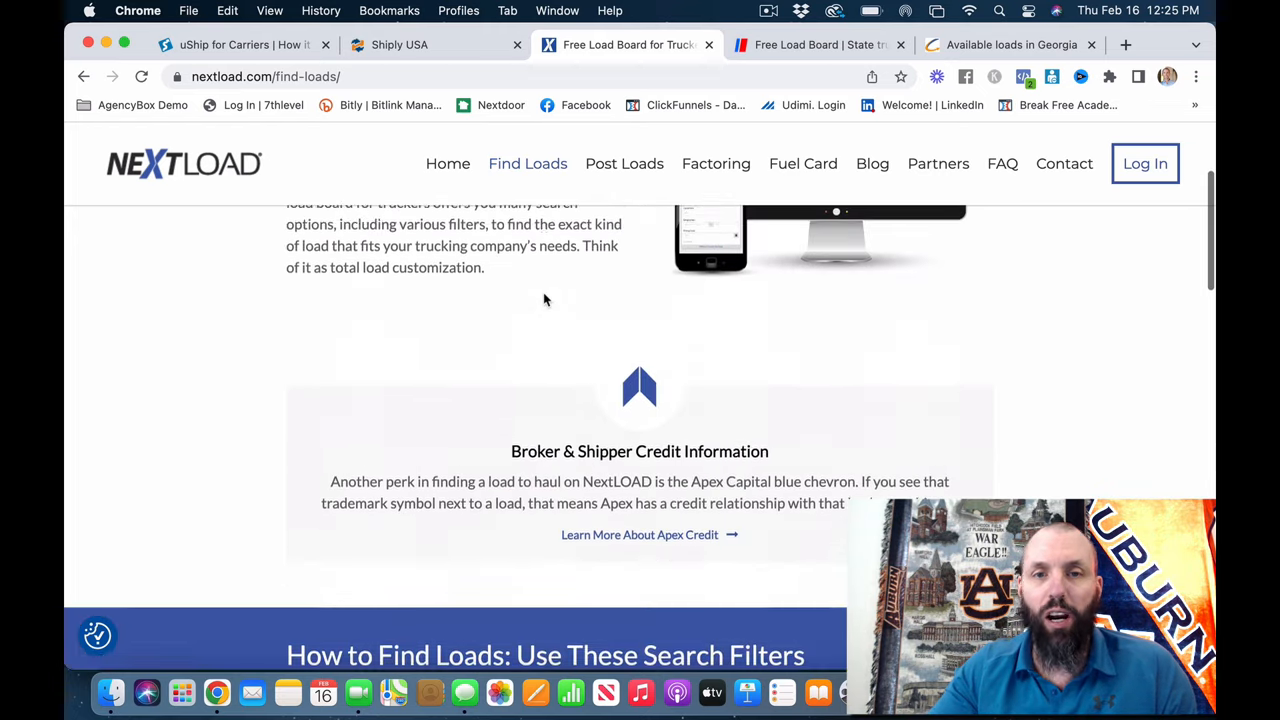
pyautogui.scroll(3)
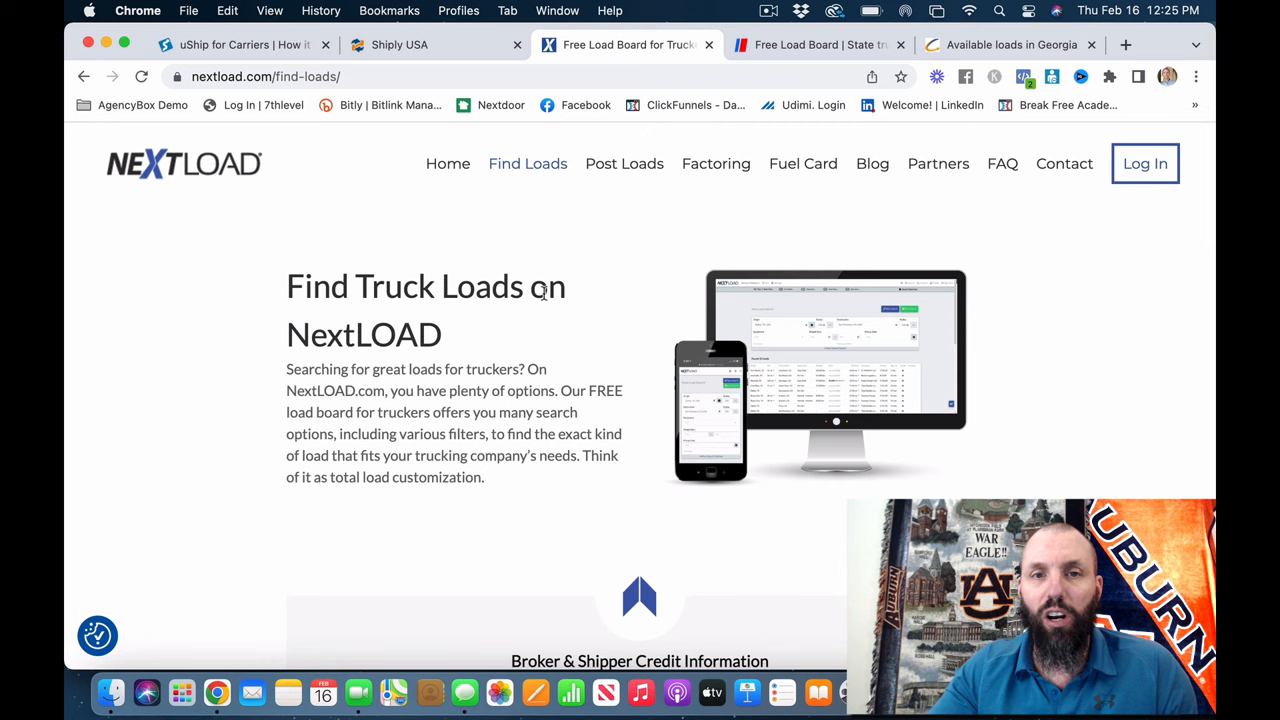
pyautogui.moveTo(540, 238)
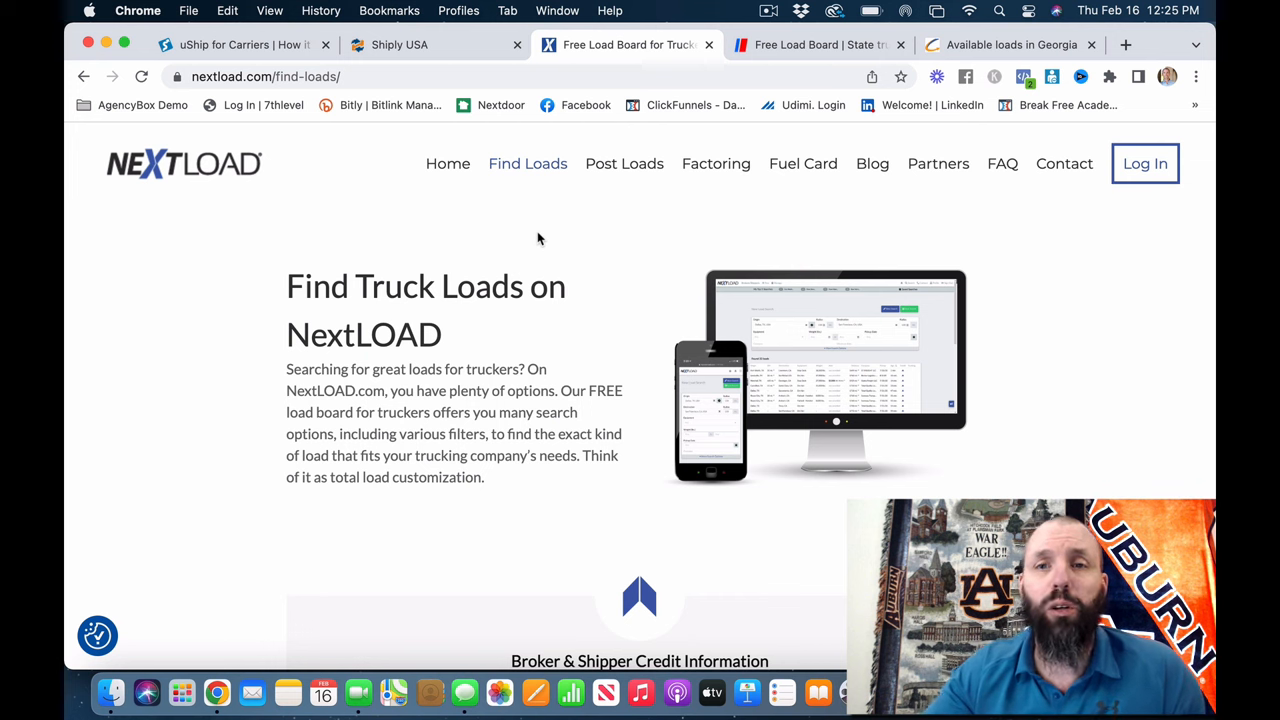
pyautogui.moveTo(430, 56)
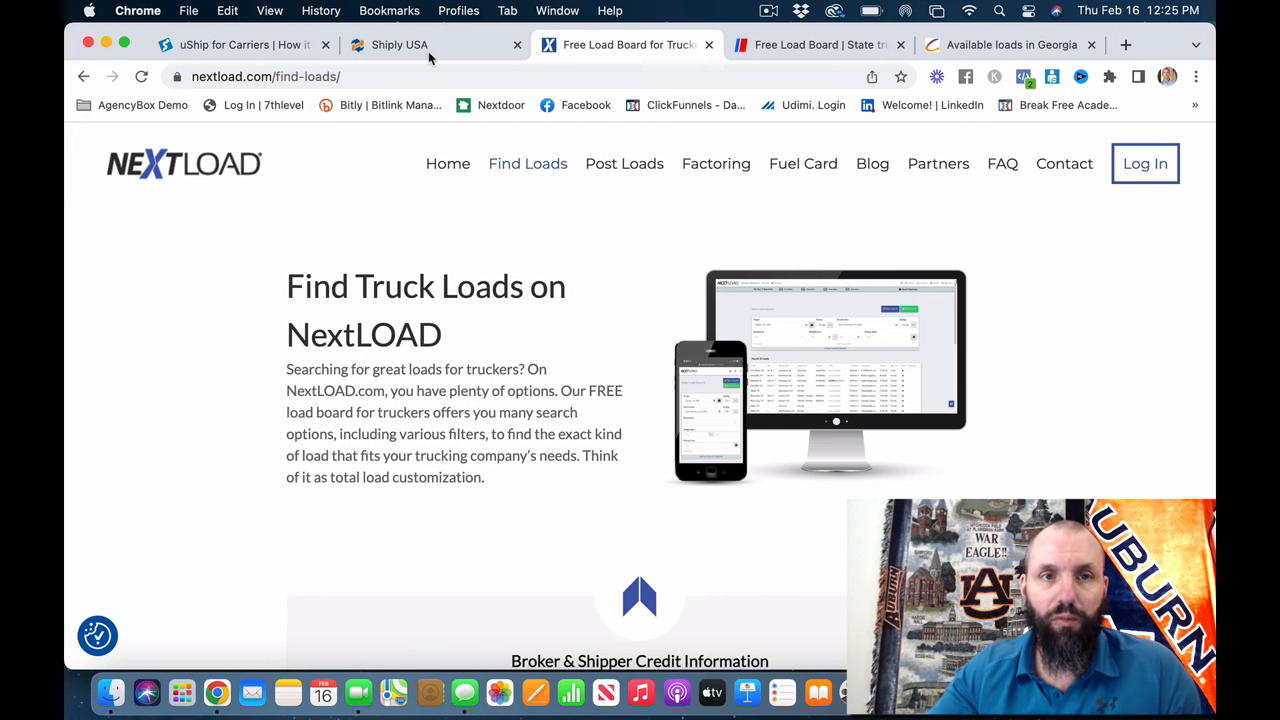
pyautogui.click(400, 44)
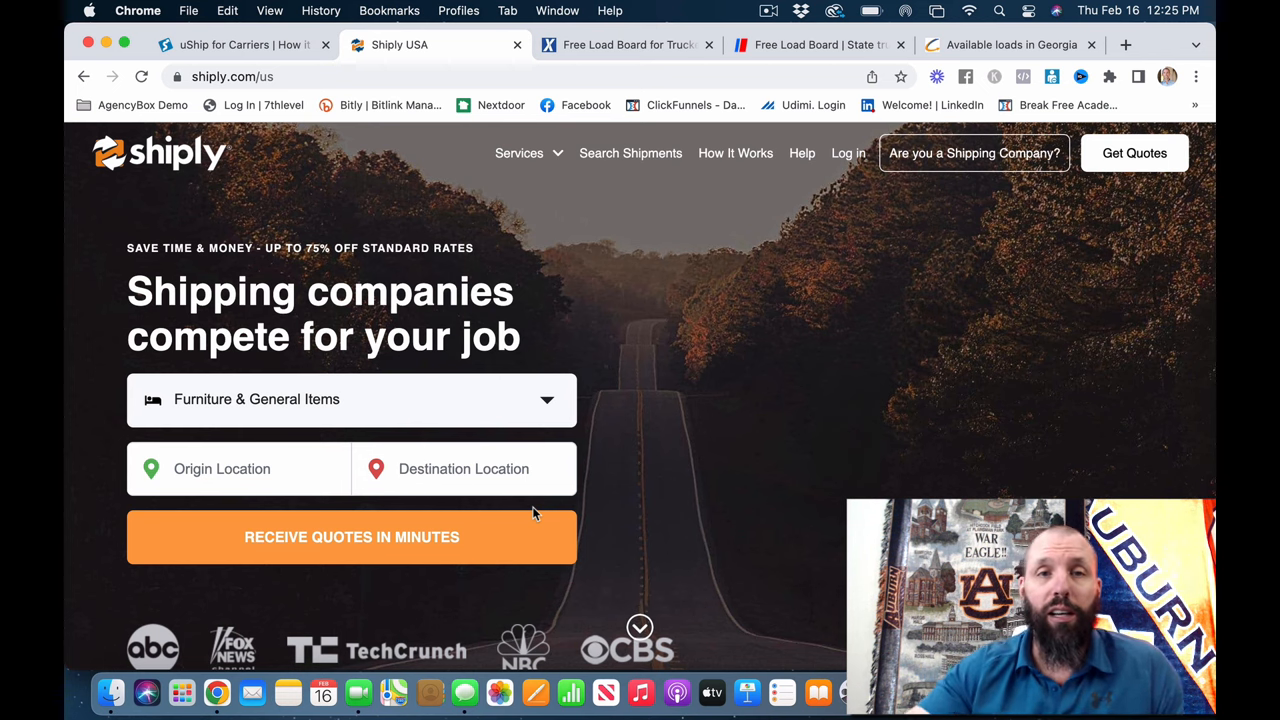
# Browse Shiply US recent shipments with quoted prices and start the Search Shipments list
pyautogui.scroll(-3)
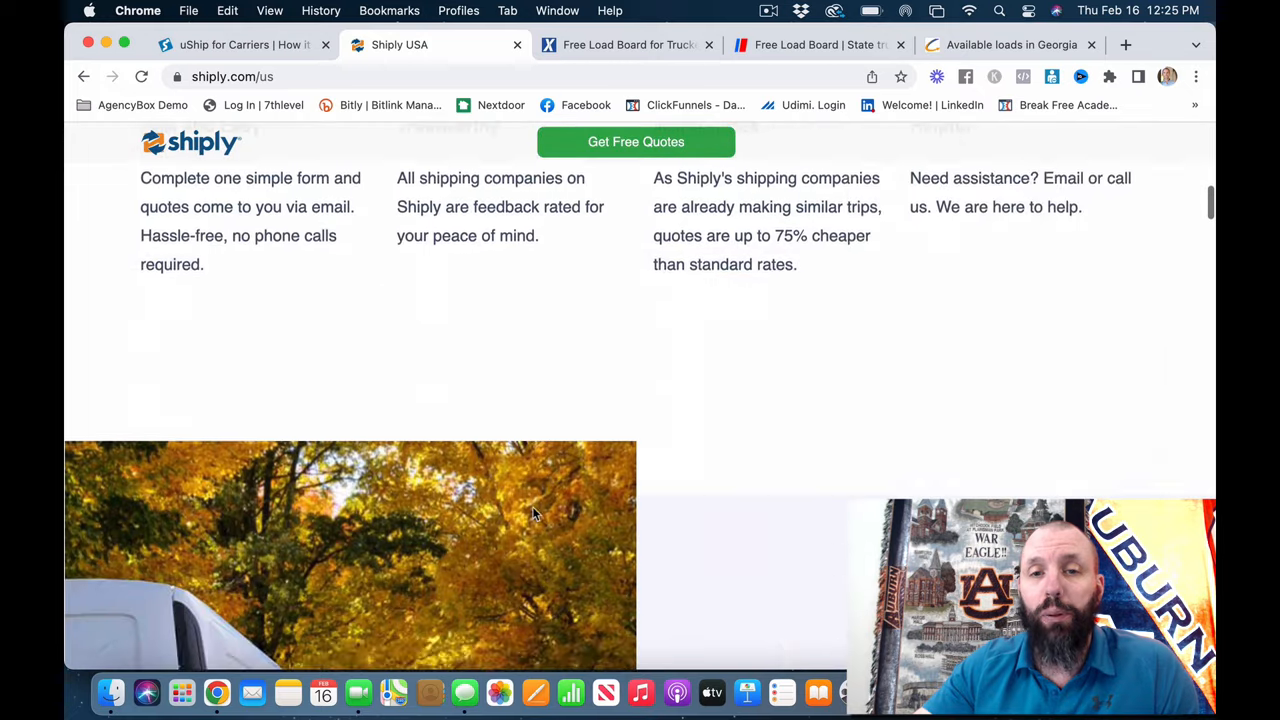
pyautogui.scroll(-3)
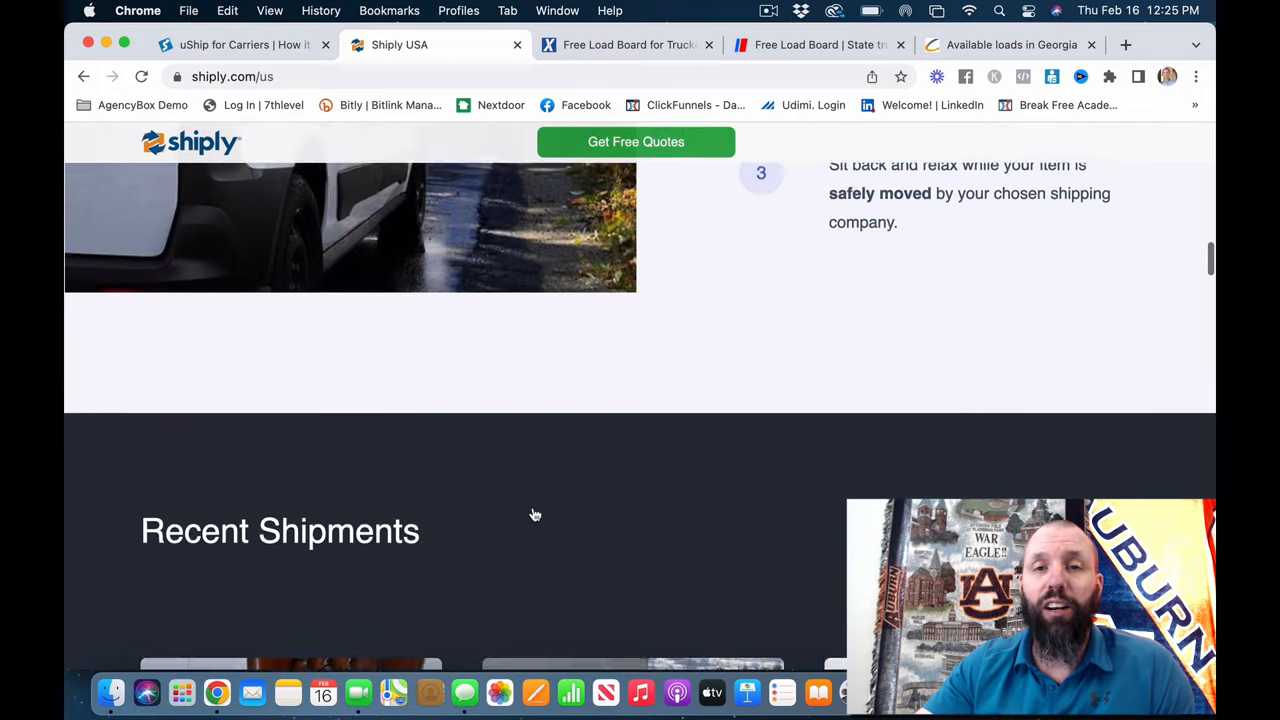
pyautogui.scroll(-3)
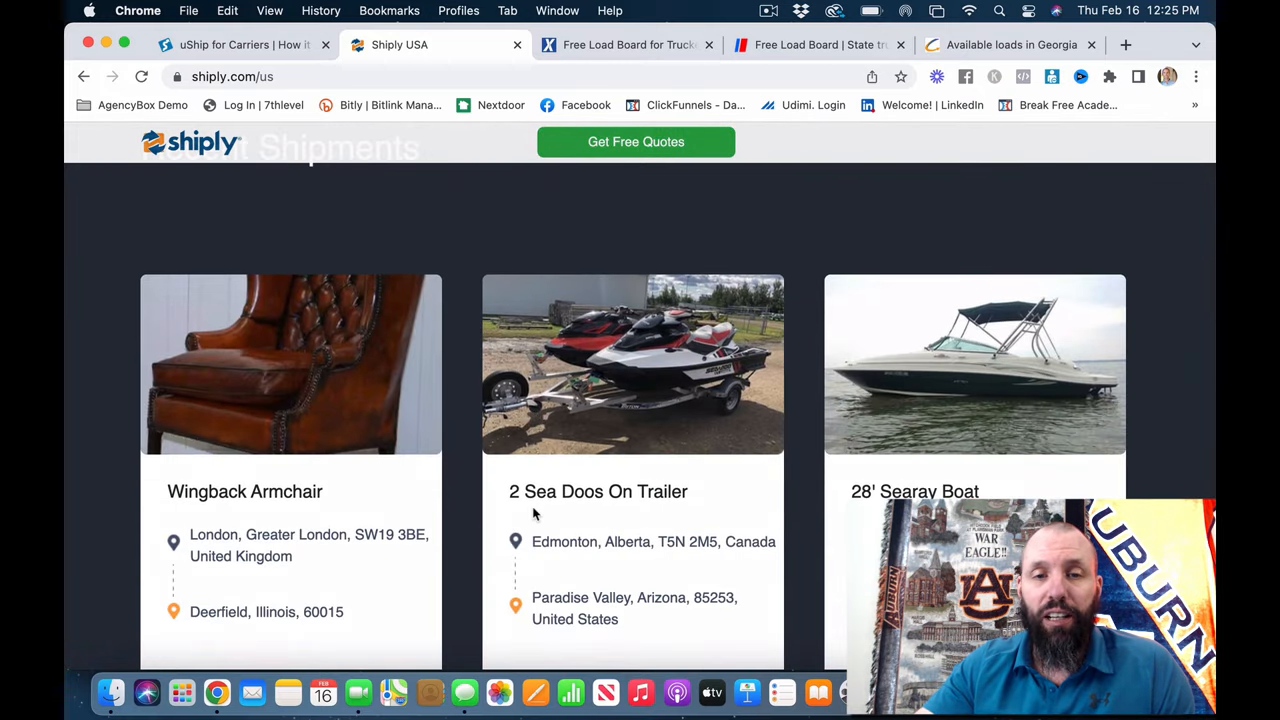
pyautogui.scroll(-3)
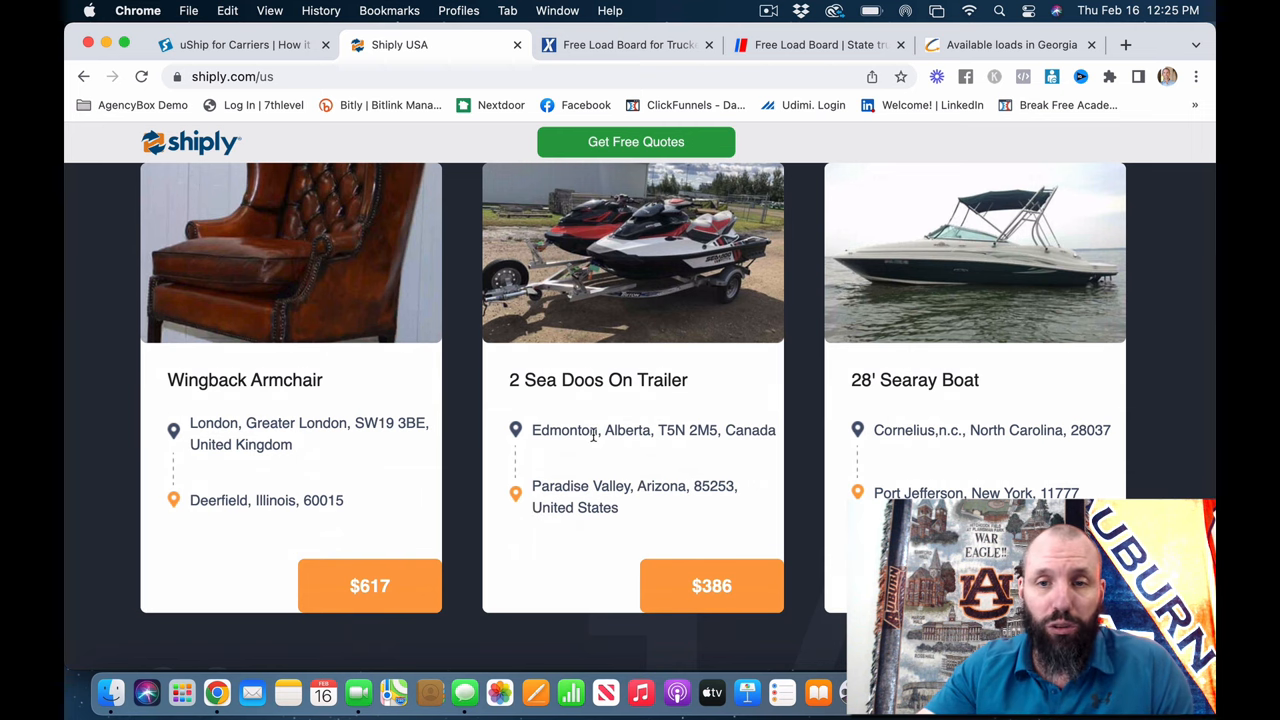
pyautogui.scroll(-3)
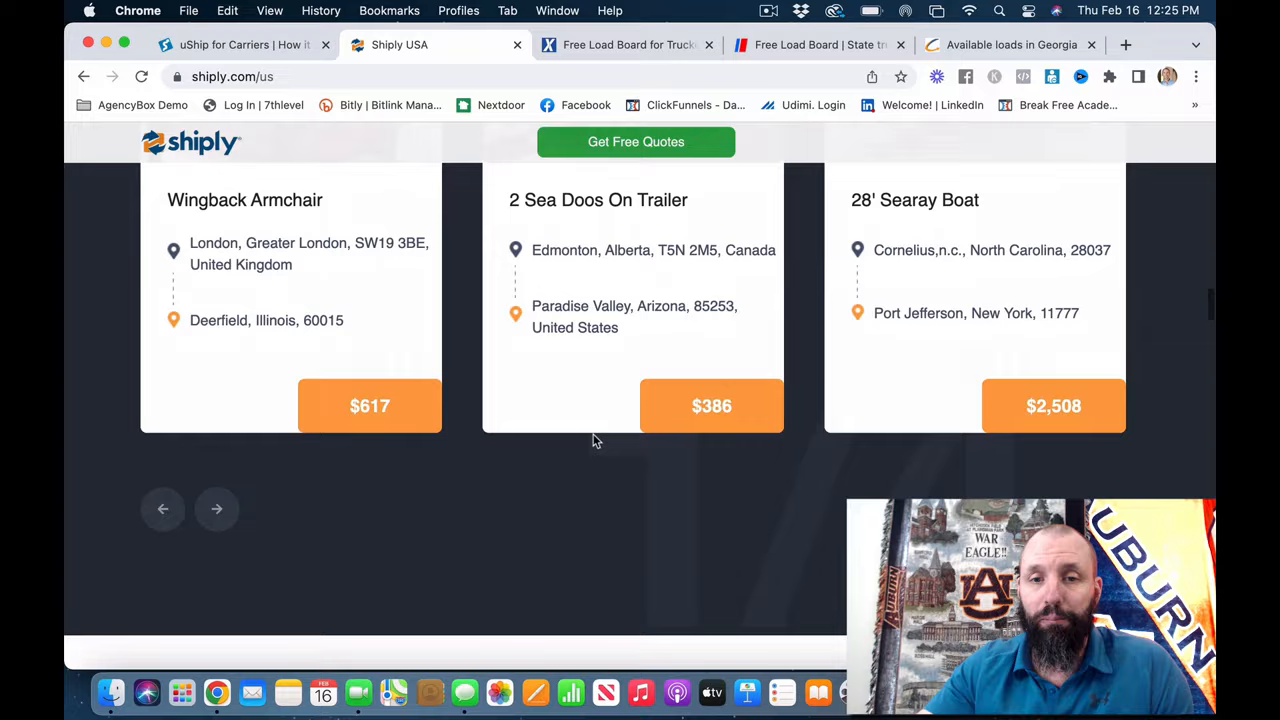
pyautogui.scroll(-3)
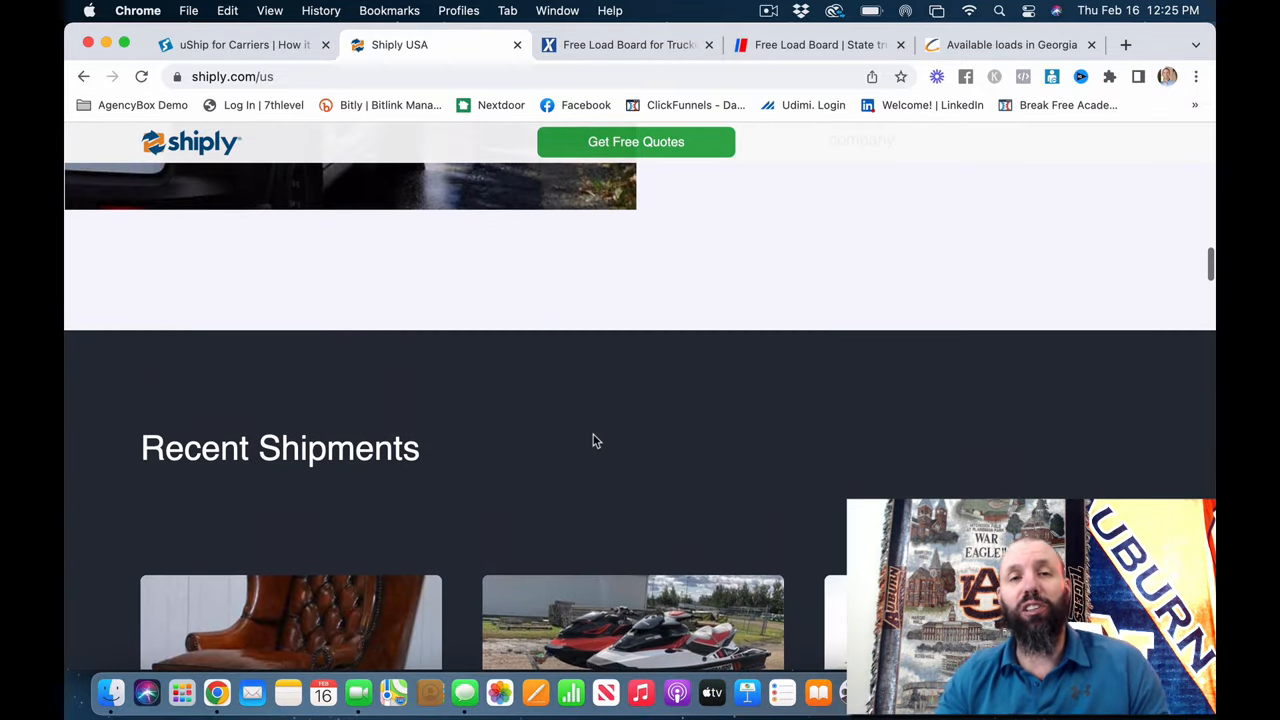
pyautogui.scroll(-3)
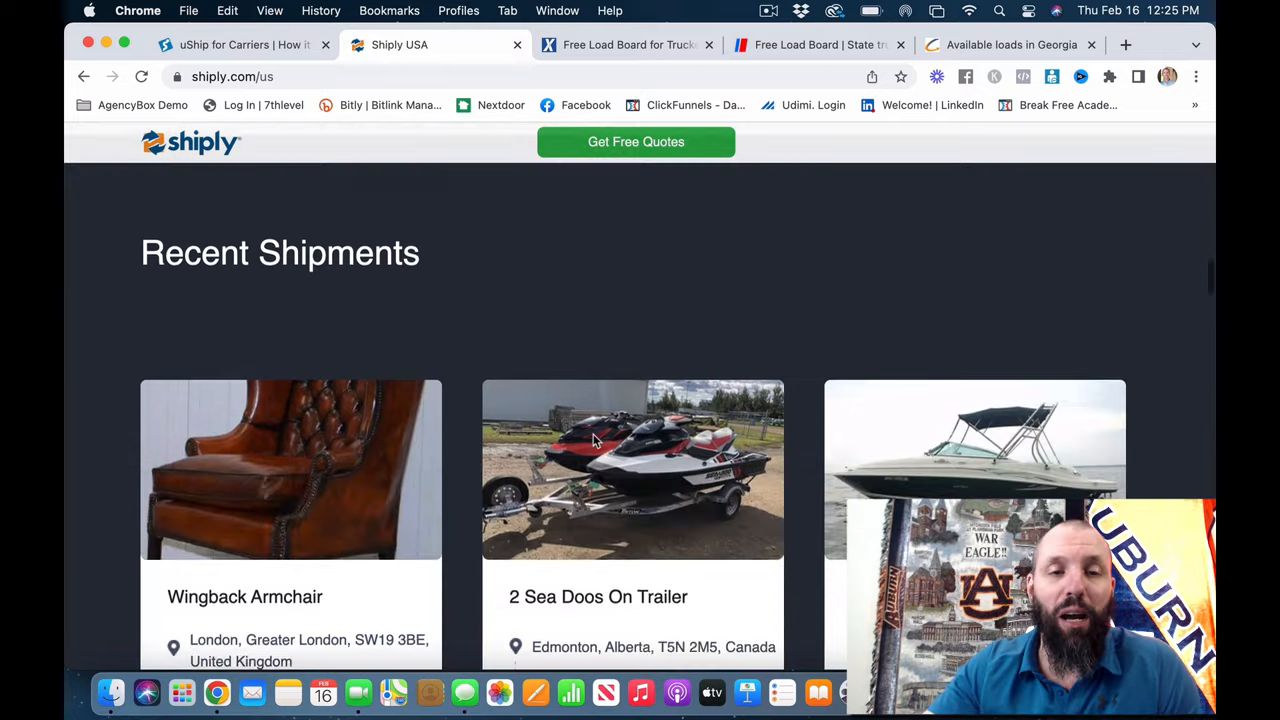
pyautogui.scroll(3)
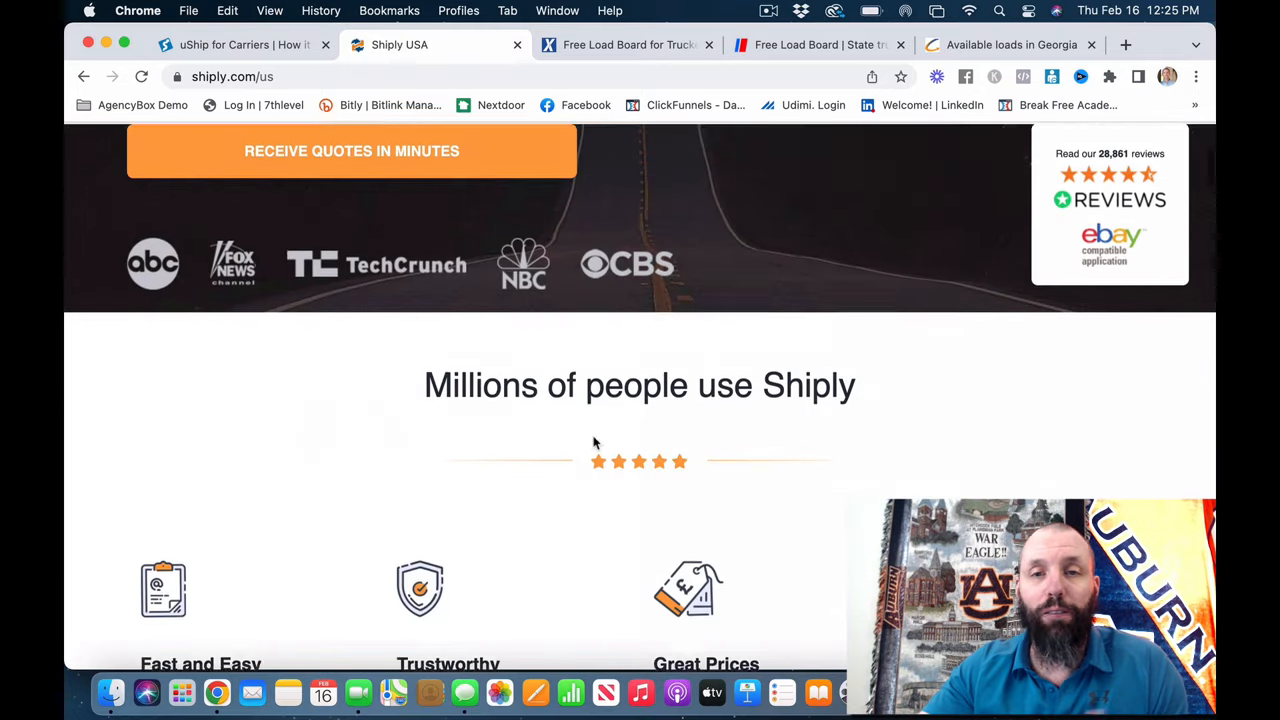
pyautogui.scroll(3)
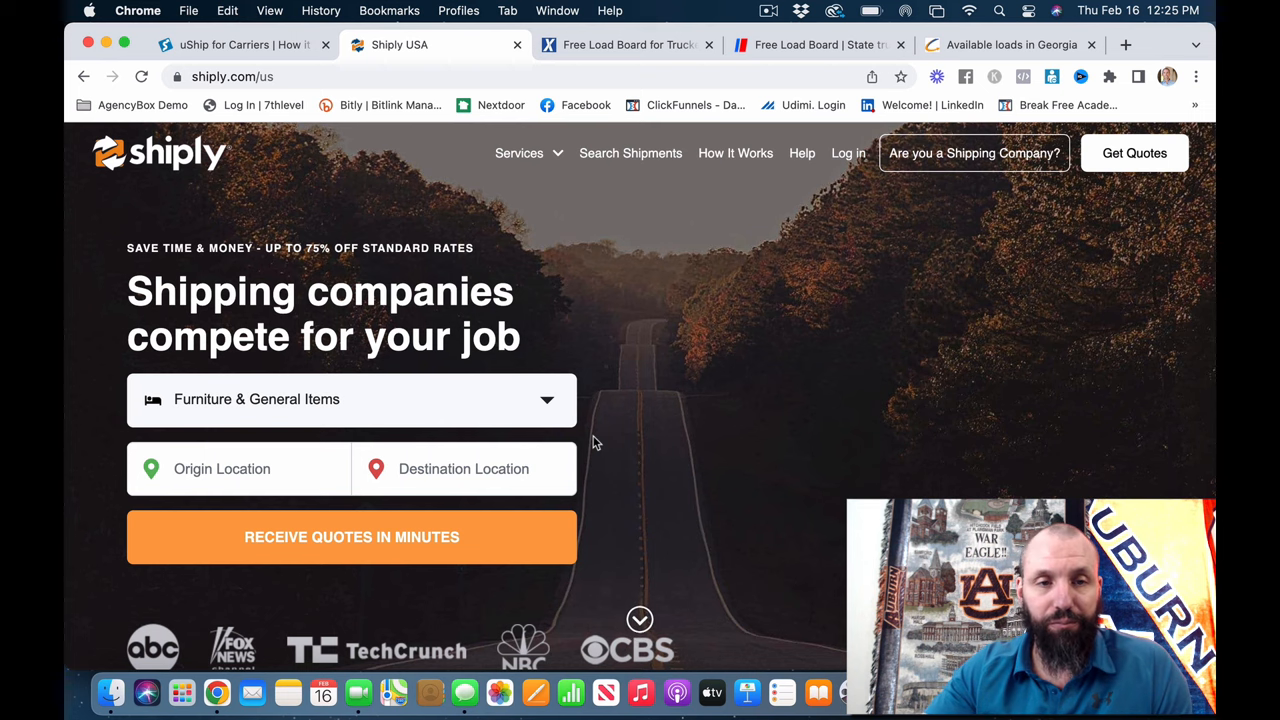
pyautogui.click(238, 468)
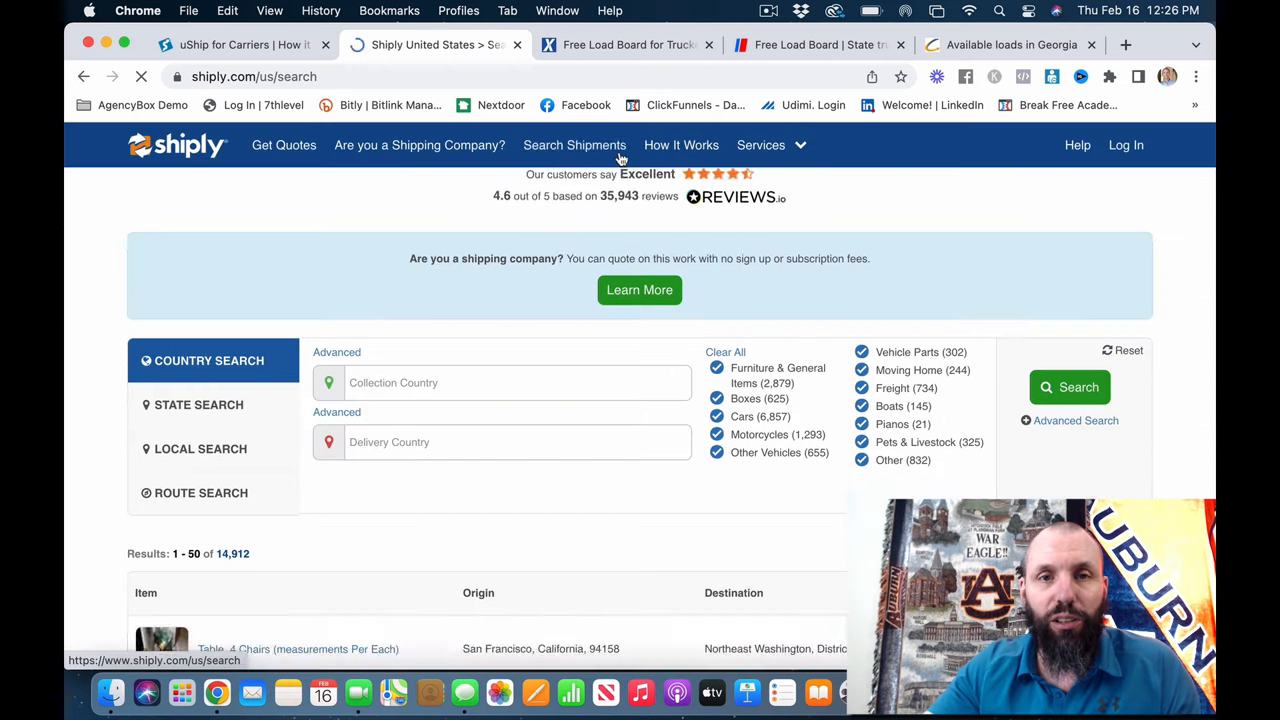
# Scroll through the 14,912 shipment results with origins, destinations, miles and quotes, and pick the BMW 650i listing
pyautogui.scroll(-3)
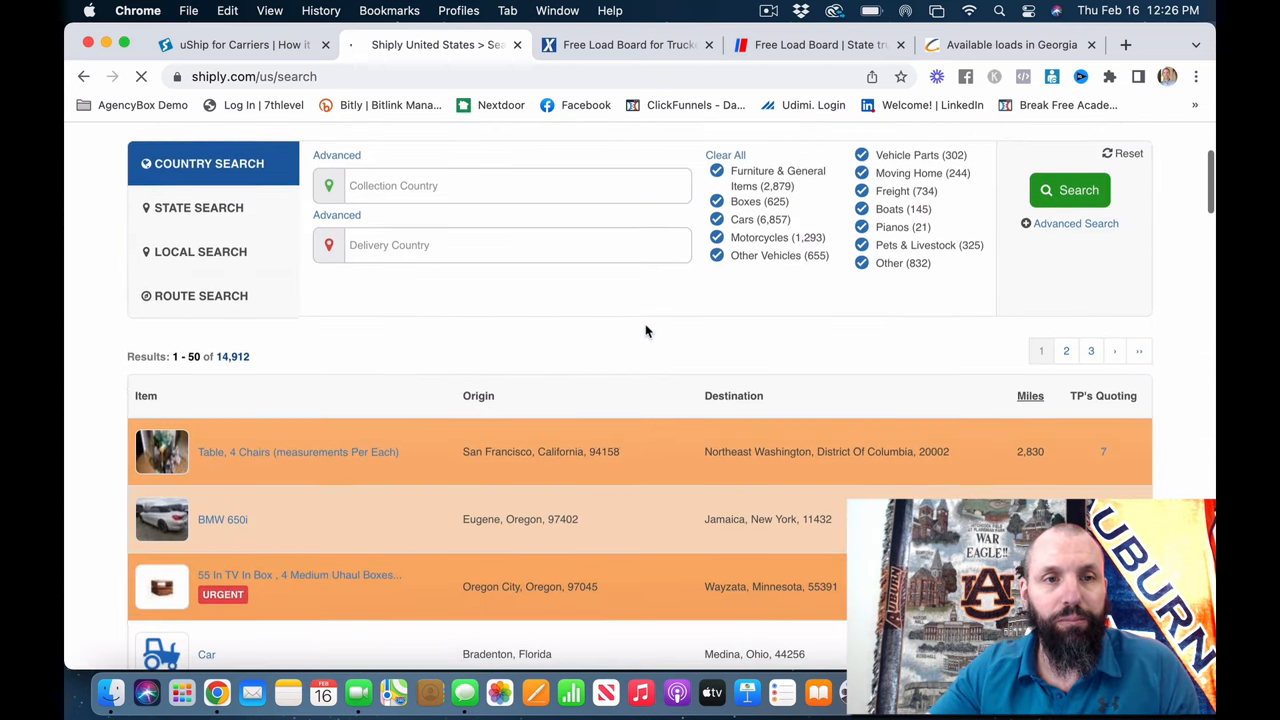
pyautogui.scroll(-3)
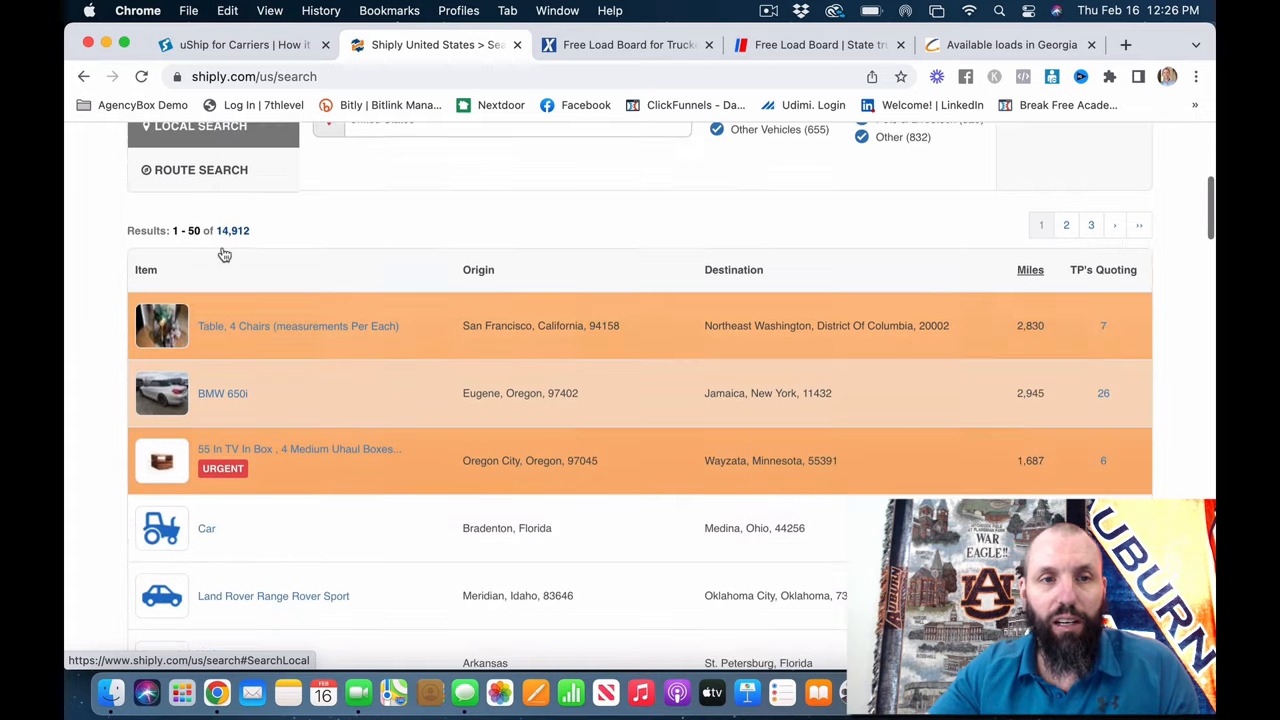
pyautogui.scroll(-3)
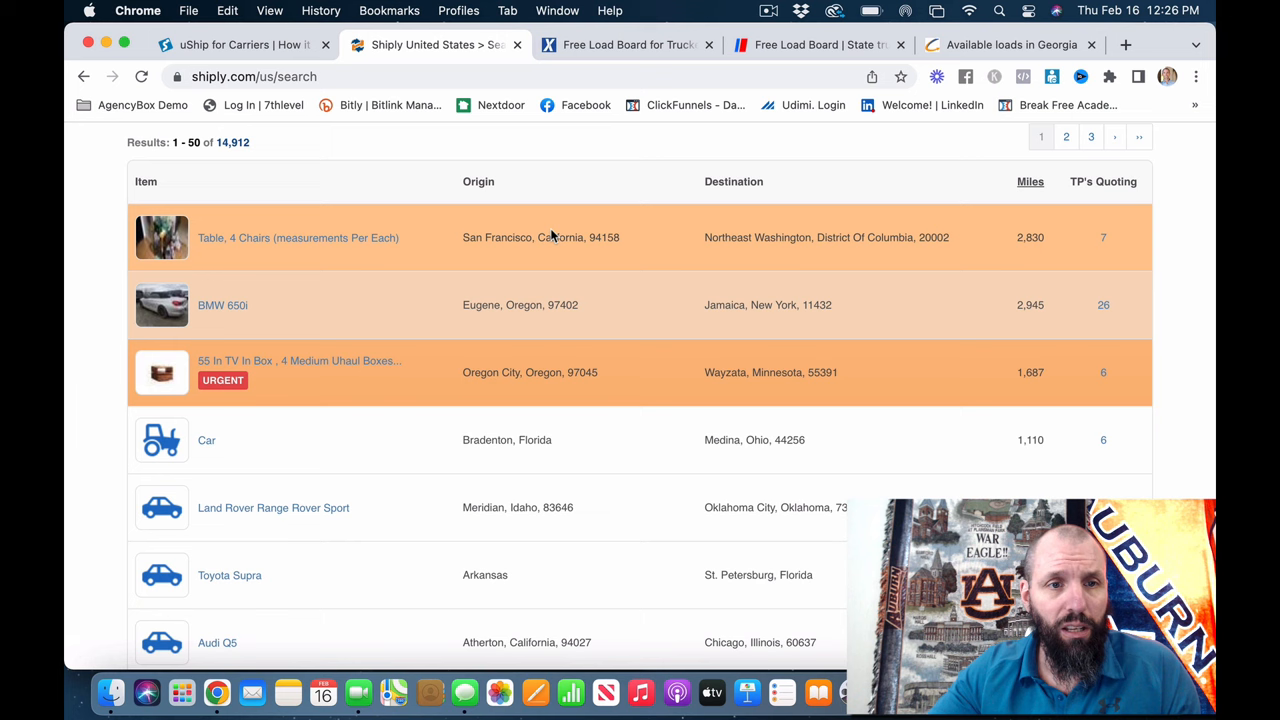
pyautogui.moveTo(224, 304)
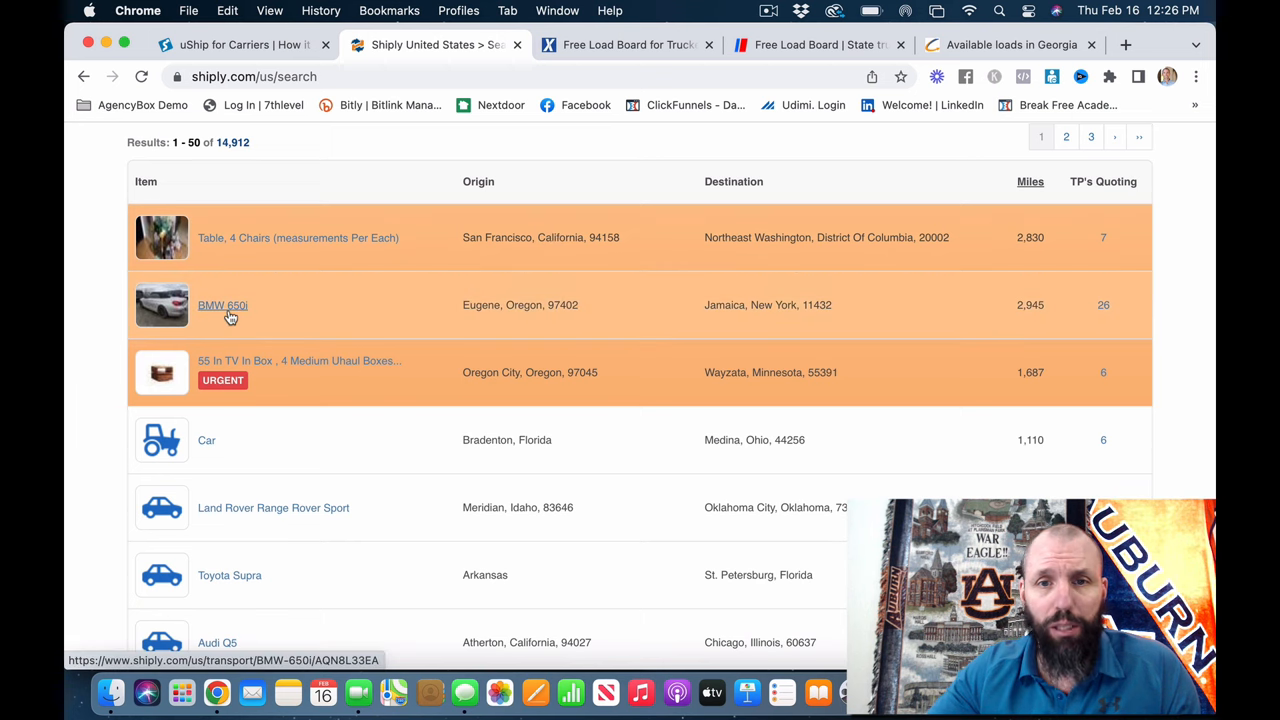
pyautogui.moveTo(676, 316)
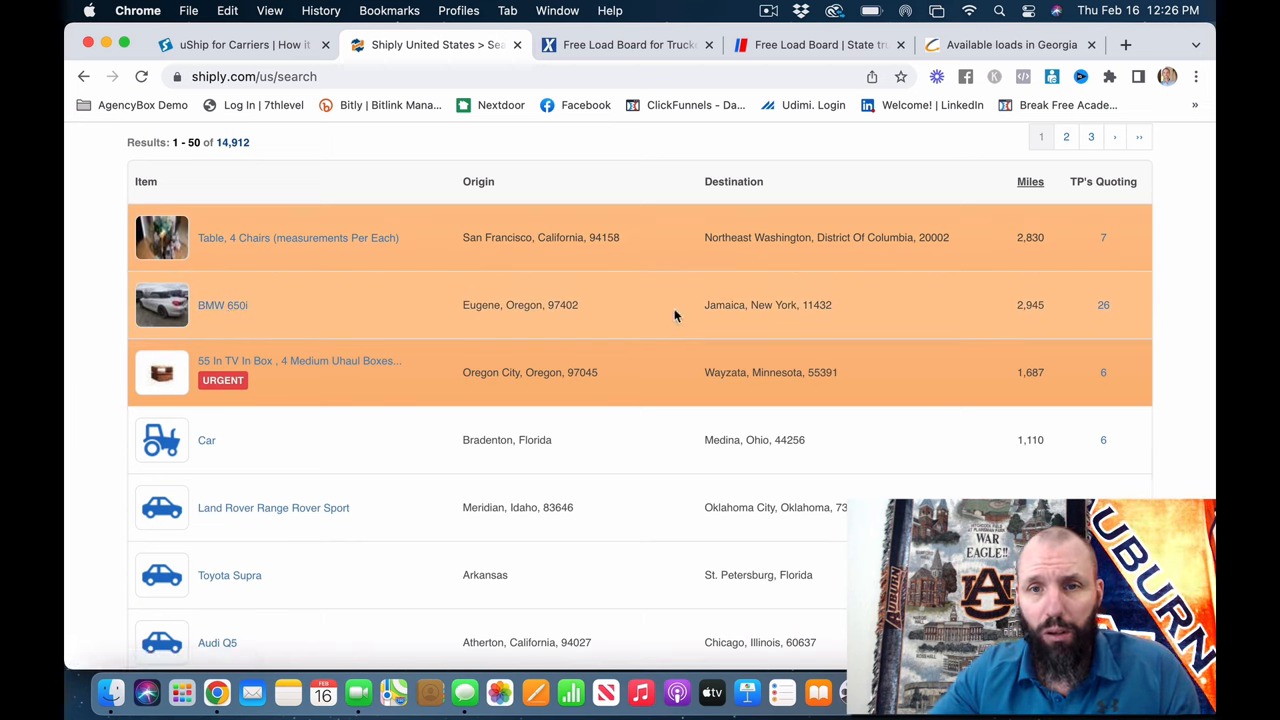
pyautogui.moveTo(800, 316)
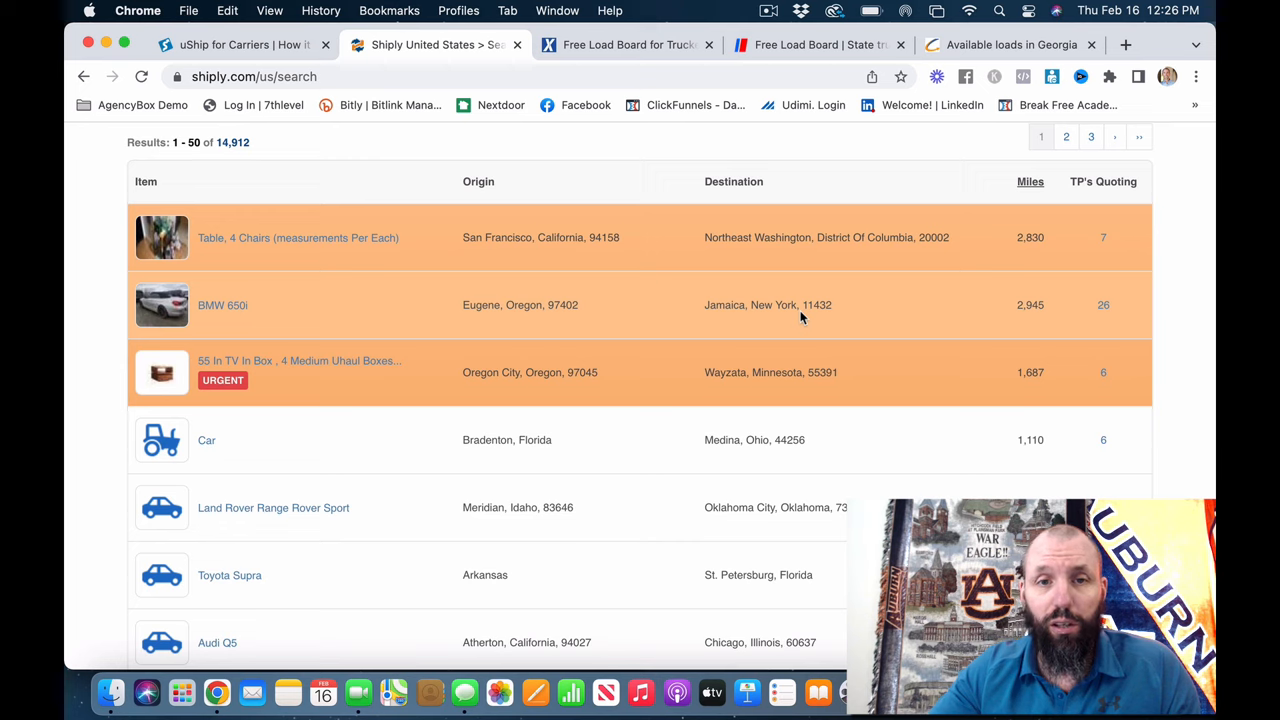
pyautogui.moveTo(990, 342)
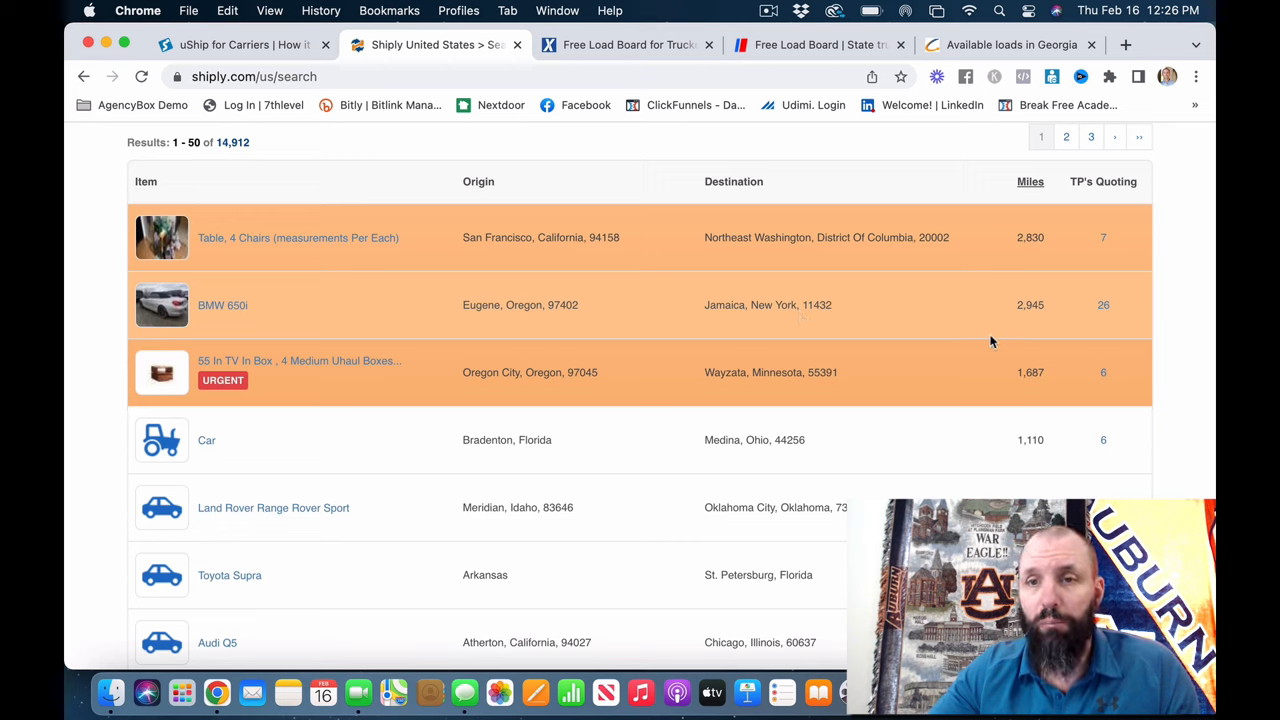
pyautogui.click(222, 304)
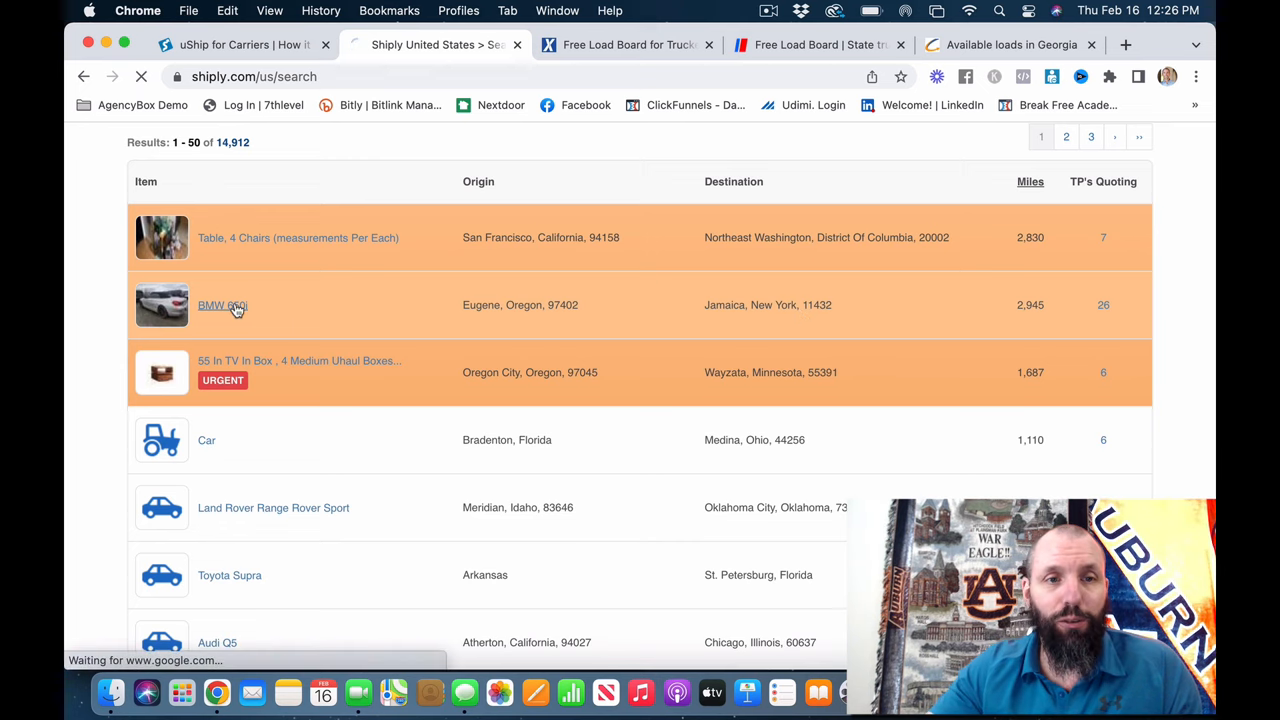
# Review the BMW 650i listing's route map, competing carrier quotes and Q&A, then move to uShip's carriers page
pyautogui.click(222, 304)
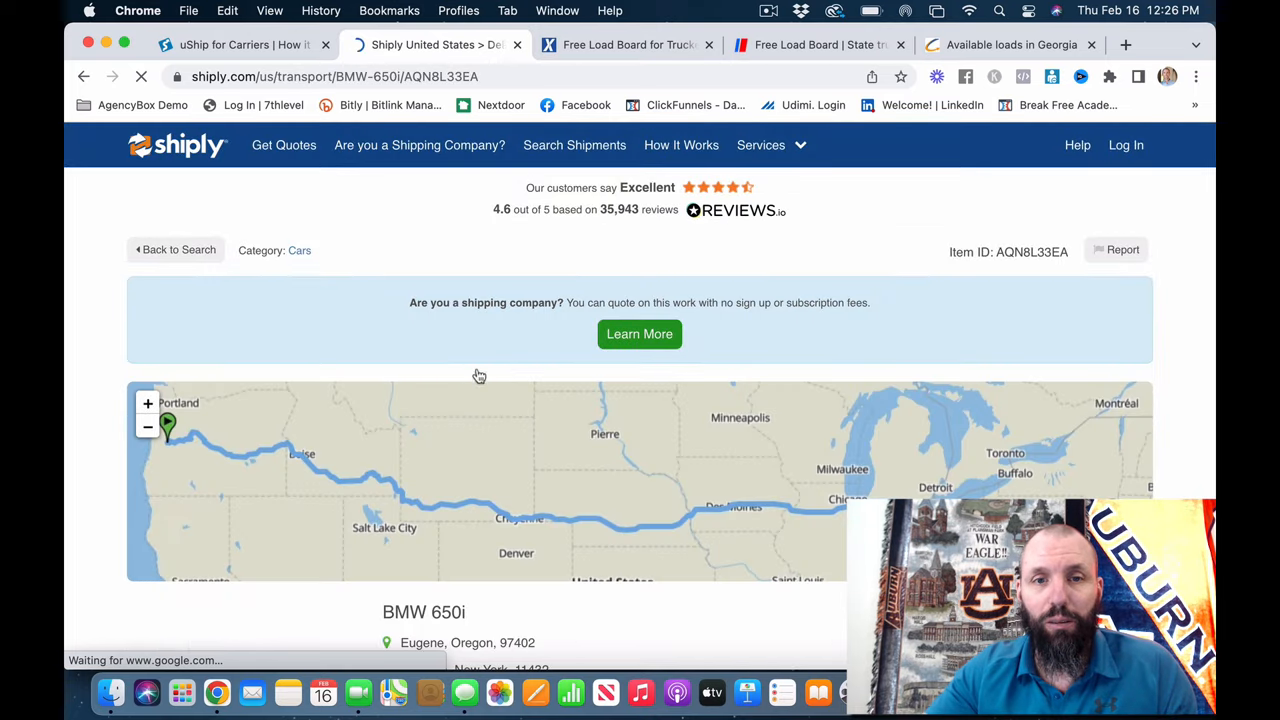
pyautogui.scroll(-3)
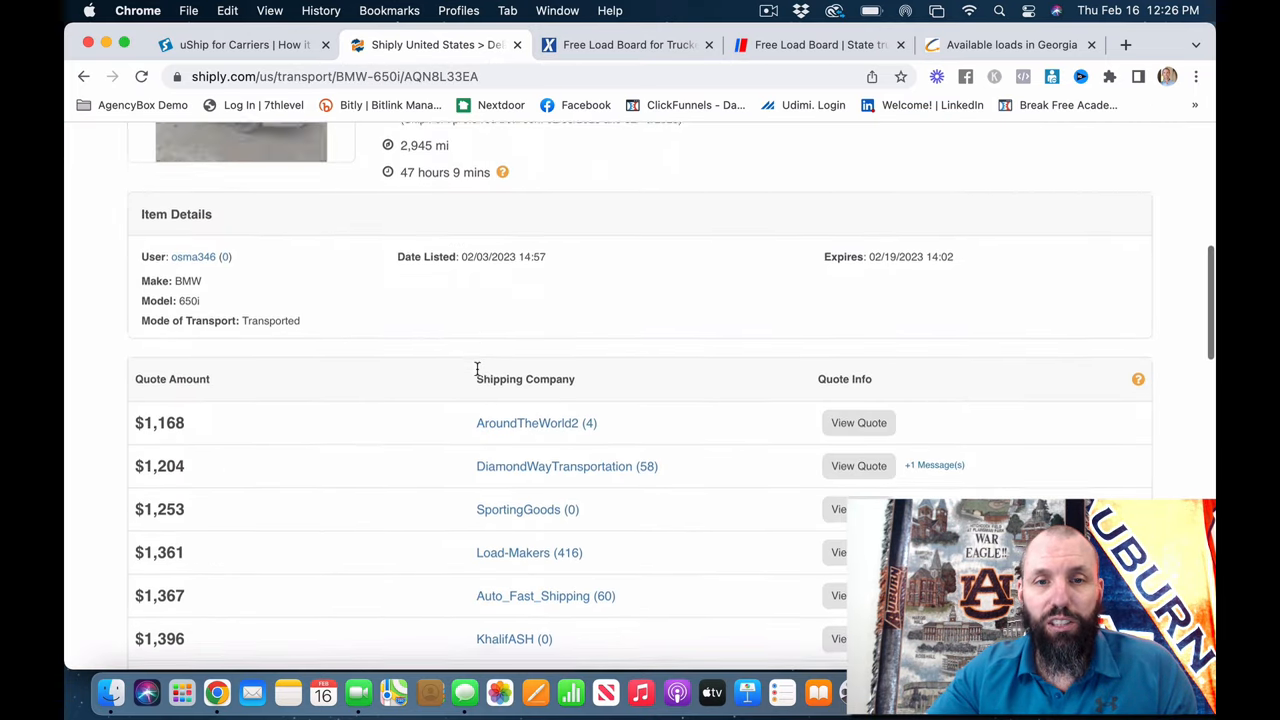
pyautogui.scroll(-3)
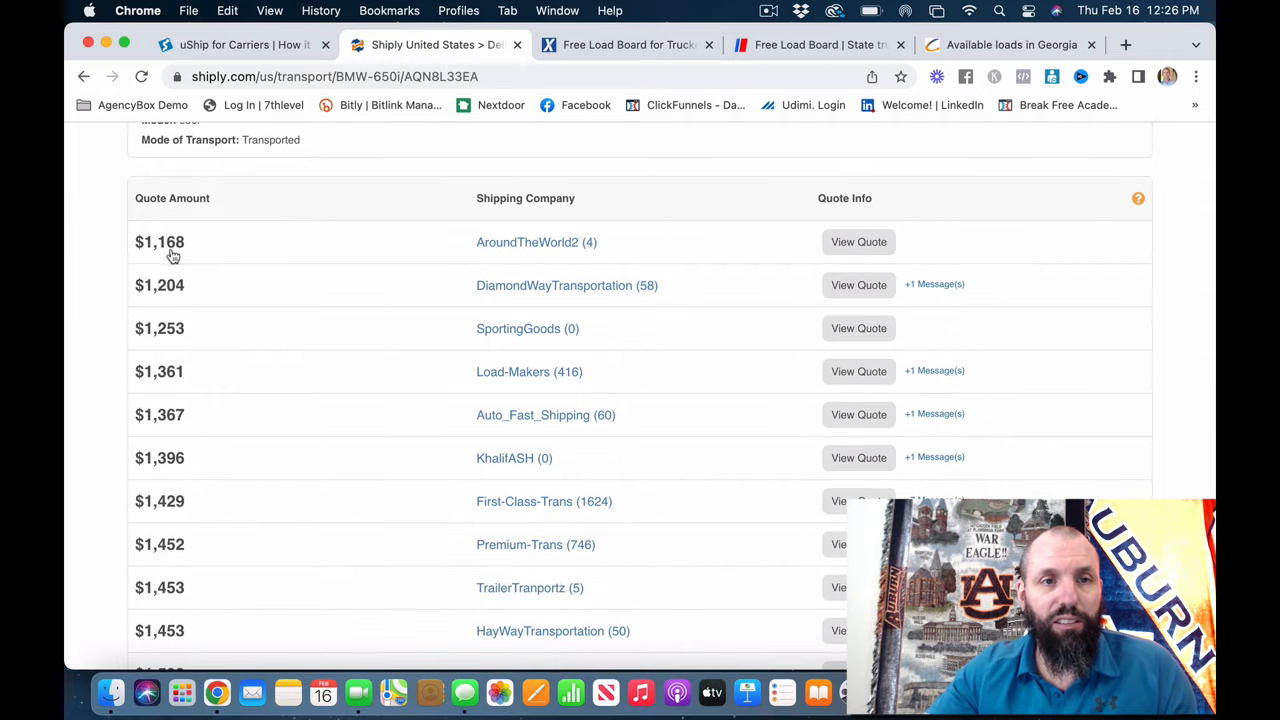
pyautogui.moveTo(156, 260)
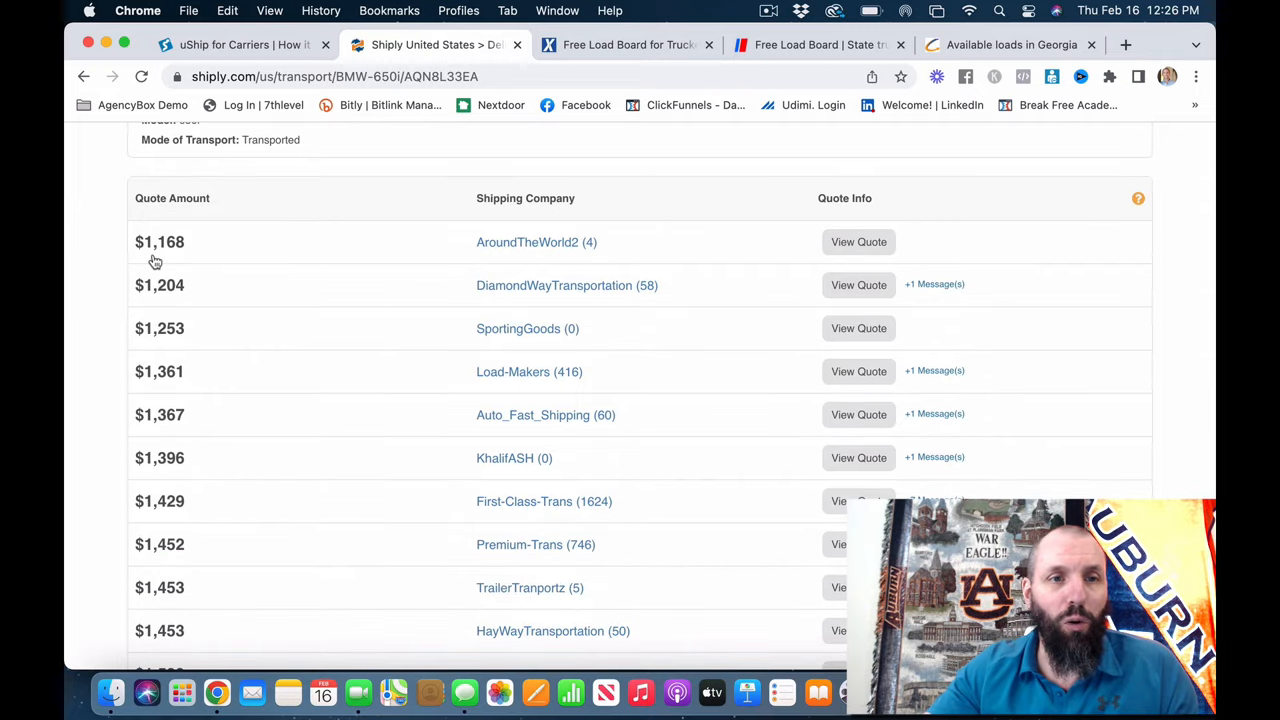
pyautogui.scroll(-3)
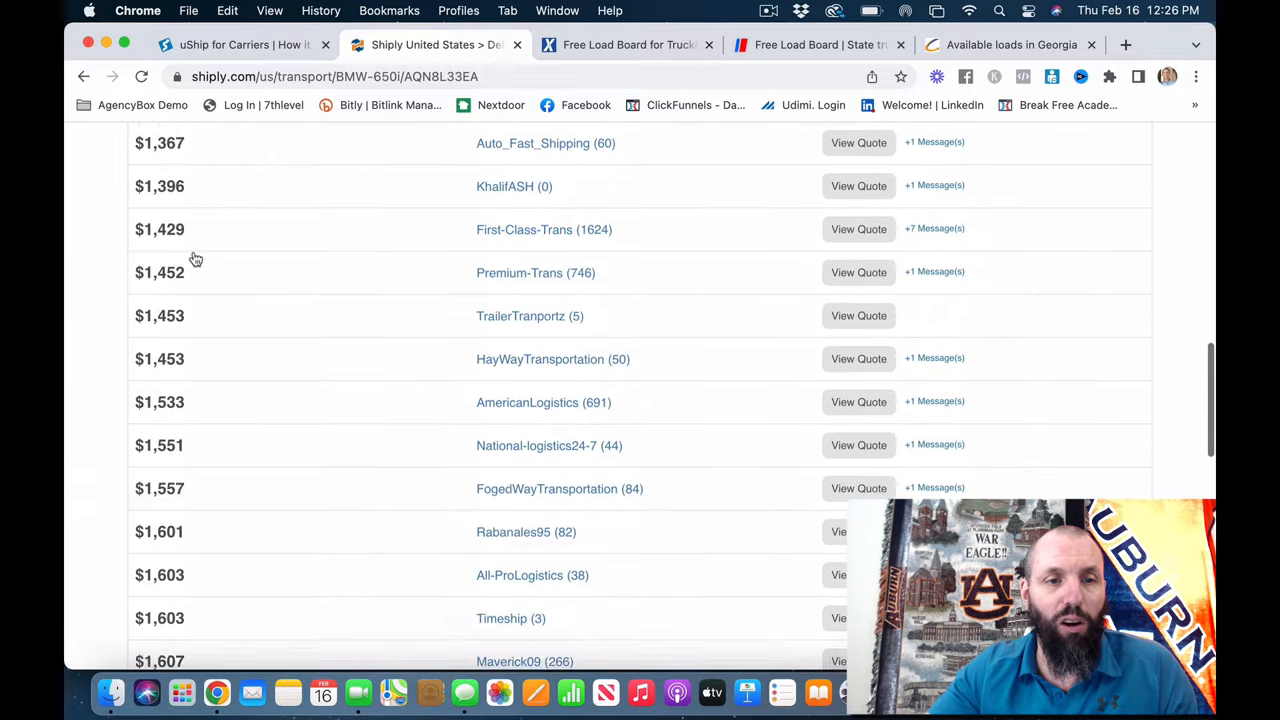
pyautogui.scroll(-3)
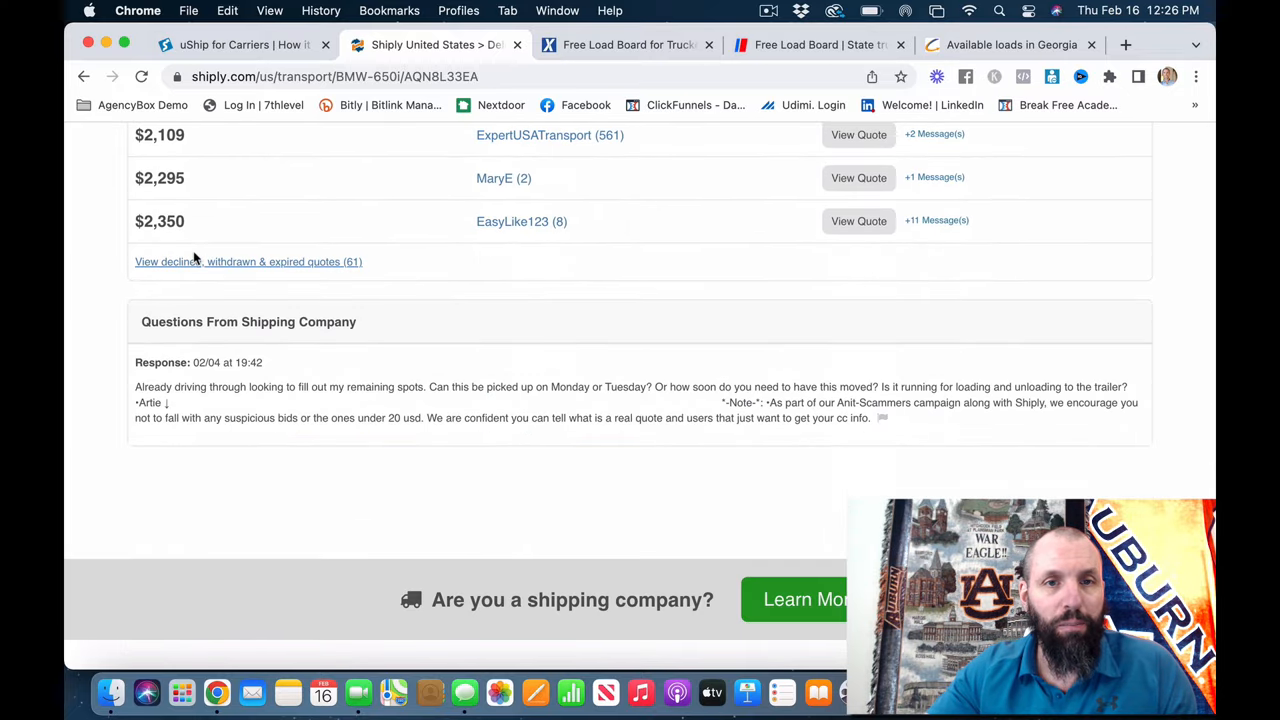
pyautogui.moveTo(196, 240)
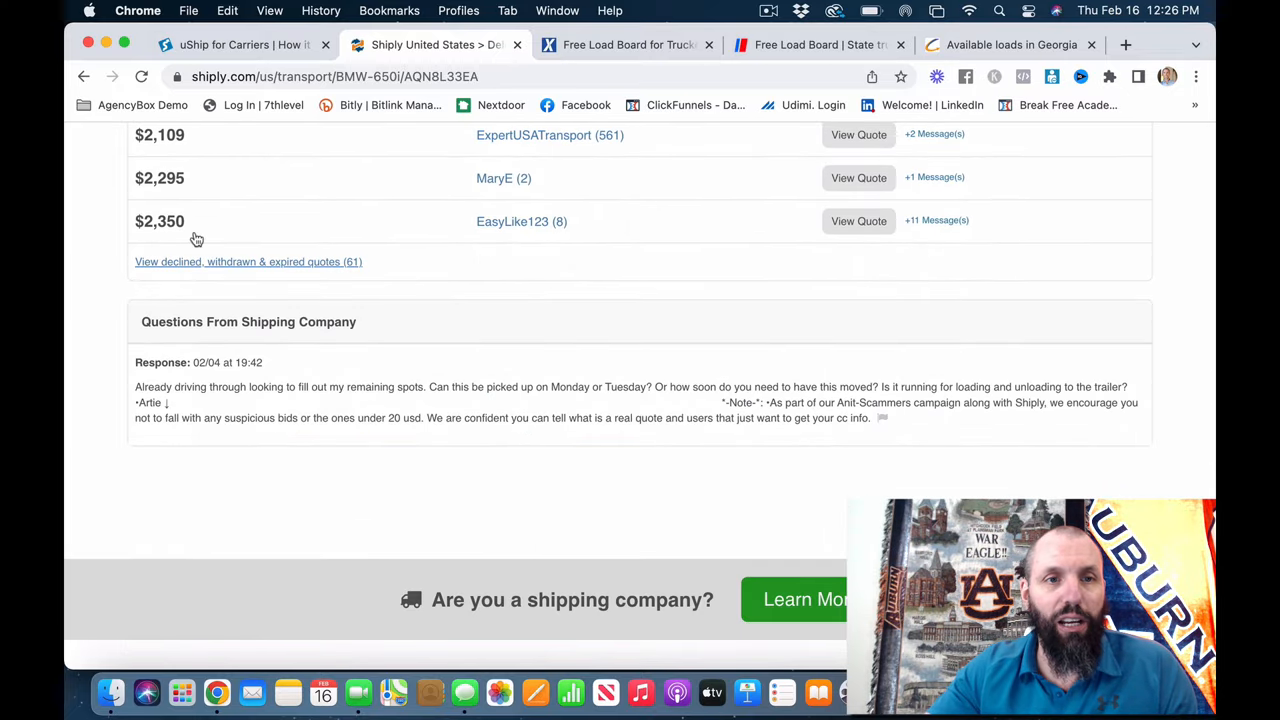
pyautogui.scroll(3)
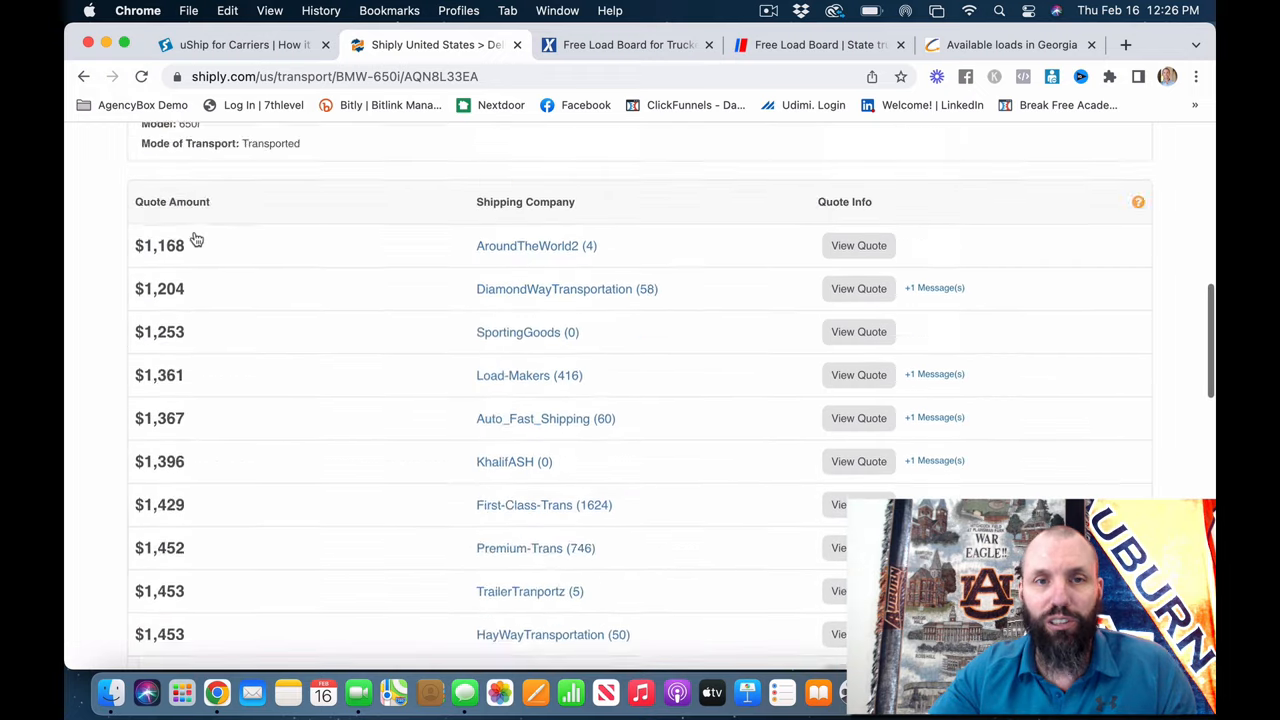
pyautogui.scroll(3)
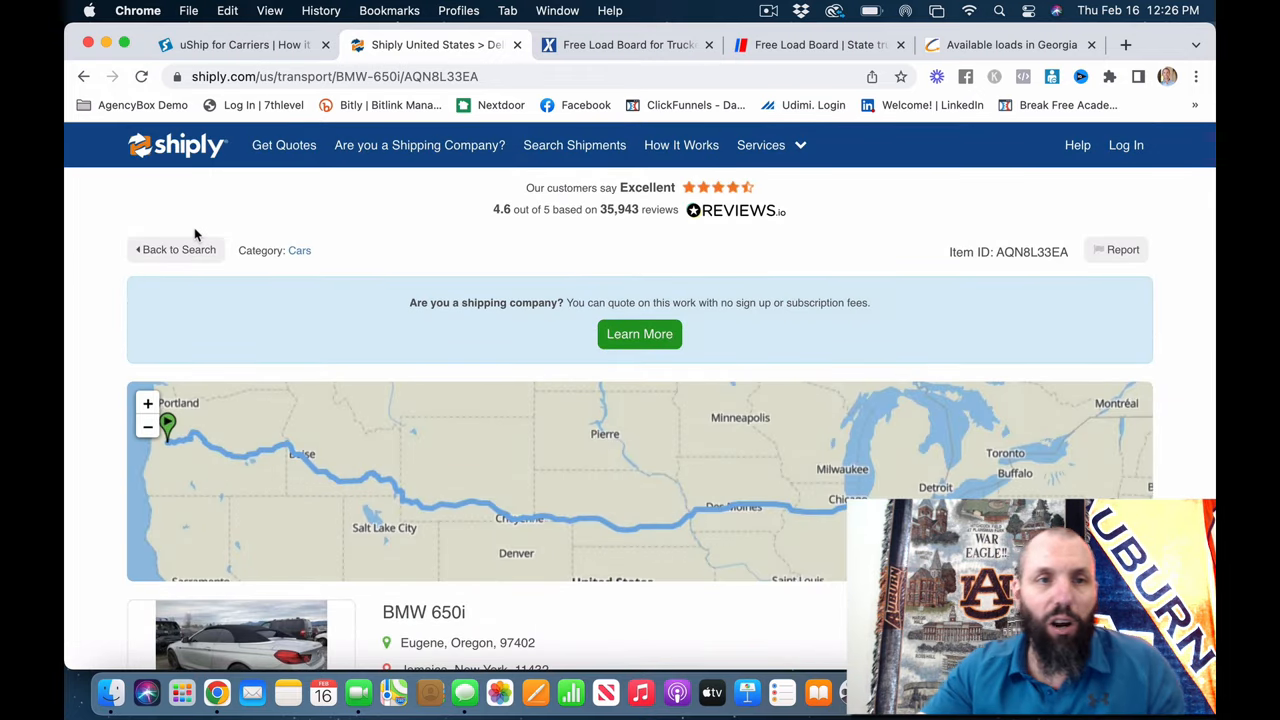
pyautogui.moveTo(228, 228)
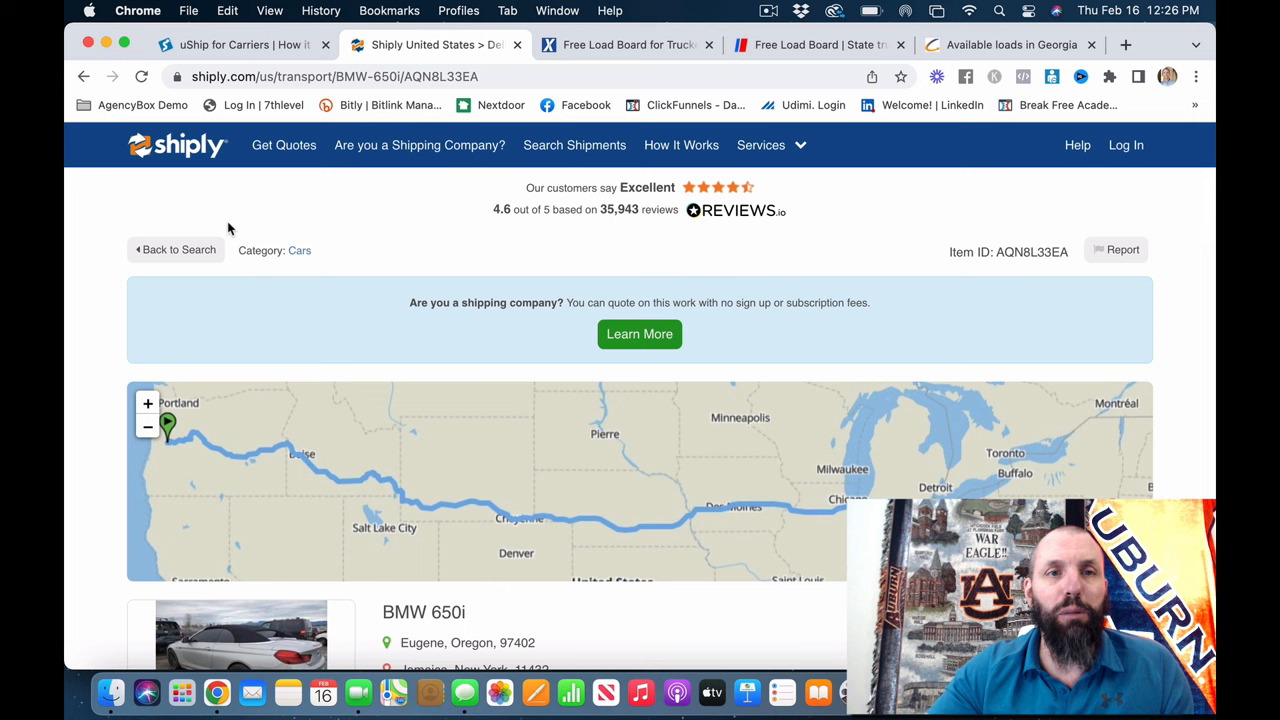
pyautogui.moveTo(208, 204)
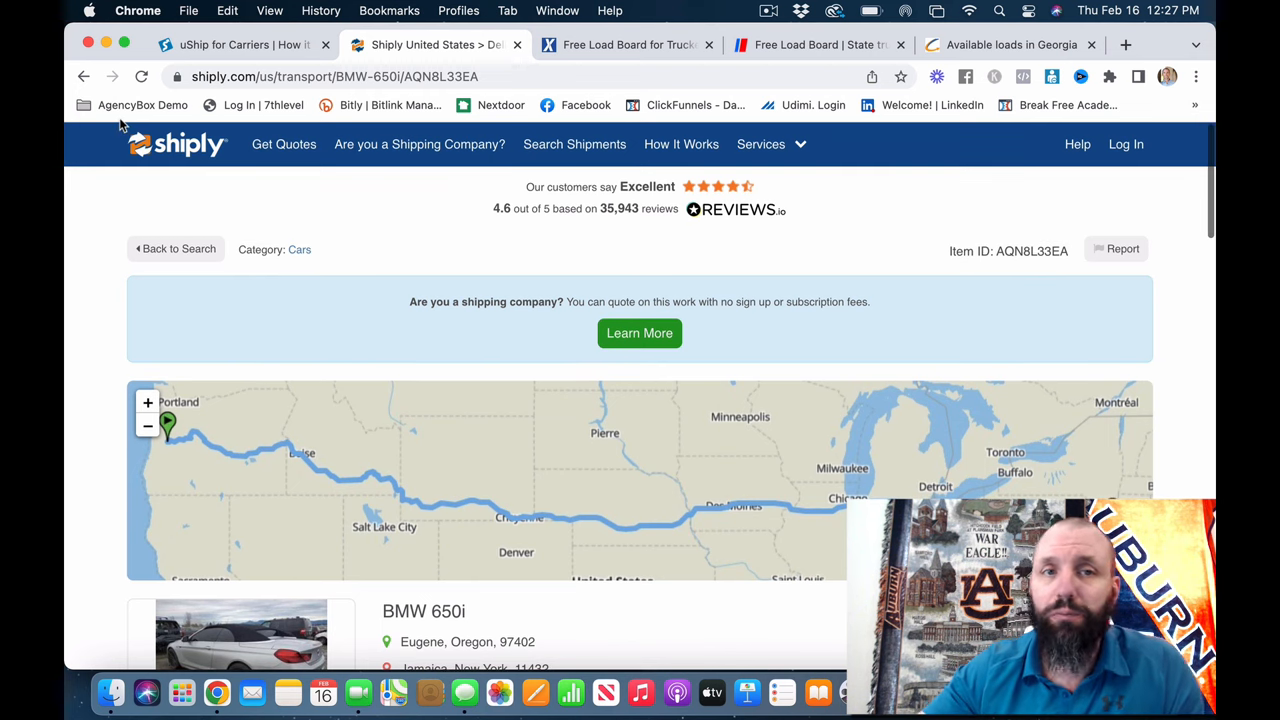
pyautogui.moveTo(354, 296)
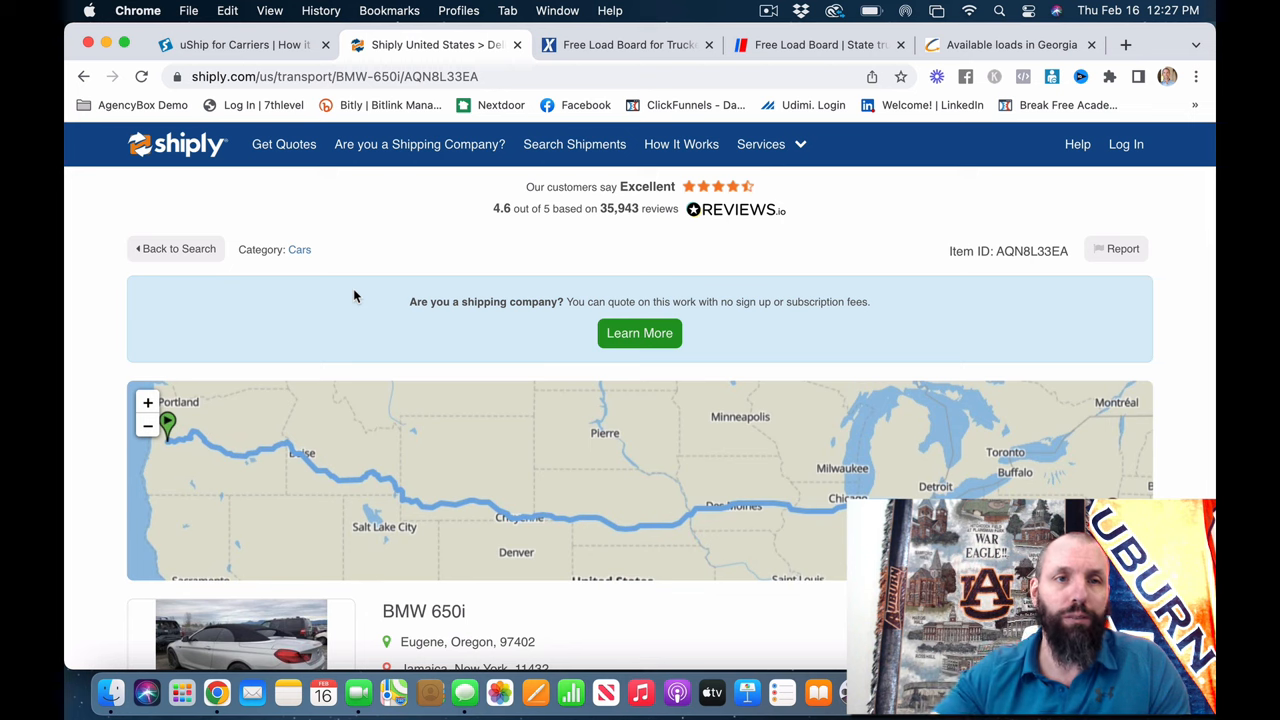
pyautogui.click(240, 44)
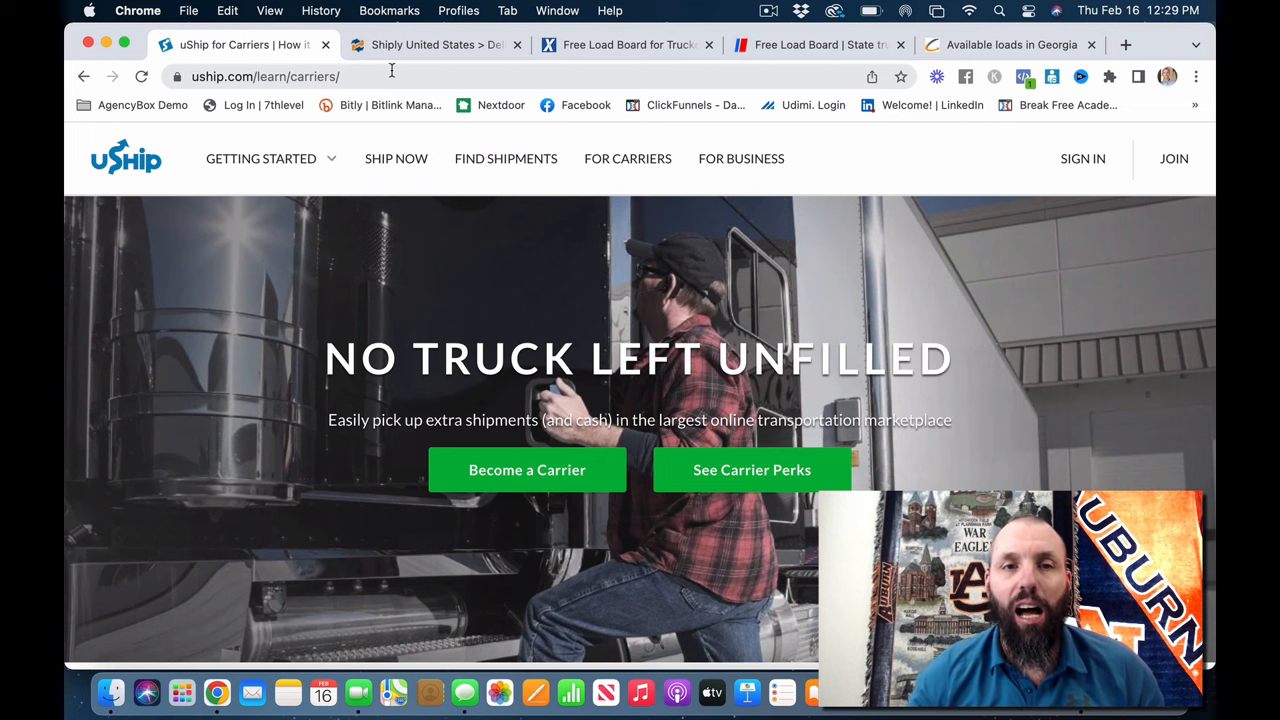
pyautogui.click(260, 158)
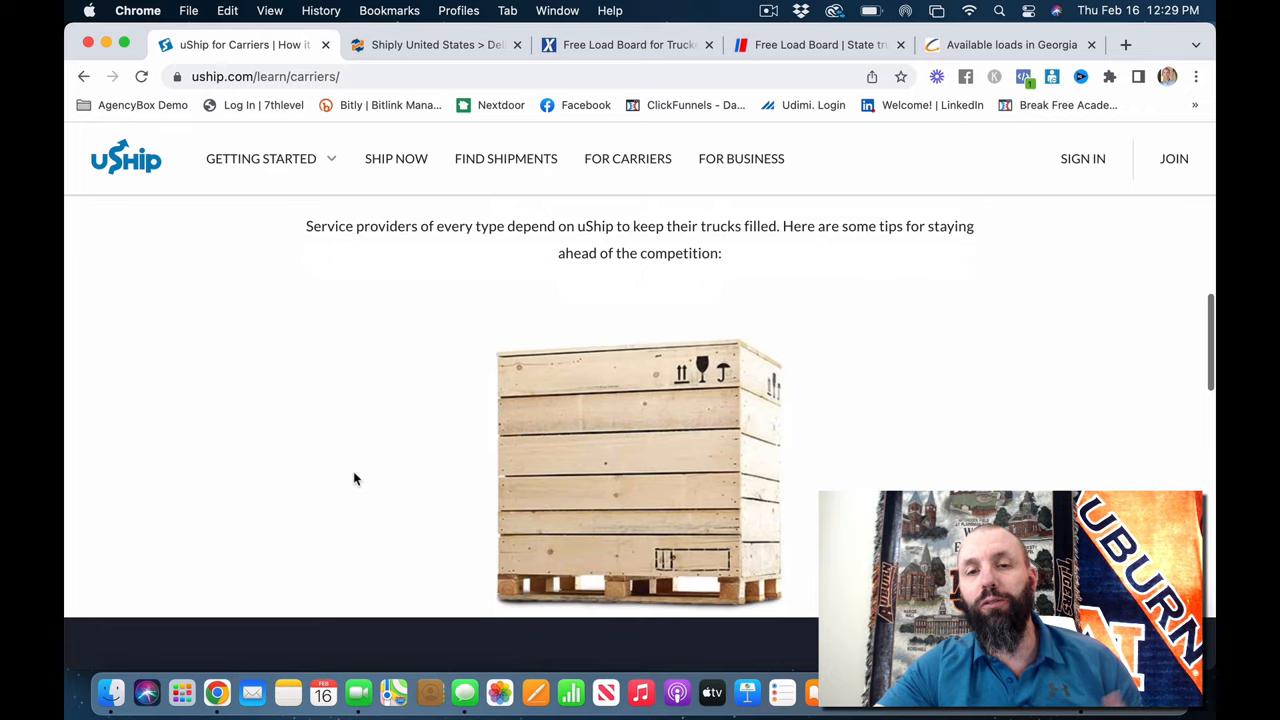
pyautogui.scroll(-3)
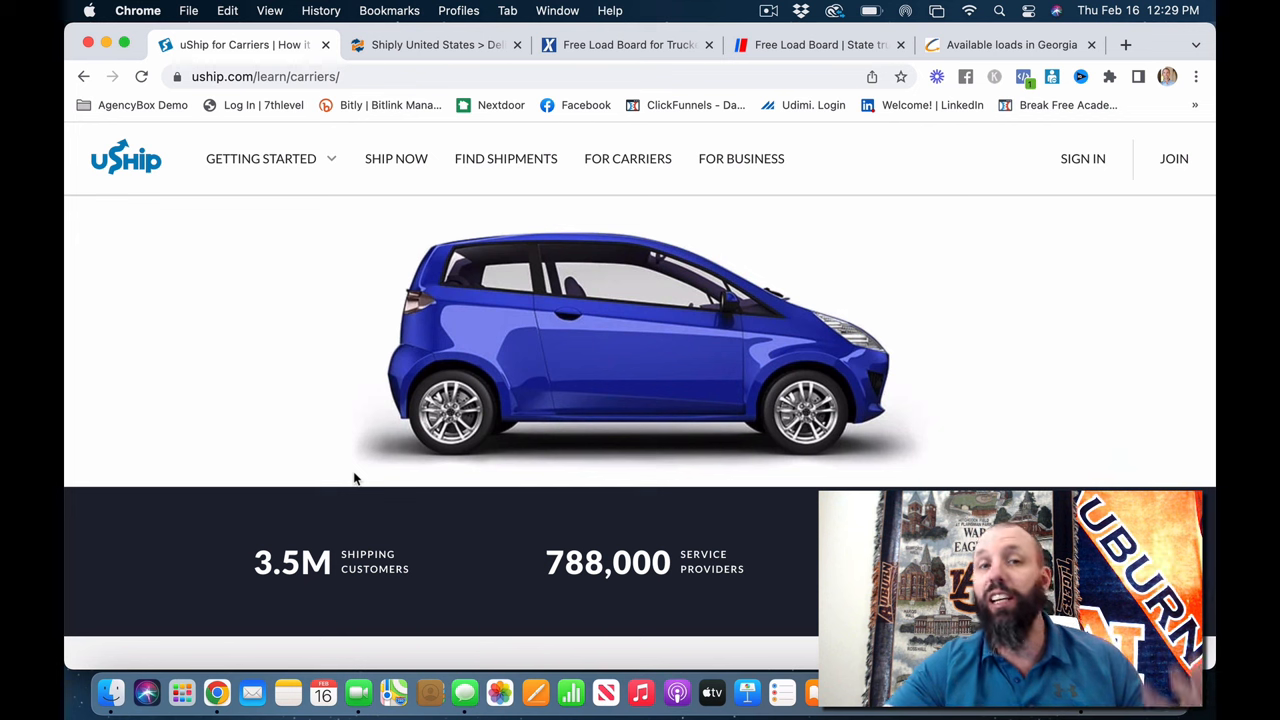
pyautogui.scroll(-3)
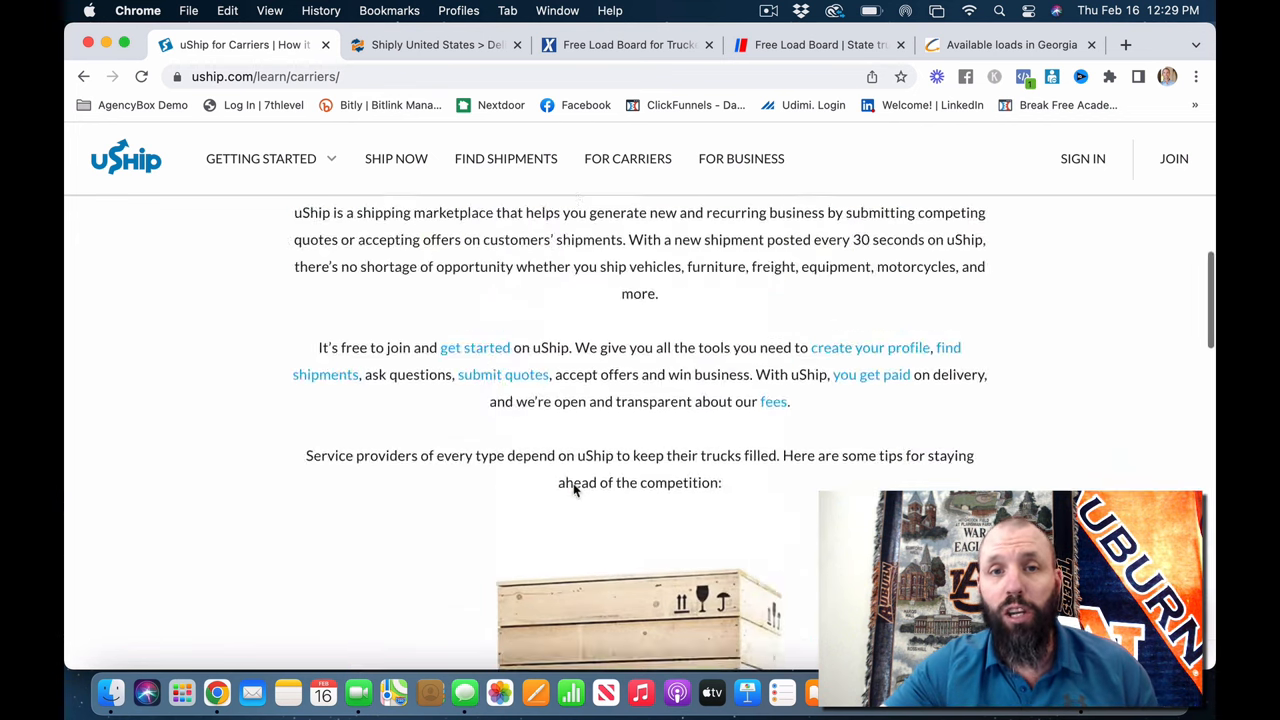
pyautogui.scroll(3)
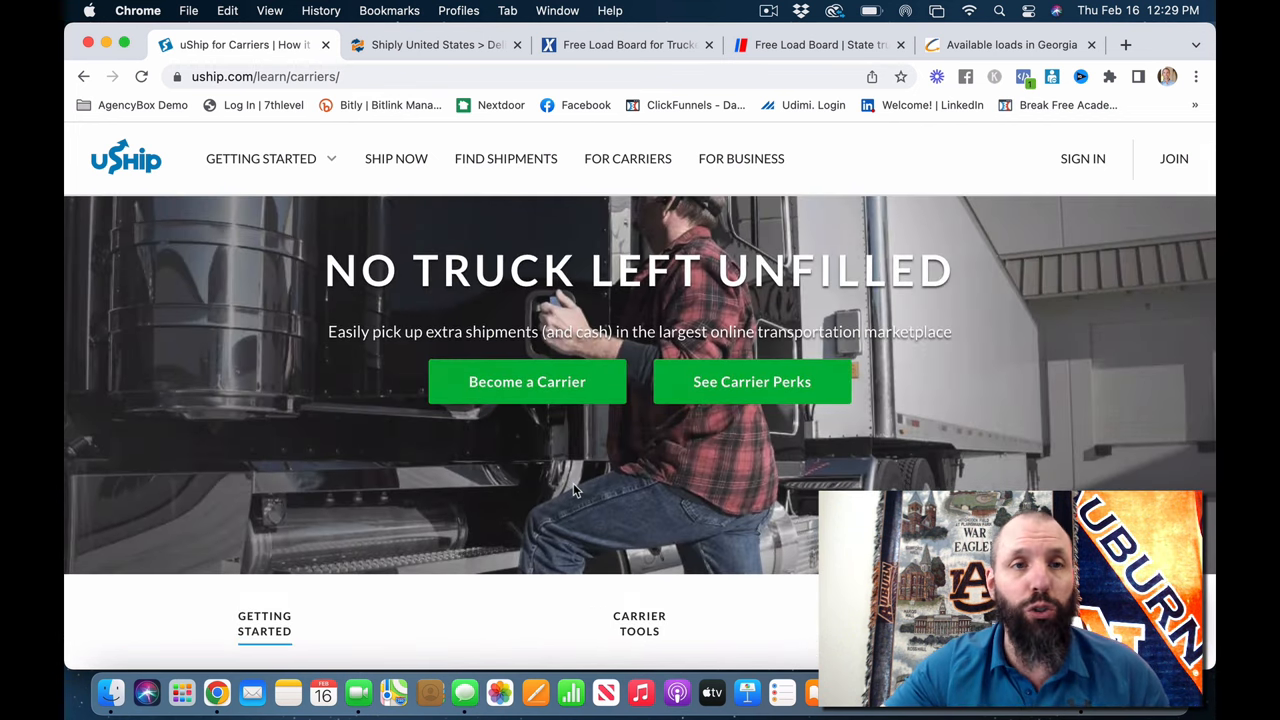